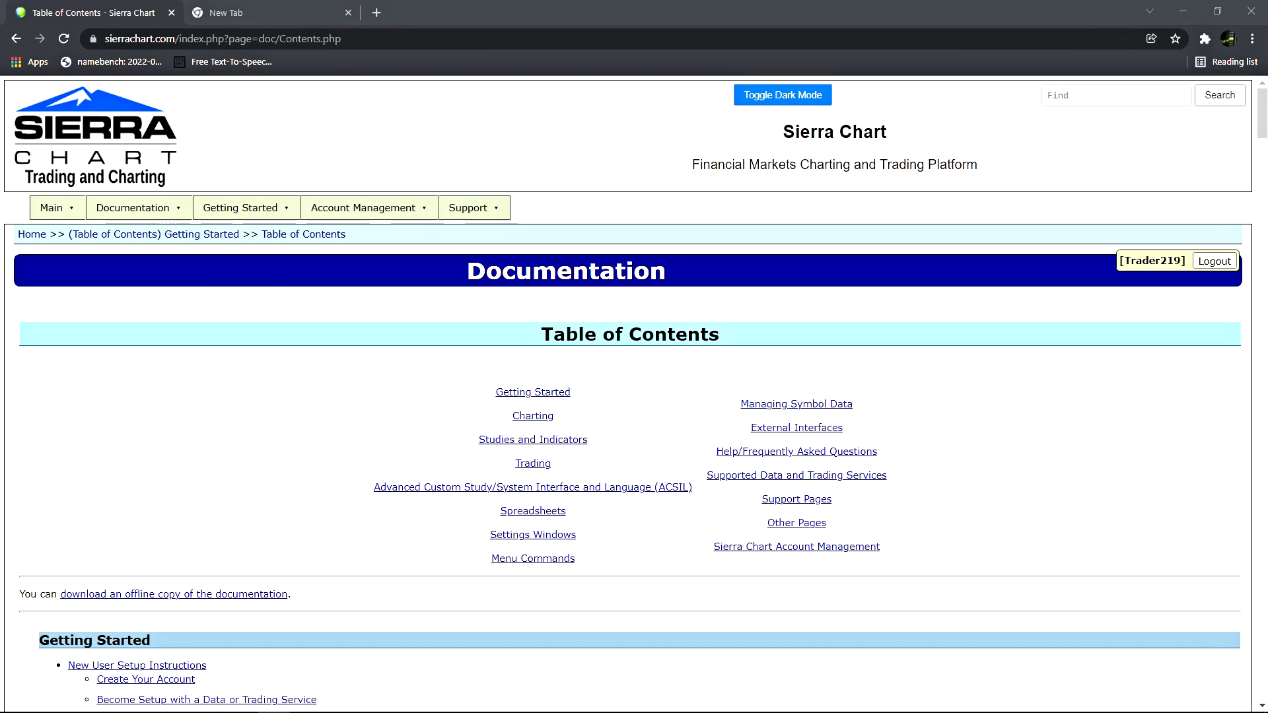
{"action": "mouse_move", "coordinate": [56, 237]}
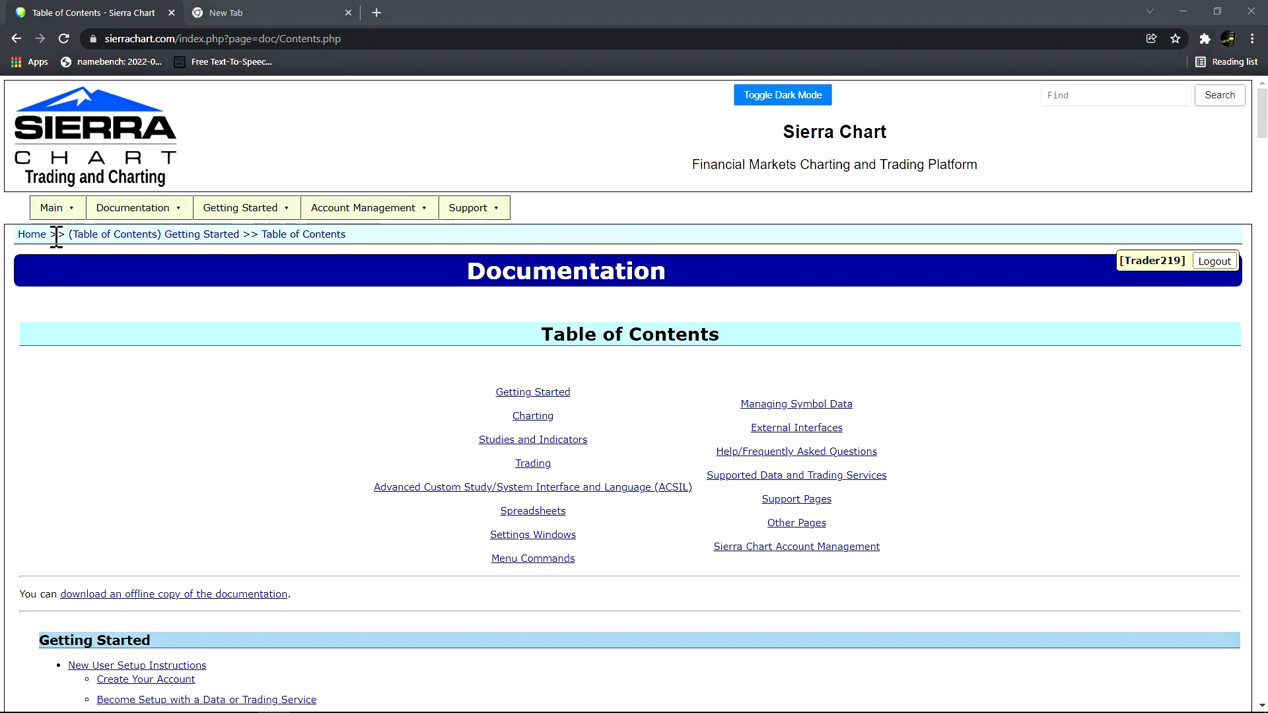
Show the Main menu's section links, then list the Support menu's options on the Documentation page
{"action": "left_click", "coordinate": [51, 208]}
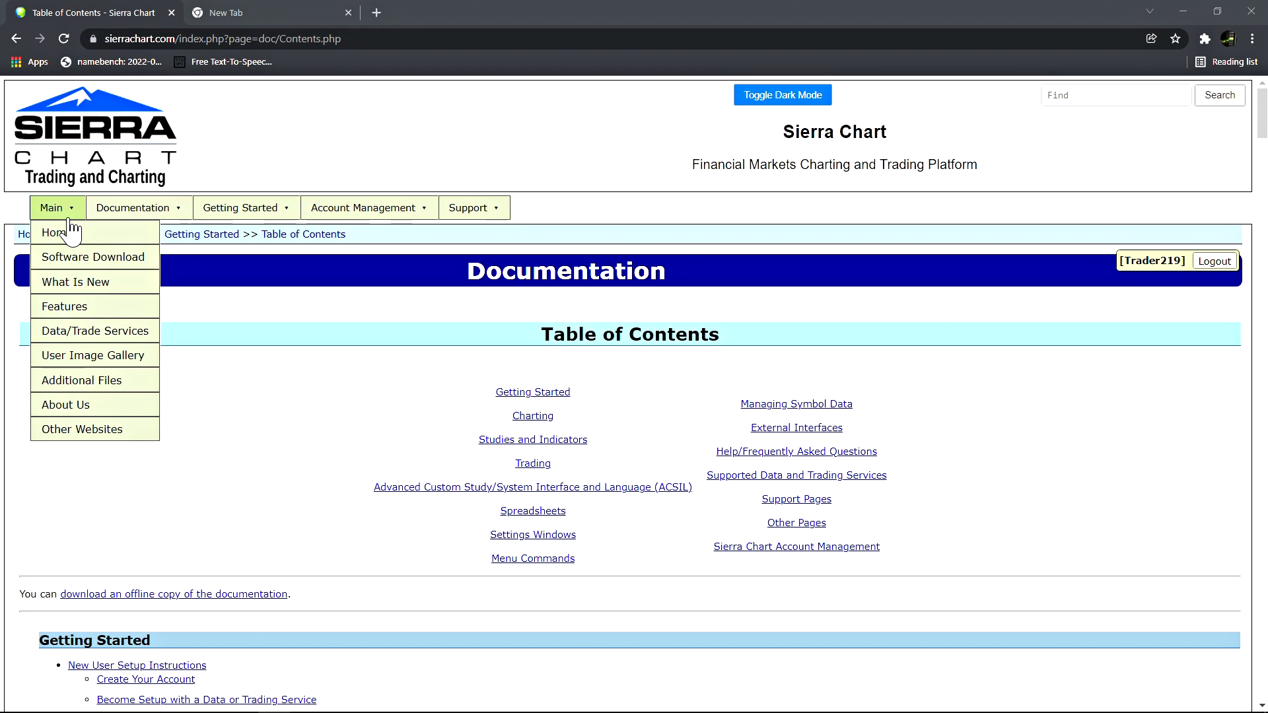
{"action": "mouse_move", "coordinate": [77, 236]}
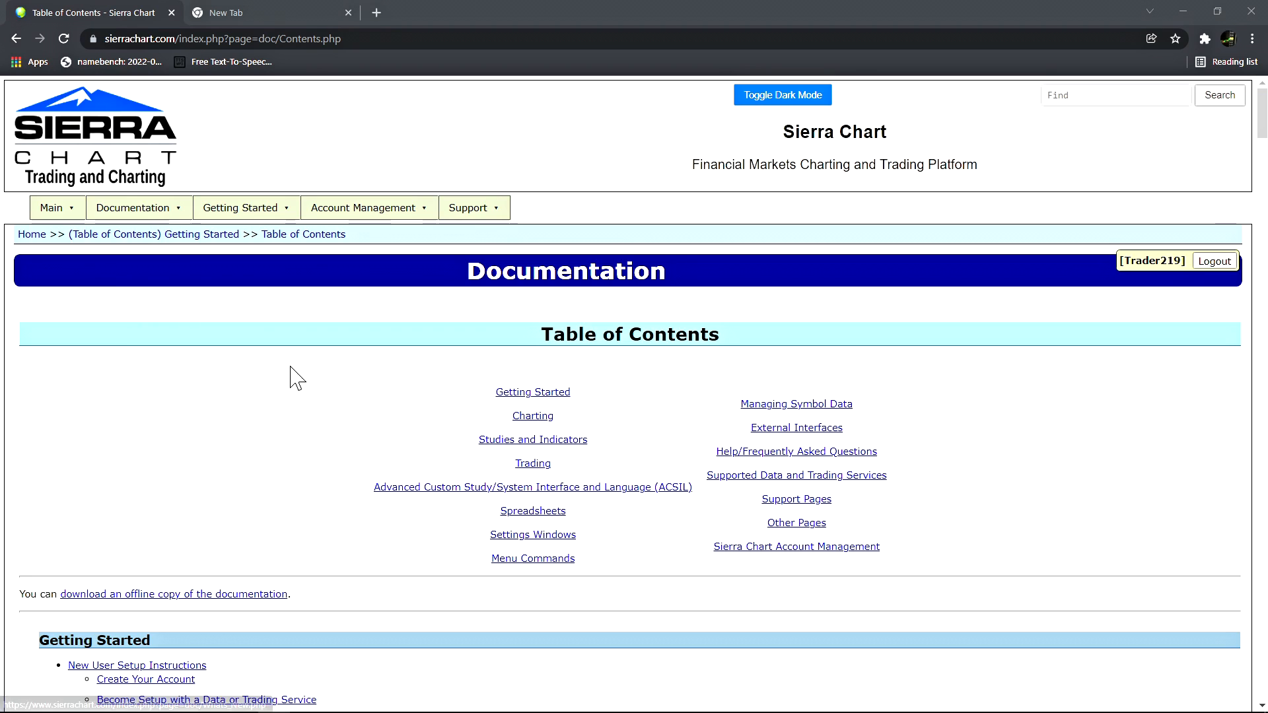
{"action": "mouse_move", "coordinate": [352, 425]}
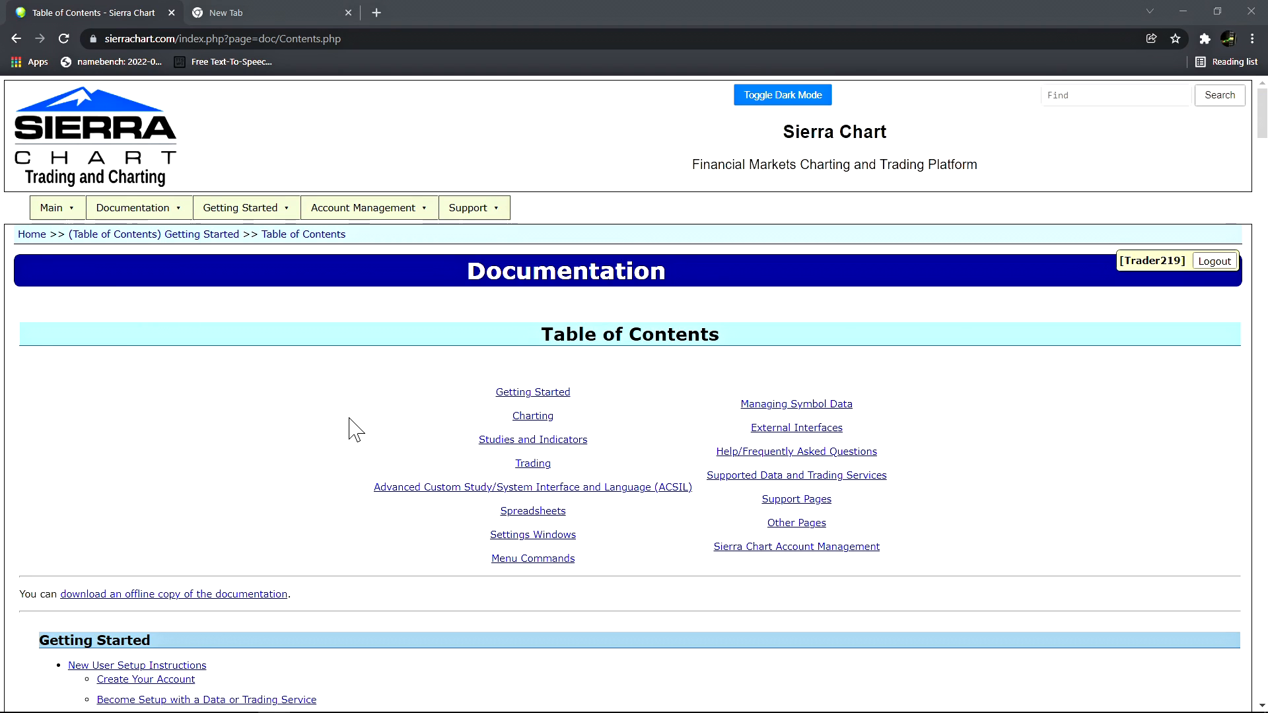
{"action": "mouse_move", "coordinate": [428, 544]}
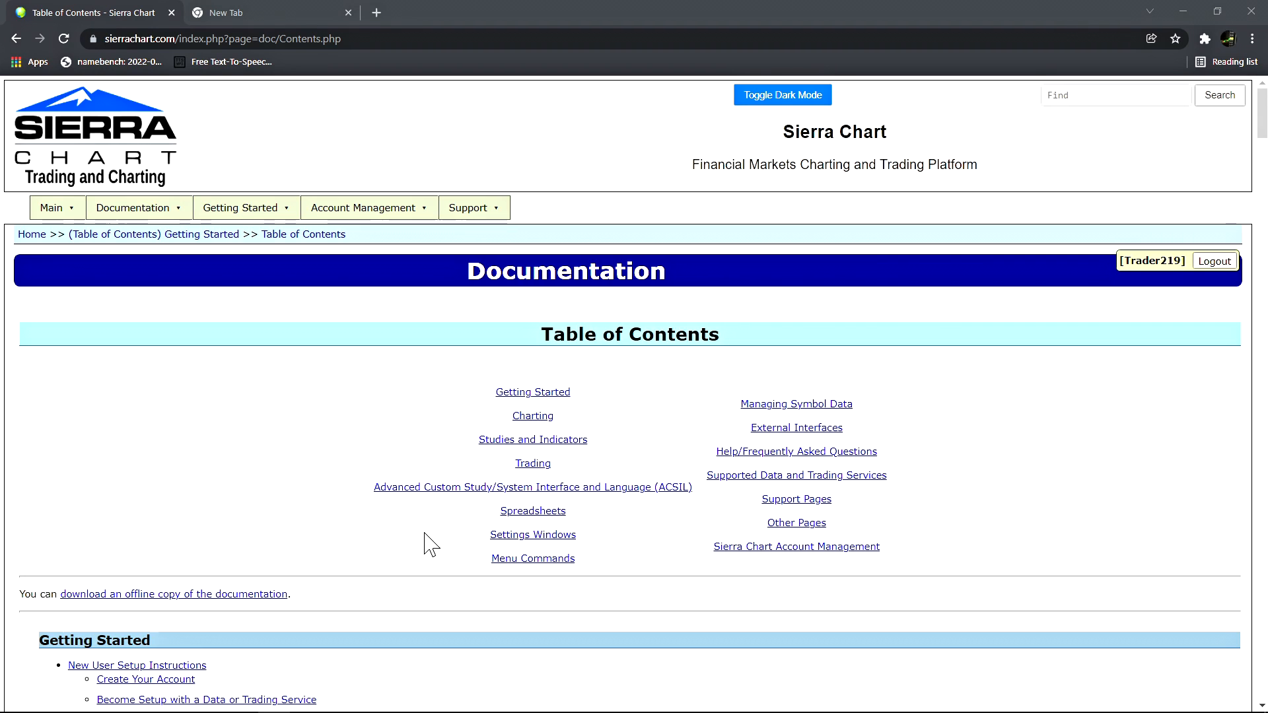
{"action": "left_click", "coordinate": [472, 207]}
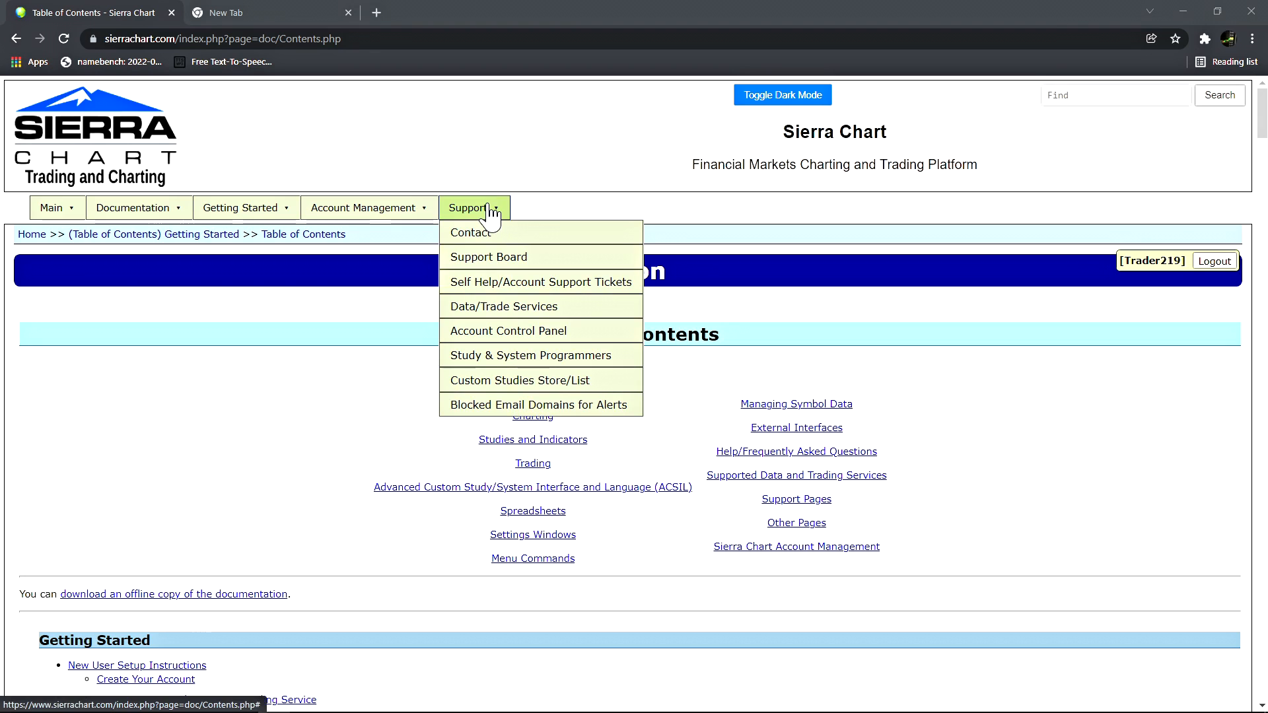
{"action": "mouse_move", "coordinate": [494, 264]}
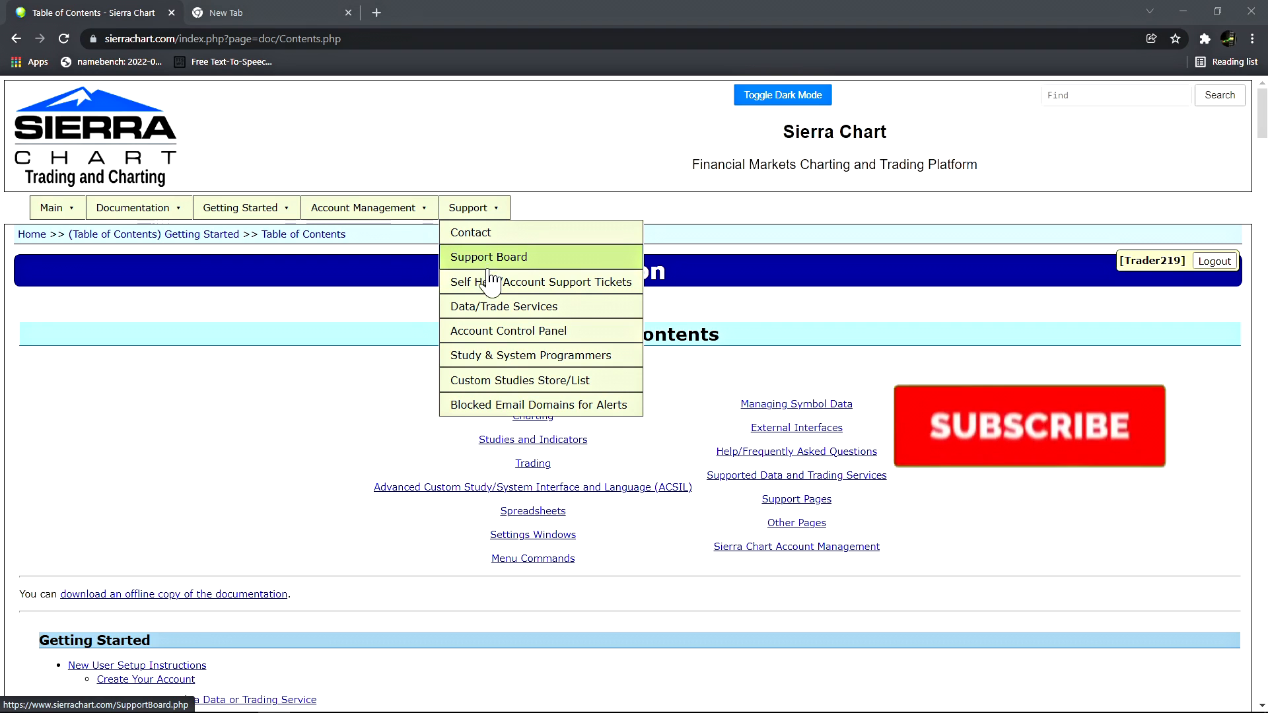
{"action": "left_click", "coordinate": [1030, 426]}
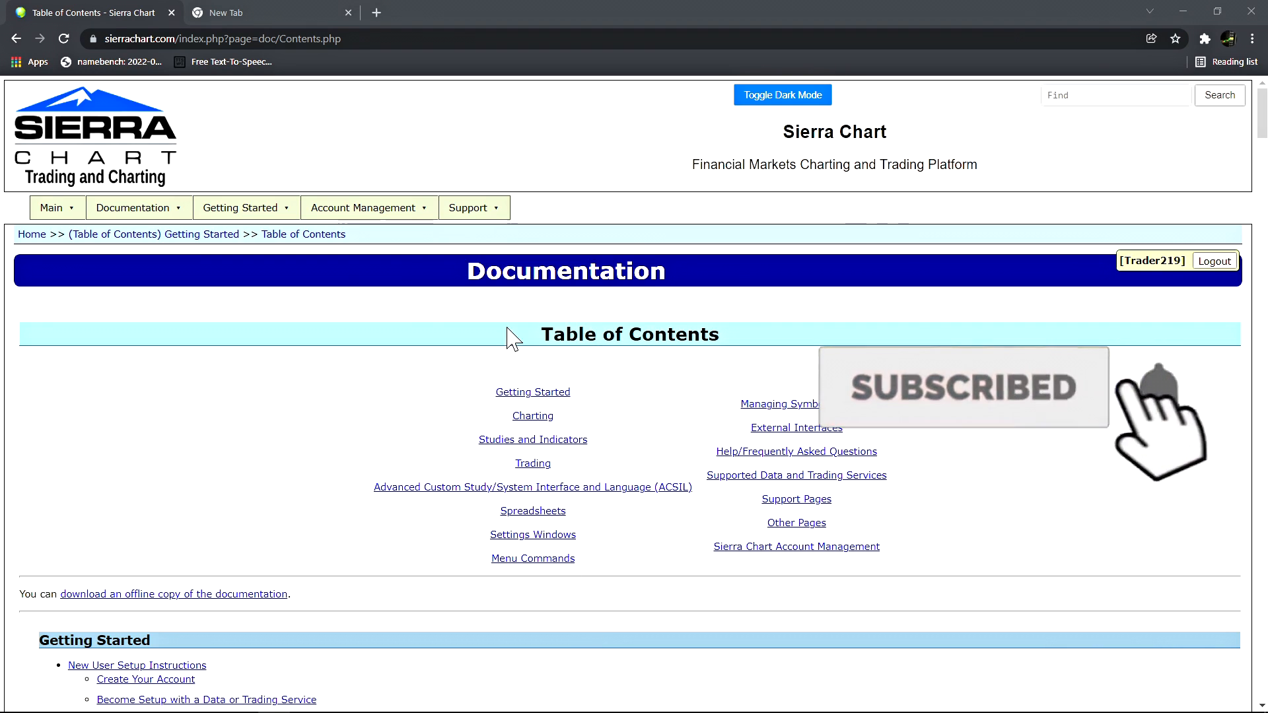
{"action": "left_click", "coordinate": [473, 207]}
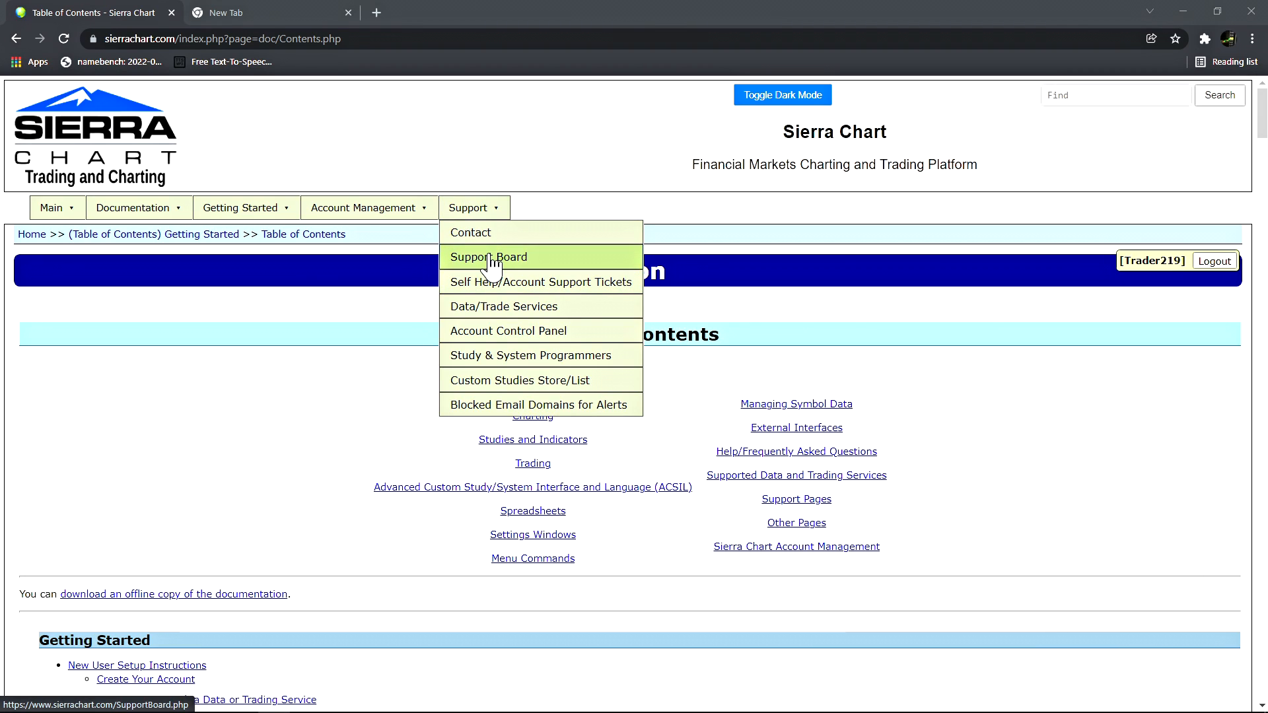
Open the Support Board from the Support menu and browse its sticky and recent threads
{"action": "left_click", "coordinate": [489, 256]}
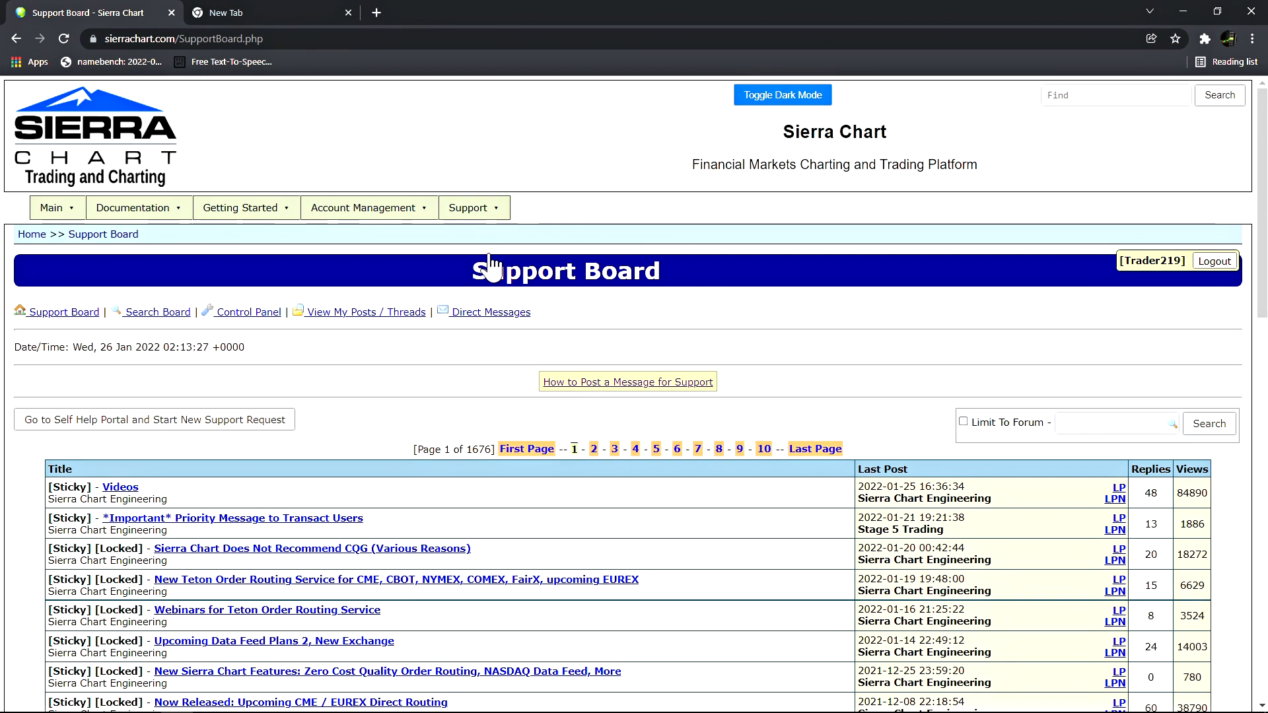
{"action": "mouse_move", "coordinate": [681, 285]}
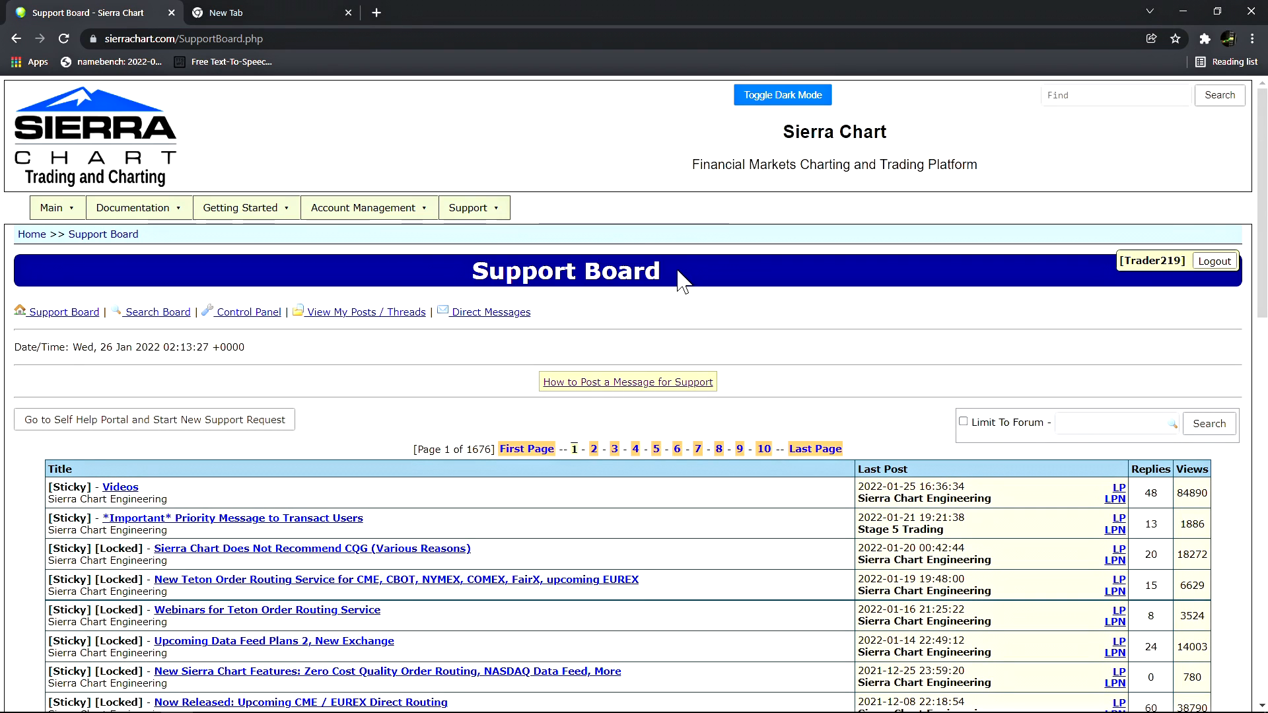
{"action": "mouse_move", "coordinate": [467, 288]}
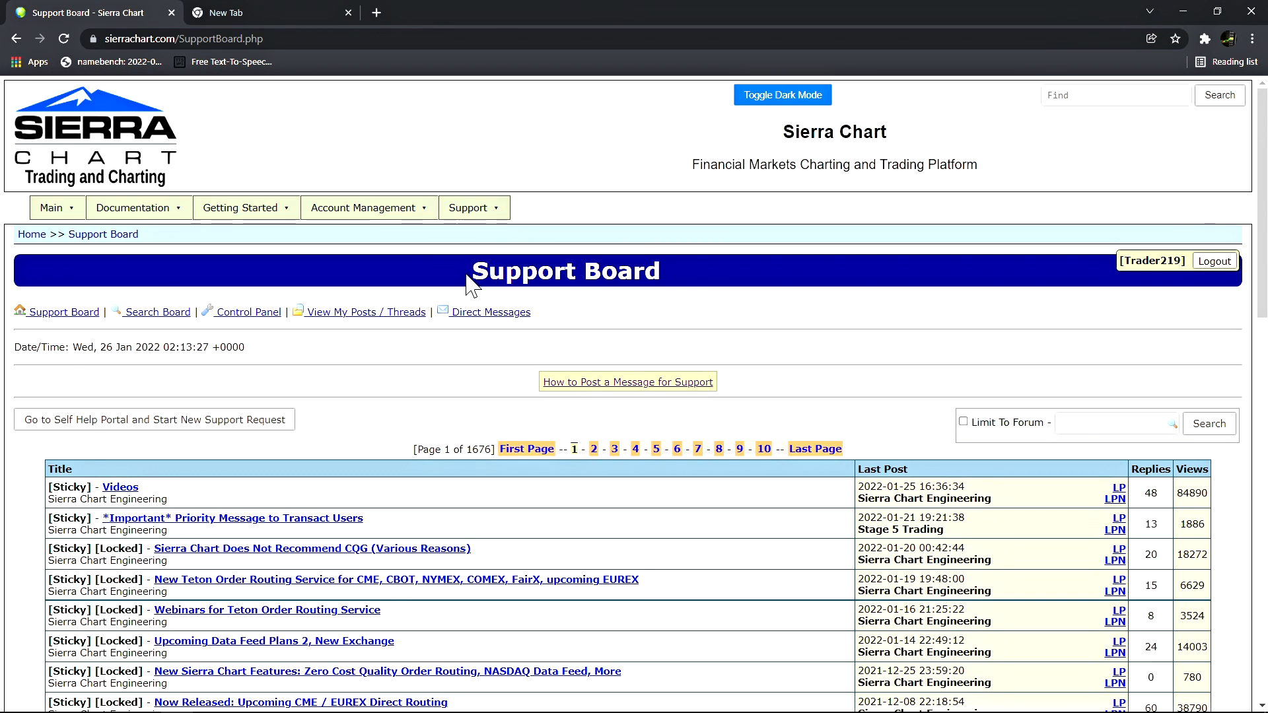
{"action": "scroll", "scroll_direction": "down", "scroll_amount": 3}
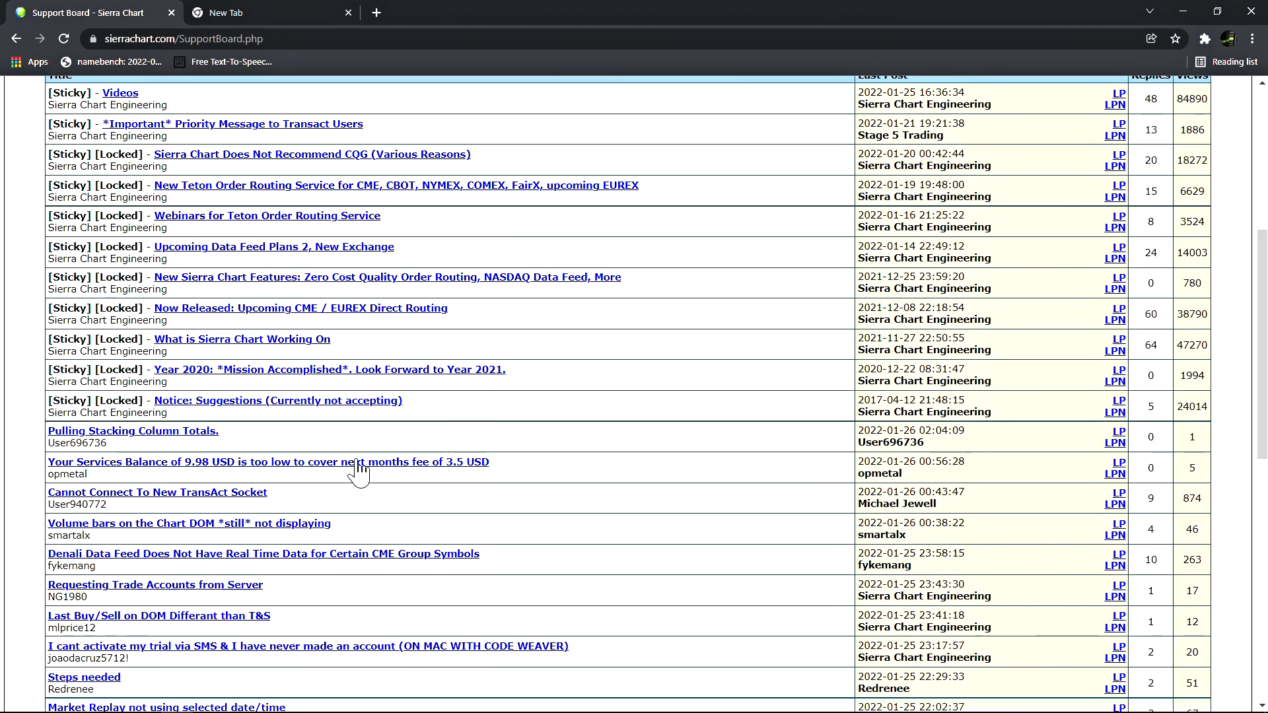
{"action": "mouse_move", "coordinate": [213, 539]}
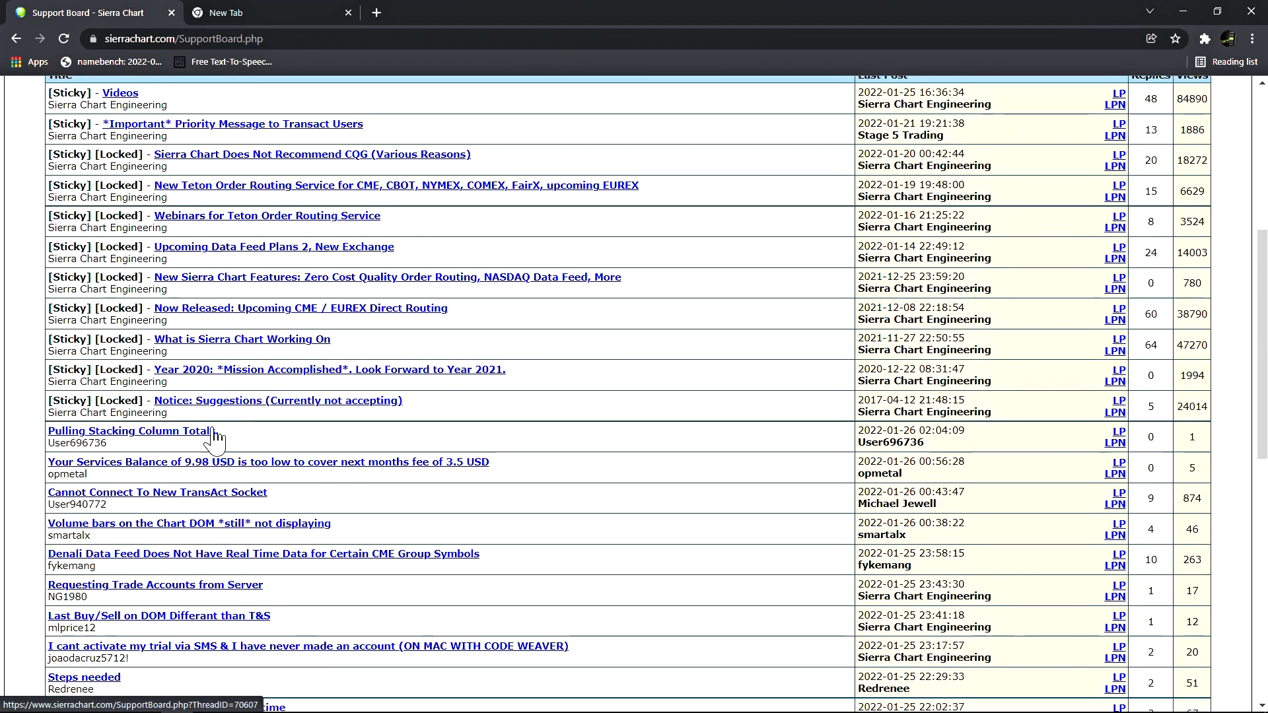
{"action": "scroll", "scroll_direction": "down", "scroll_amount": 3}
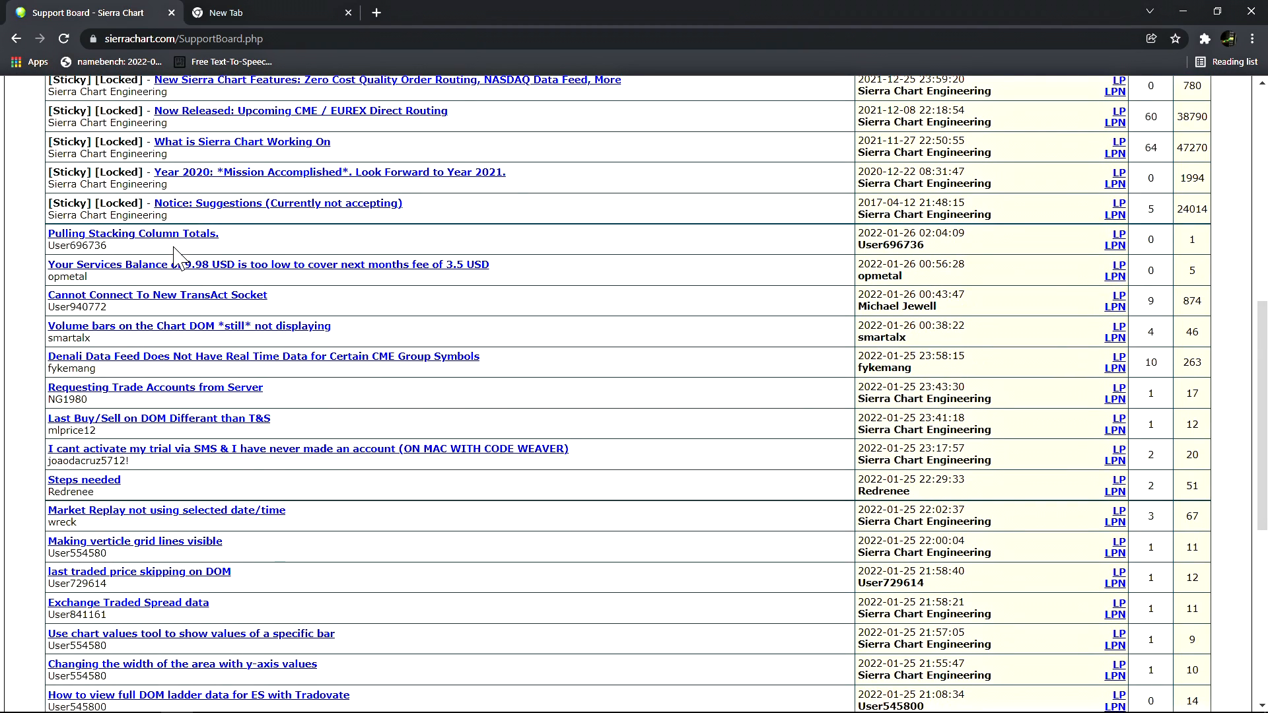
{"action": "mouse_move", "coordinate": [156, 678]}
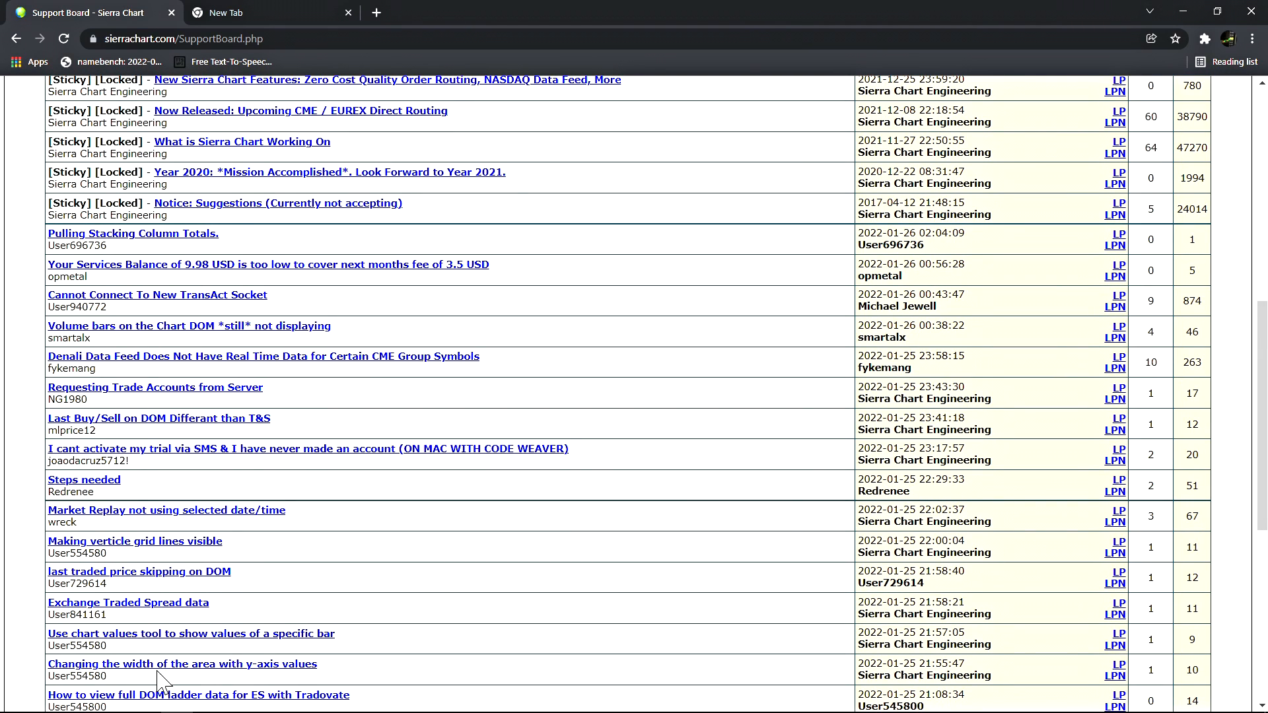
{"action": "scroll", "scroll_direction": "up", "scroll_amount": 3}
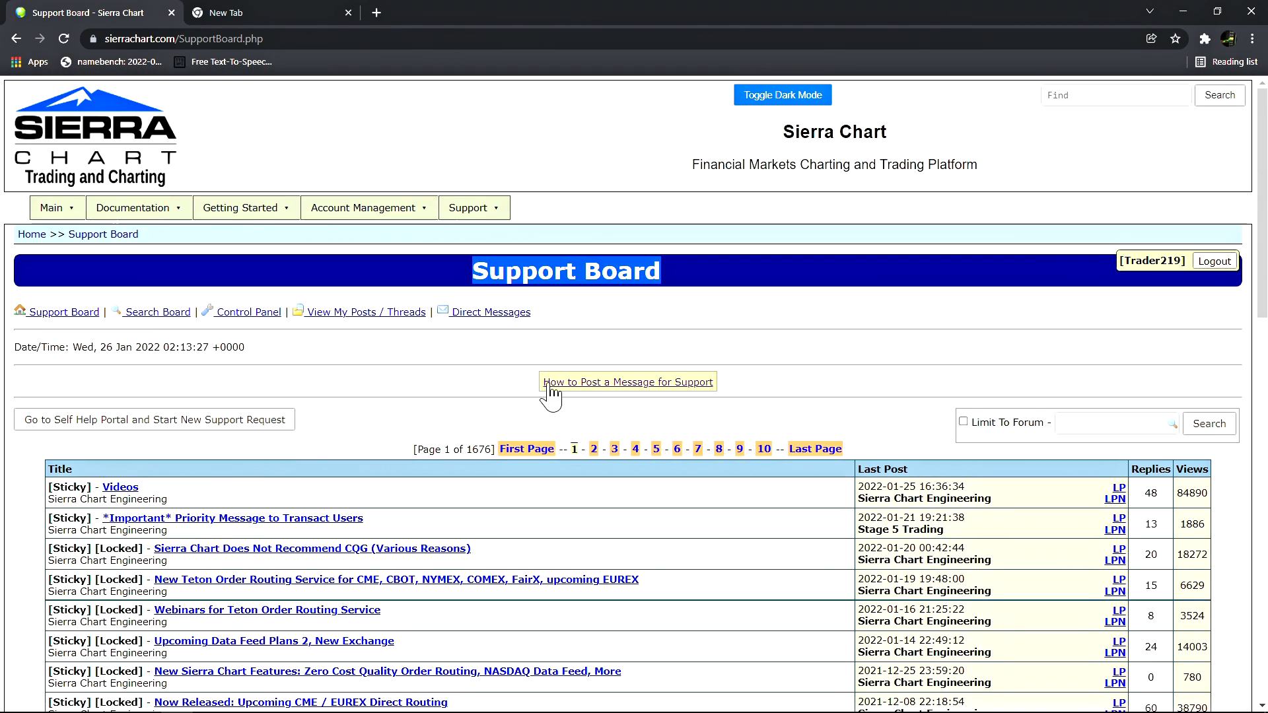
{"action": "mouse_move", "coordinate": [684, 284]}
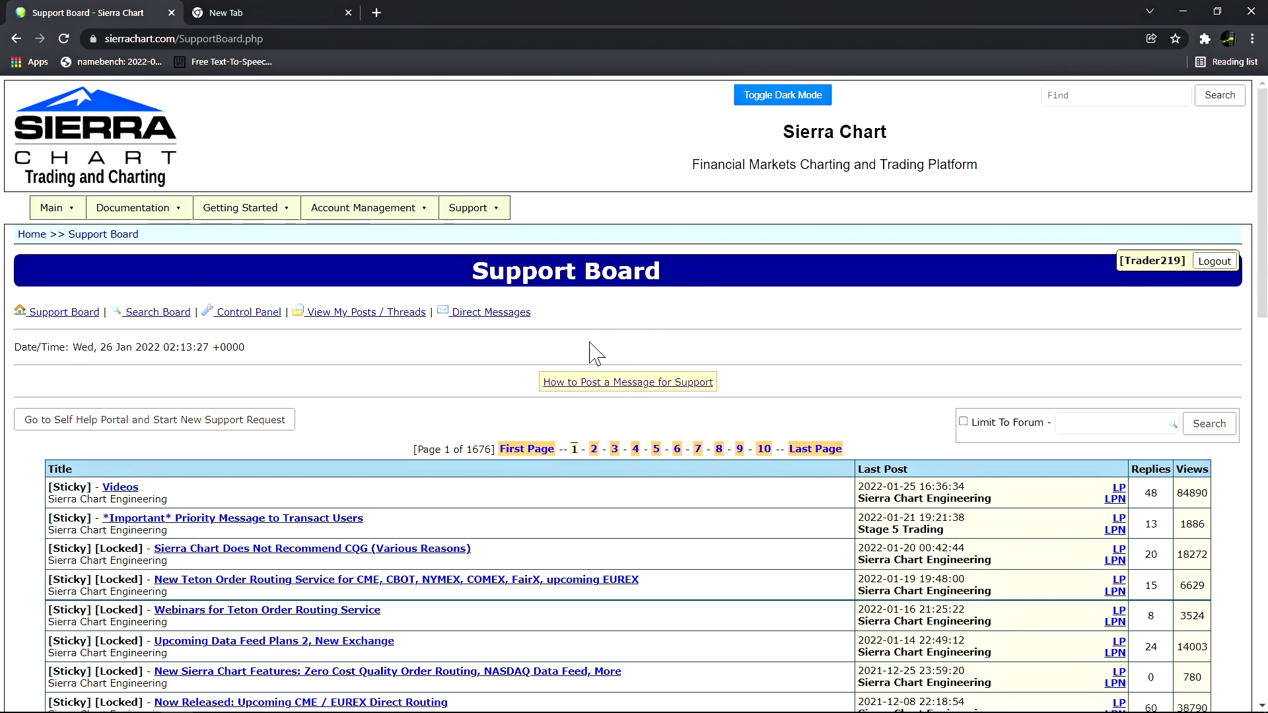
Open 'How to Post a Message for Support' and mark the Account for Posting requirement
{"action": "left_click", "coordinate": [627, 381]}
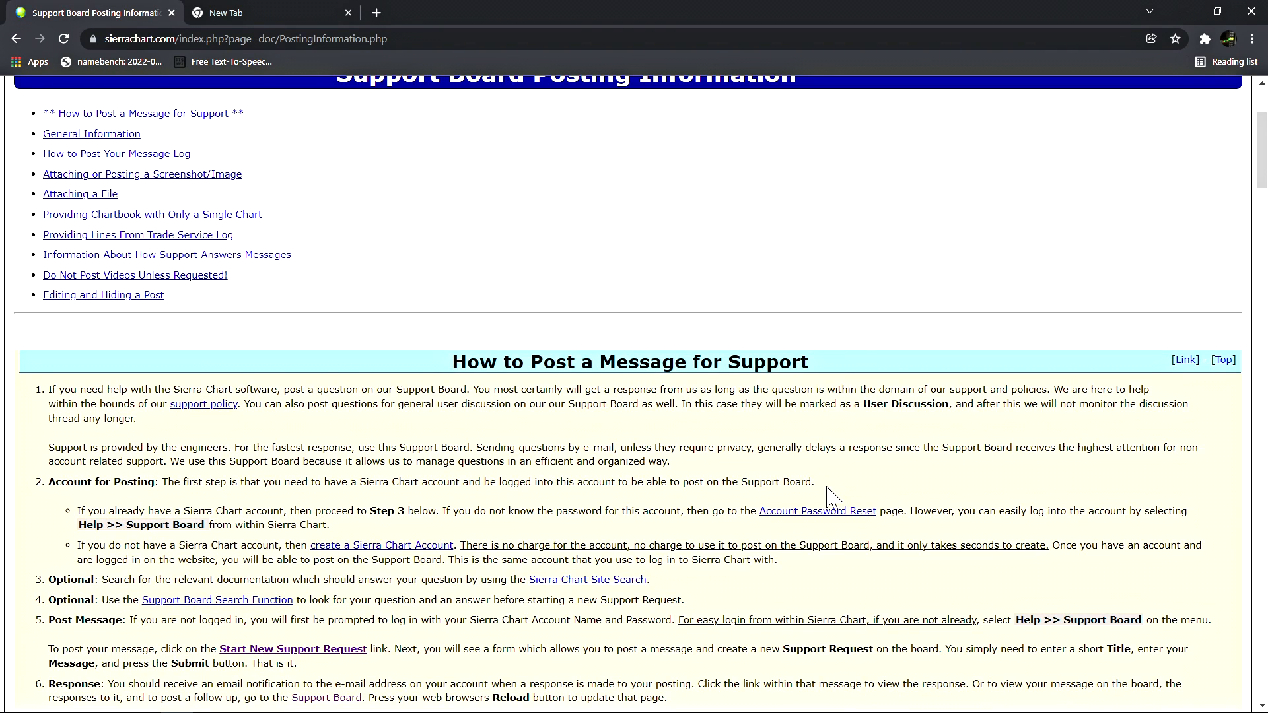
{"action": "mouse_move", "coordinate": [816, 489]}
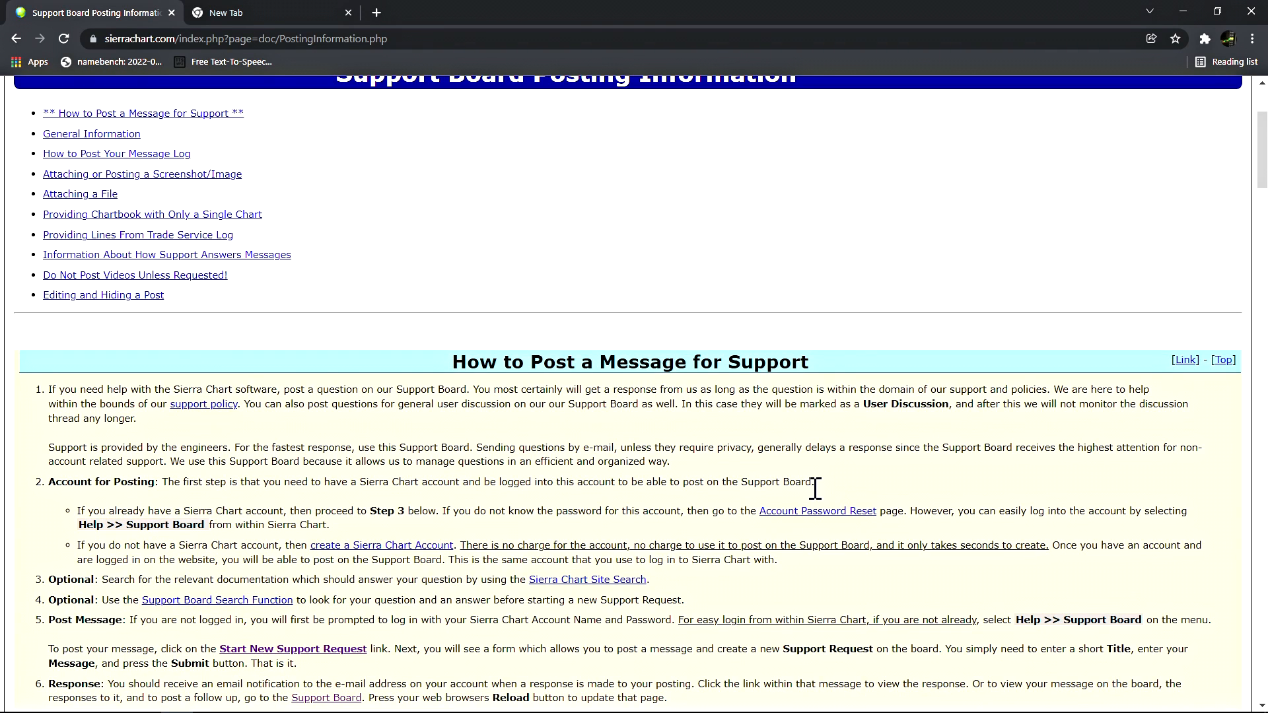
{"action": "mouse_move", "coordinate": [821, 499]}
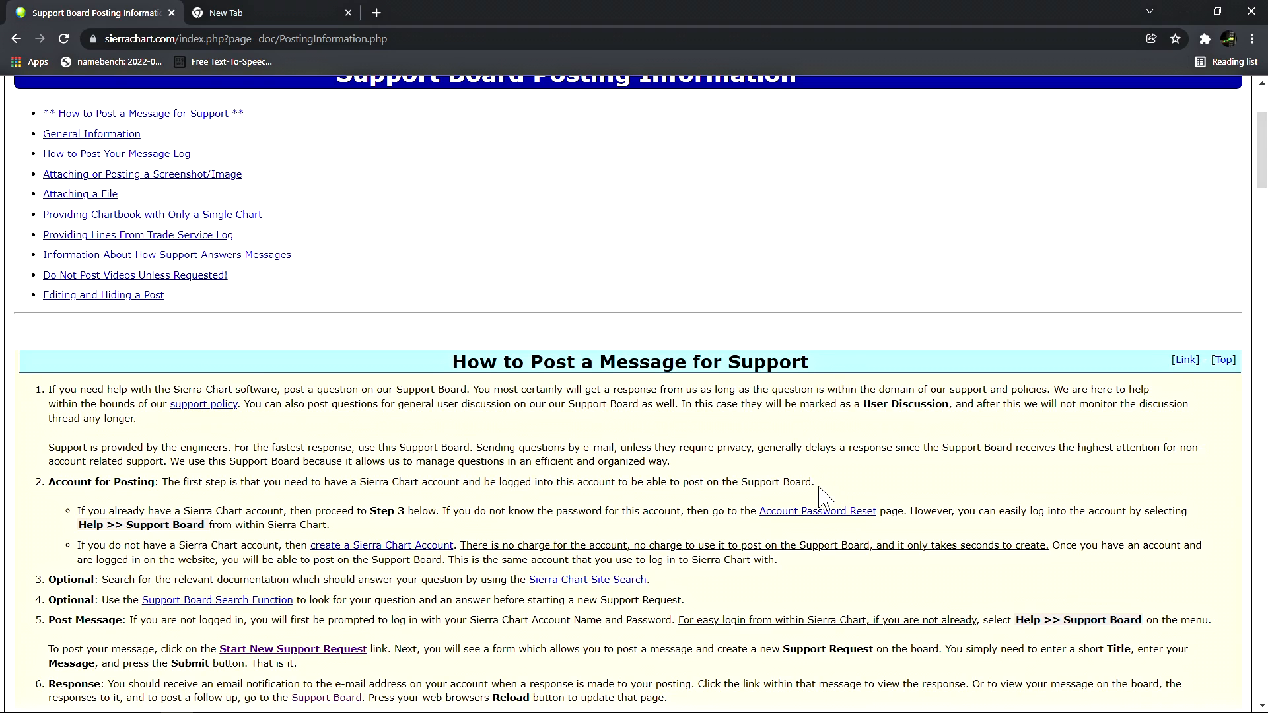
{"action": "left_click_drag", "start_coordinate": [48, 481], "coordinate": [602, 481]}
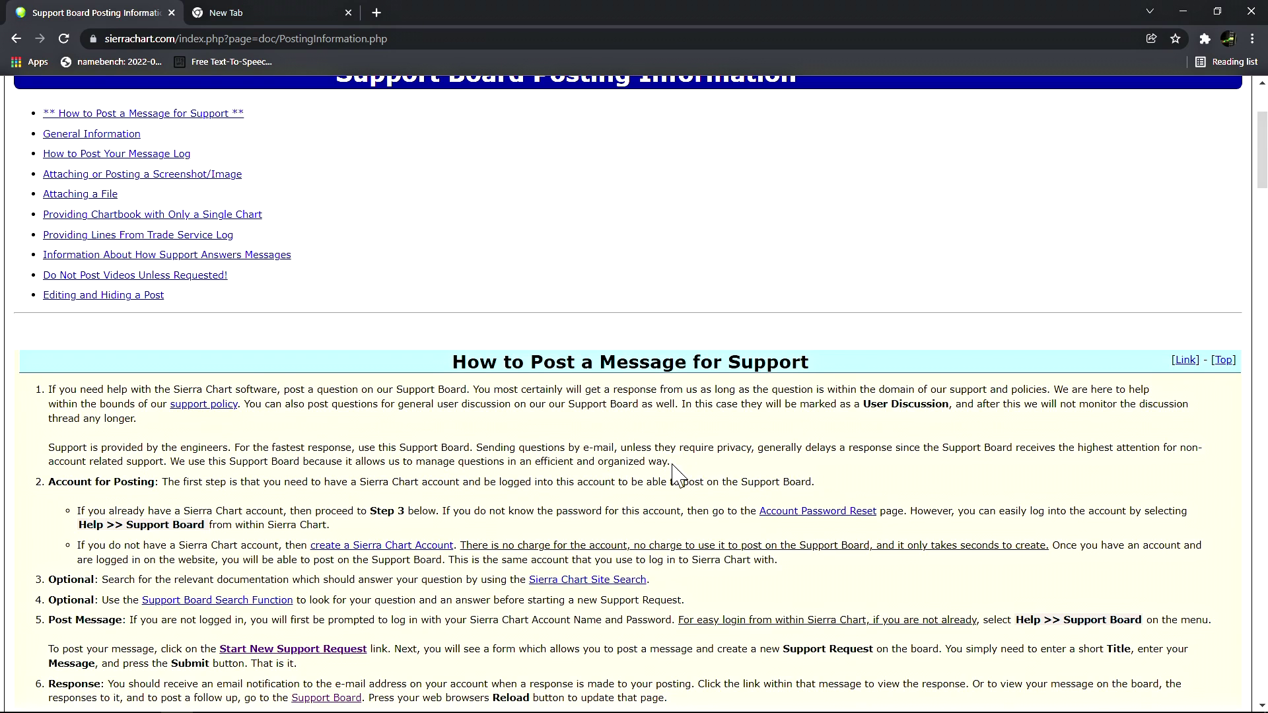
{"action": "left_click_drag", "start_coordinate": [48, 481], "coordinate": [611, 481]}
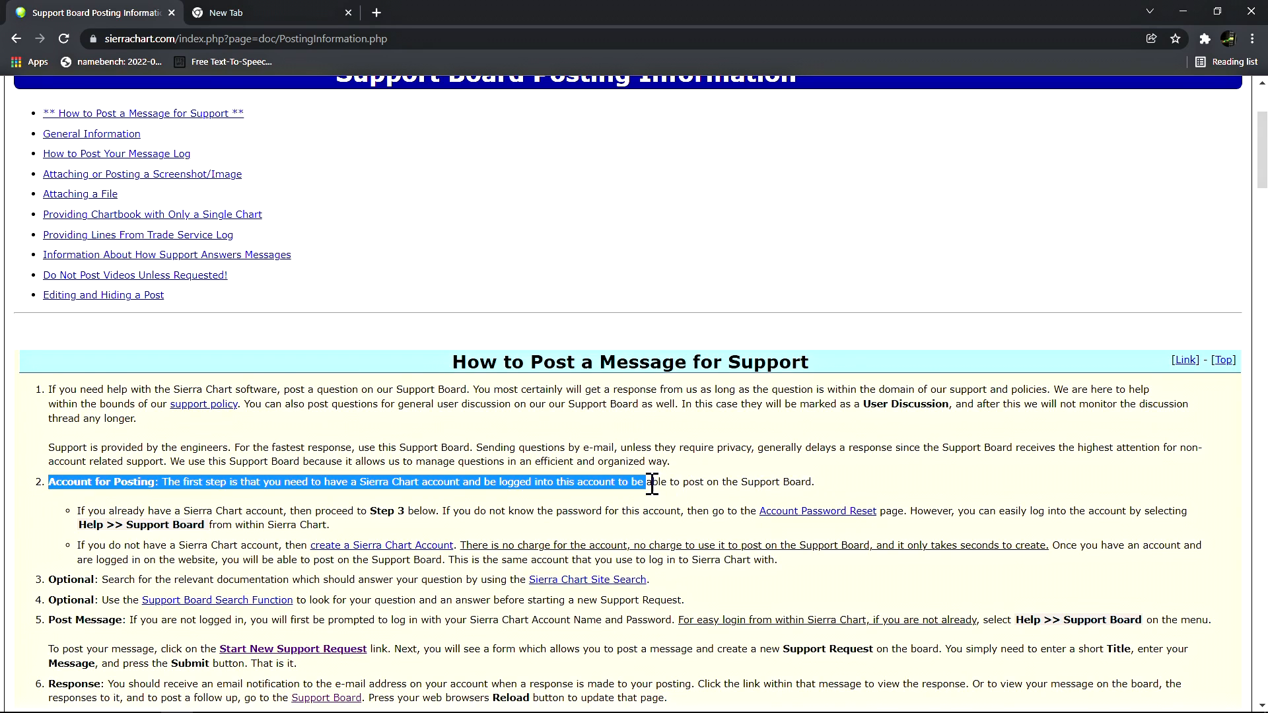
{"action": "left_click", "coordinate": [819, 494]}
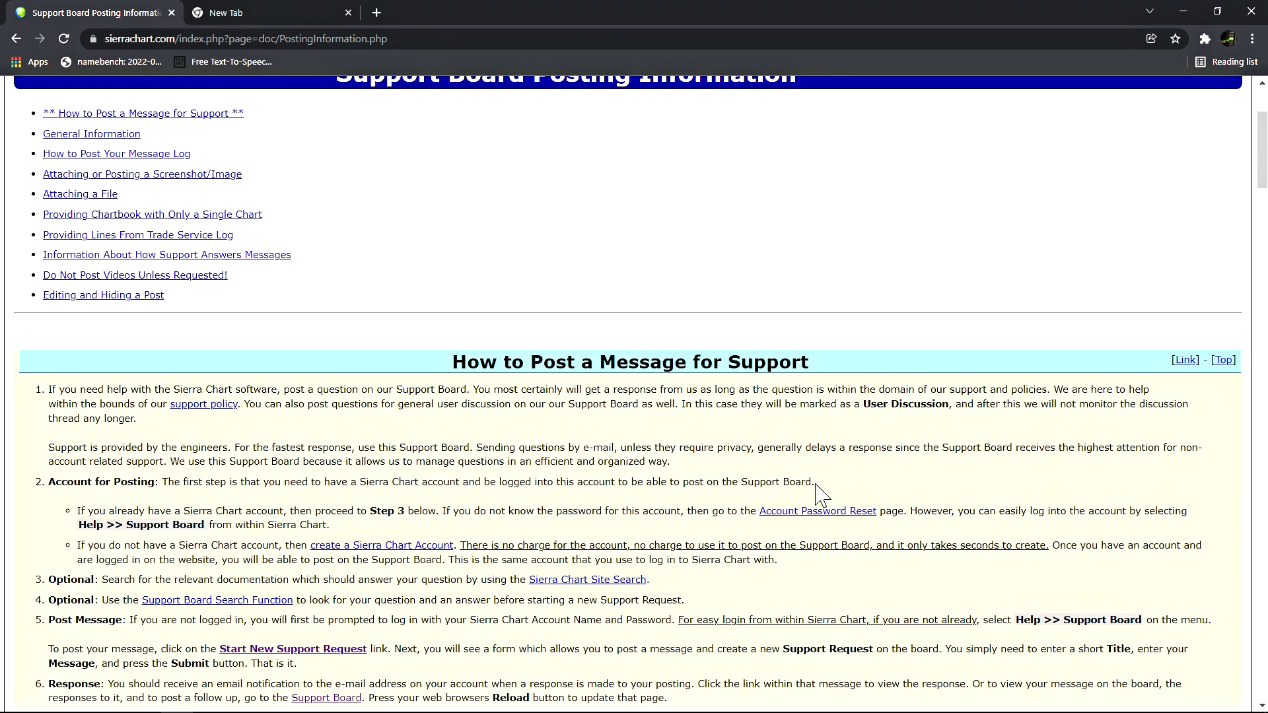
{"action": "scroll", "scroll_direction": "down", "scroll_amount": 3}
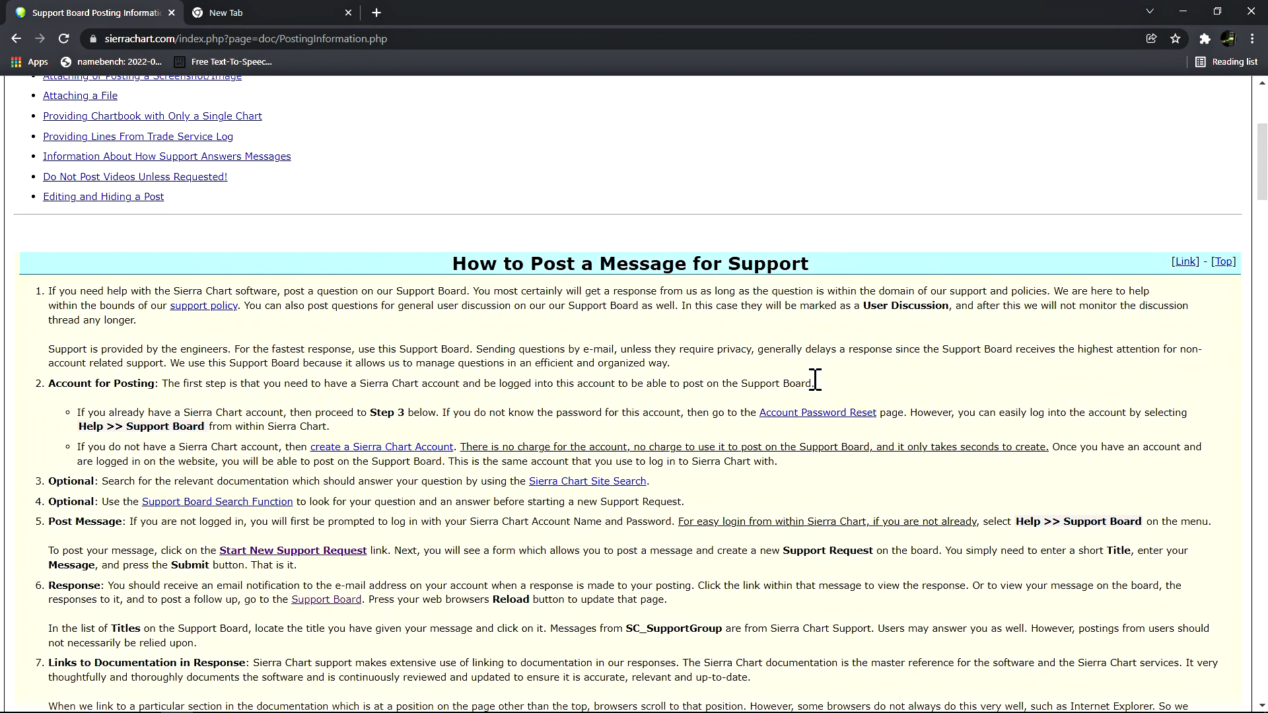
{"action": "mouse_move", "coordinate": [791, 383]}
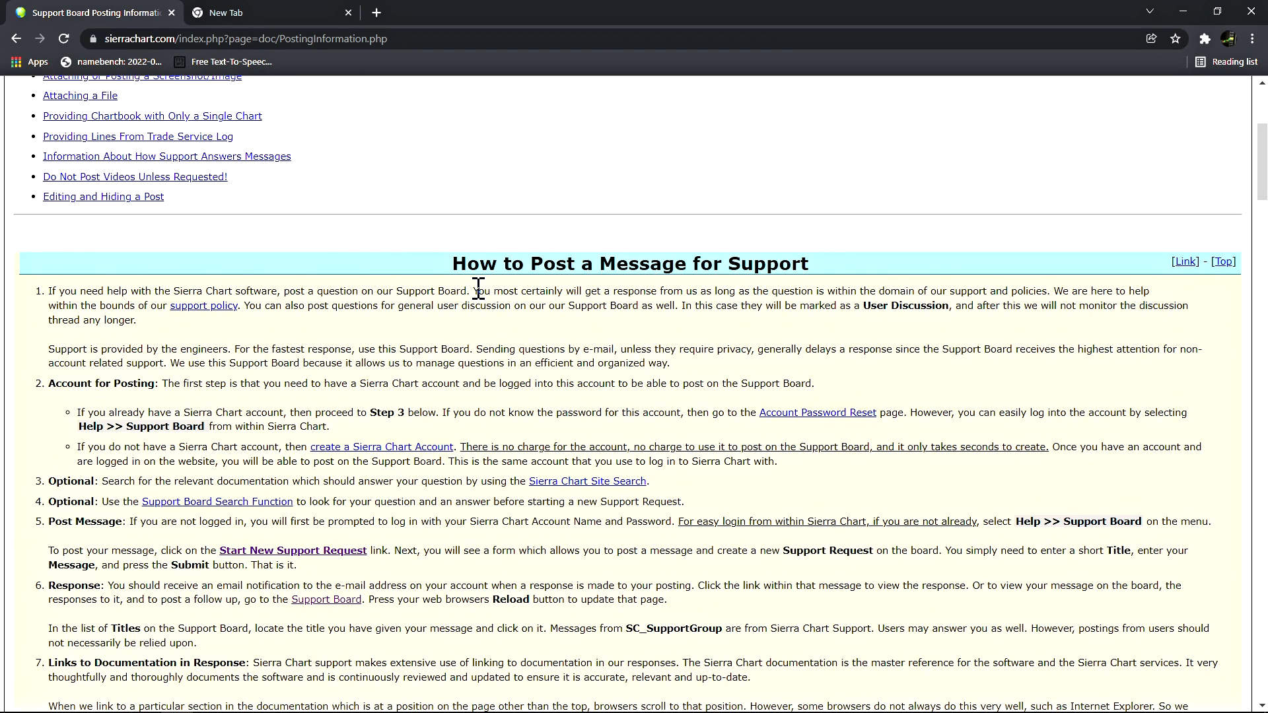
{"action": "mouse_move", "coordinate": [661, 301]}
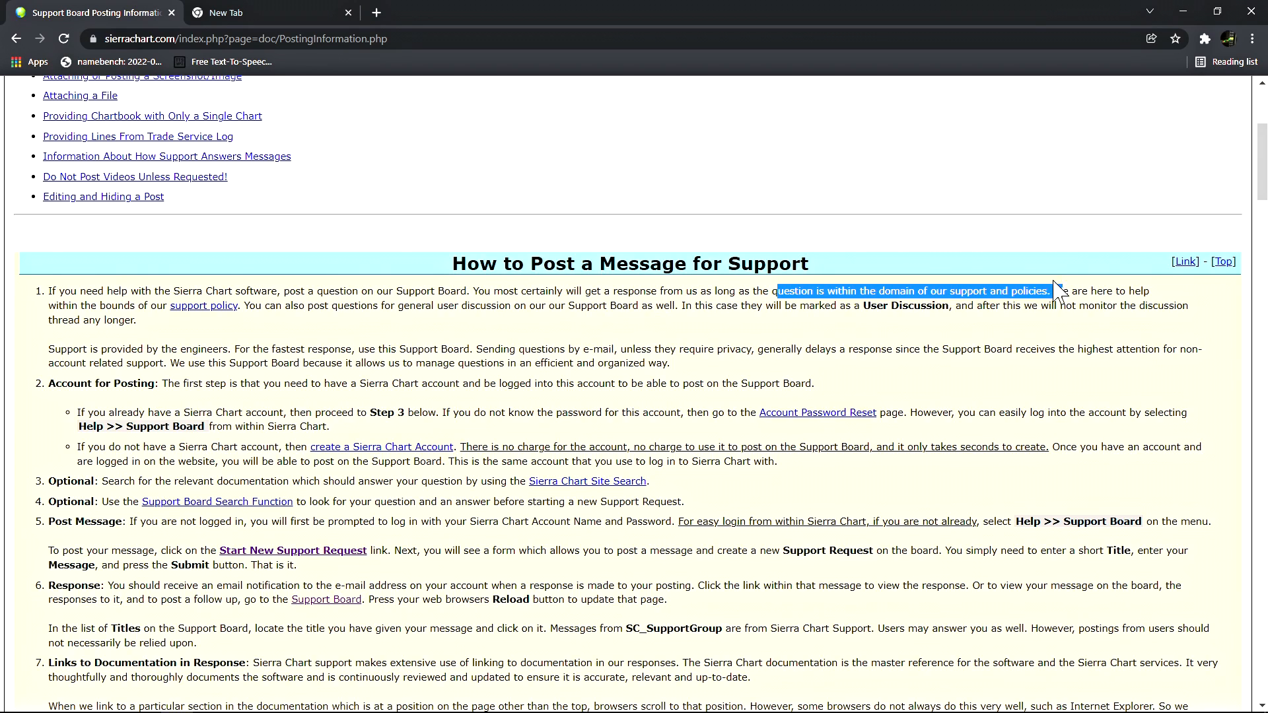
{"action": "left_click", "coordinate": [1059, 290]}
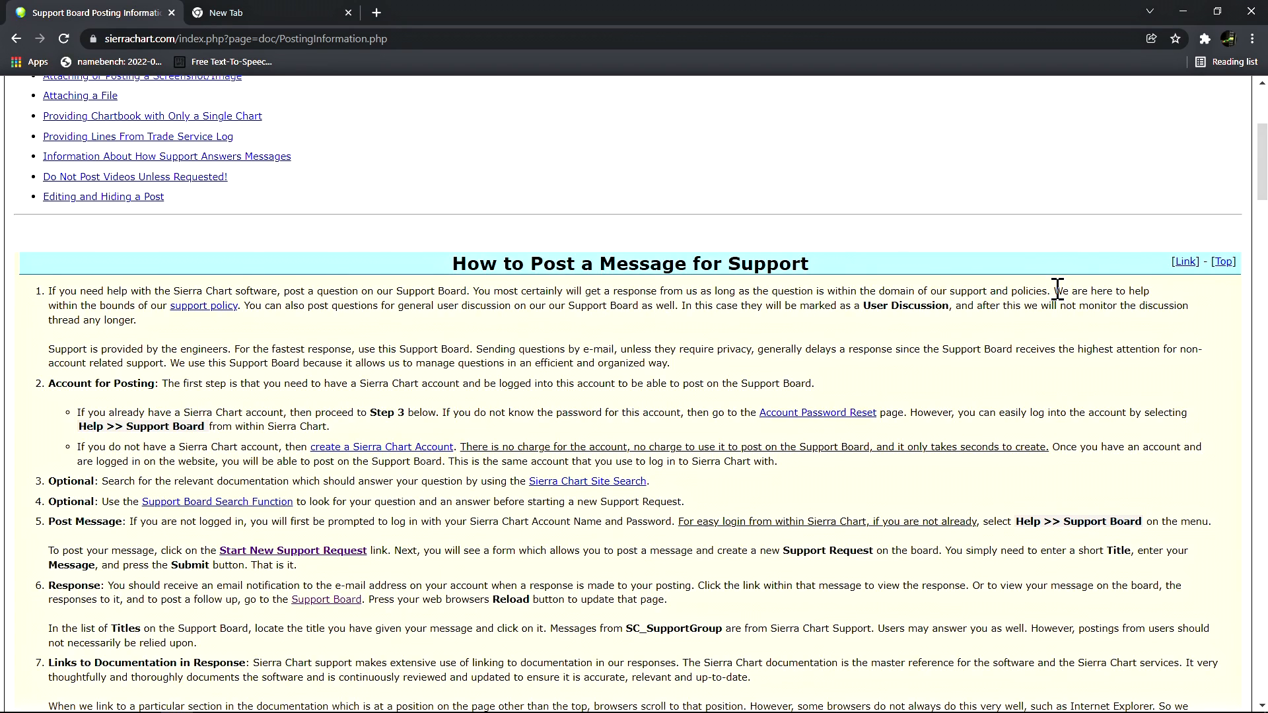
{"action": "mouse_move", "coordinate": [201, 311]}
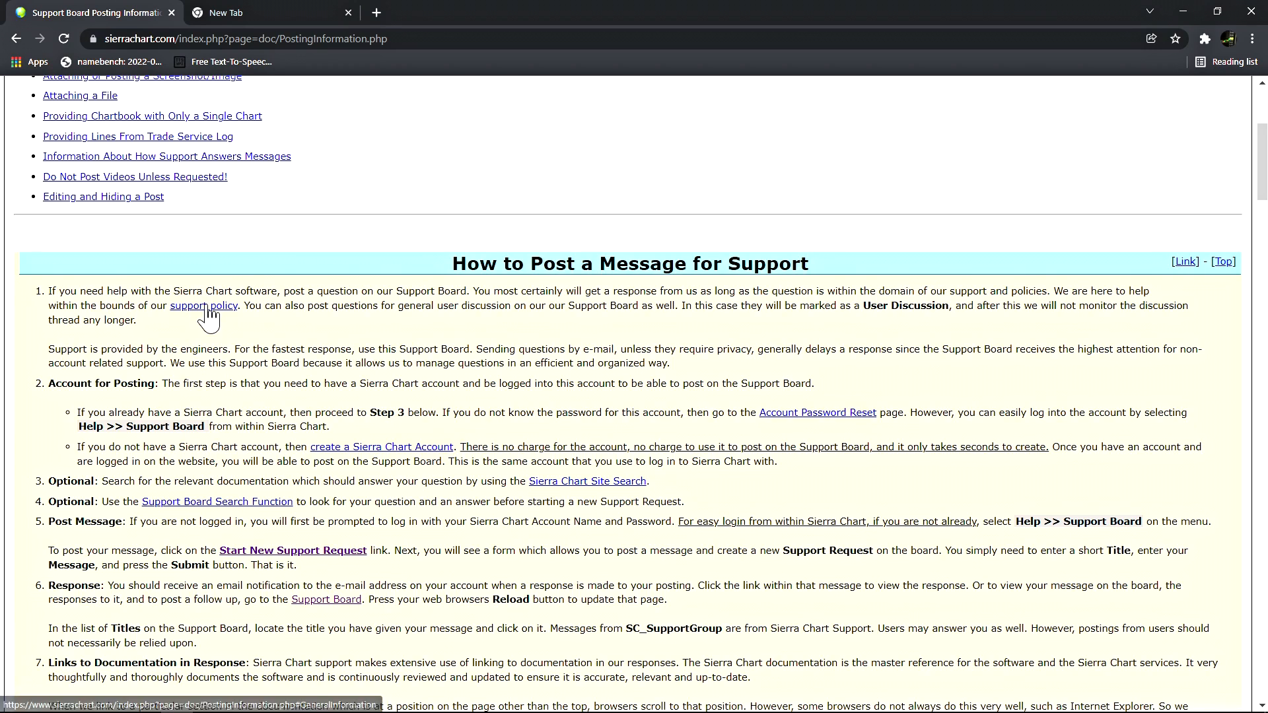
{"action": "mouse_move", "coordinate": [249, 307]}
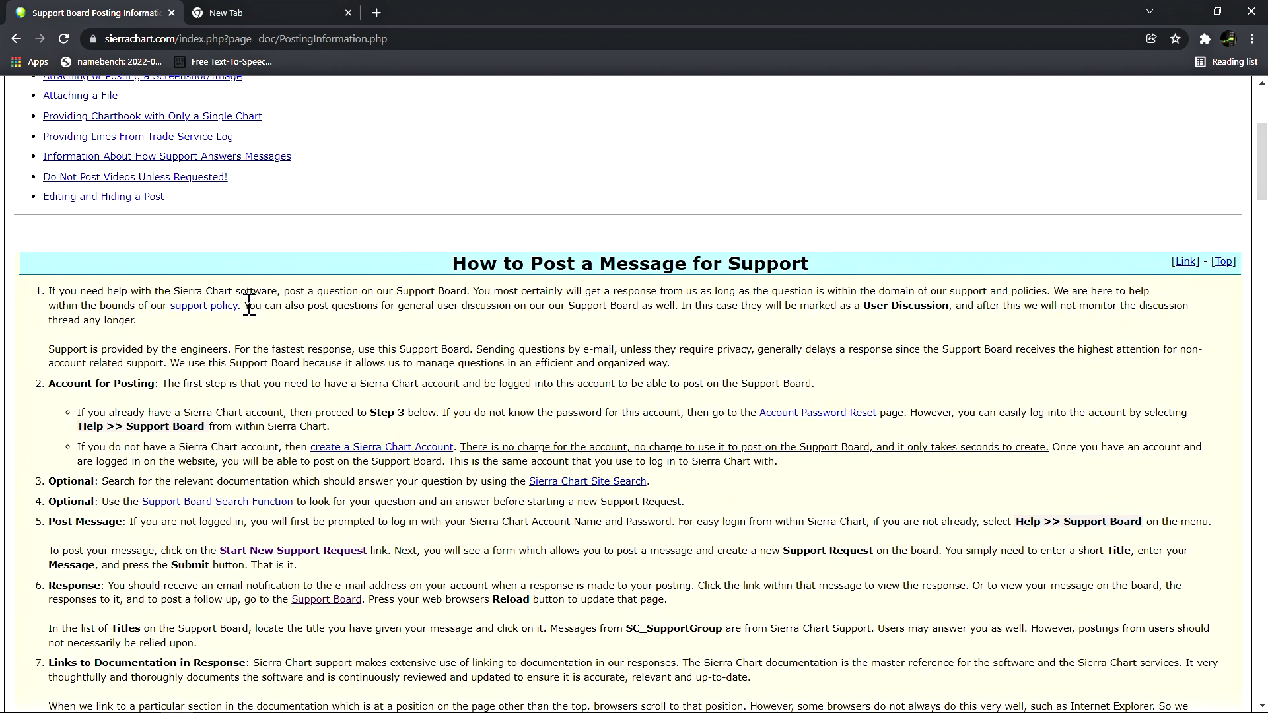
{"action": "mouse_move", "coordinate": [516, 306]}
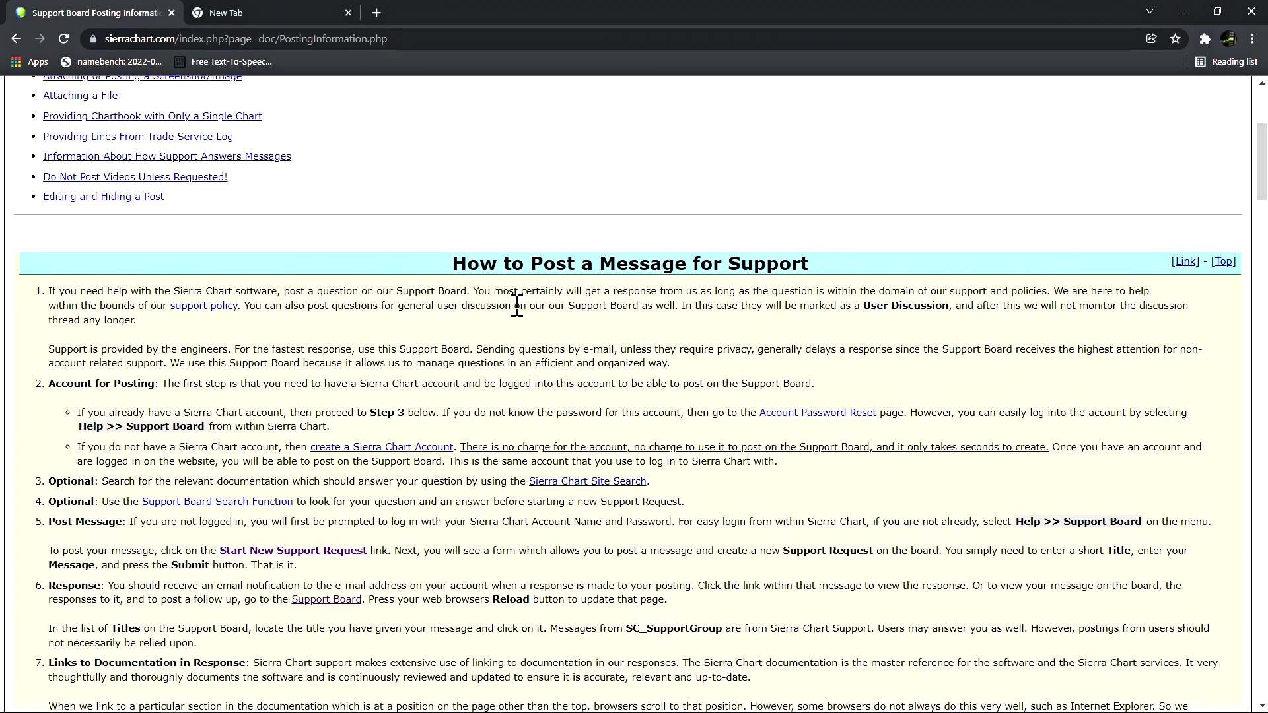
{"action": "mouse_move", "coordinate": [682, 304]}
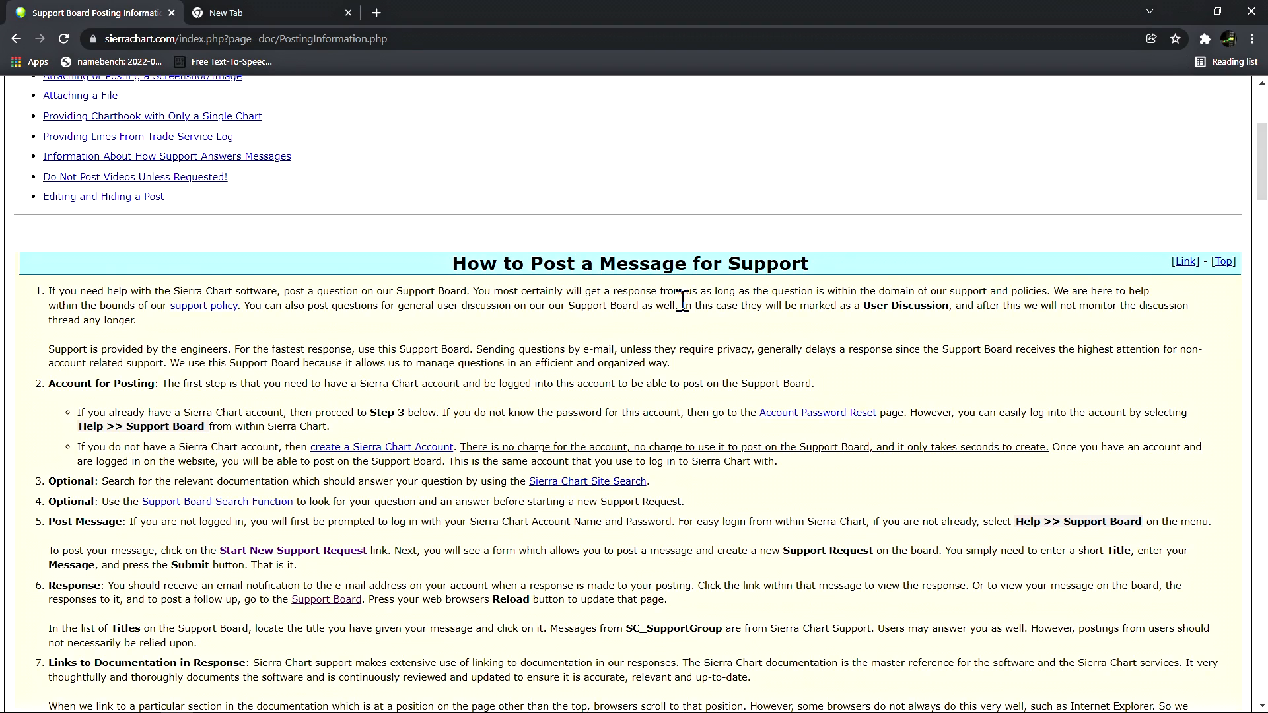
{"action": "mouse_move", "coordinate": [961, 309]}
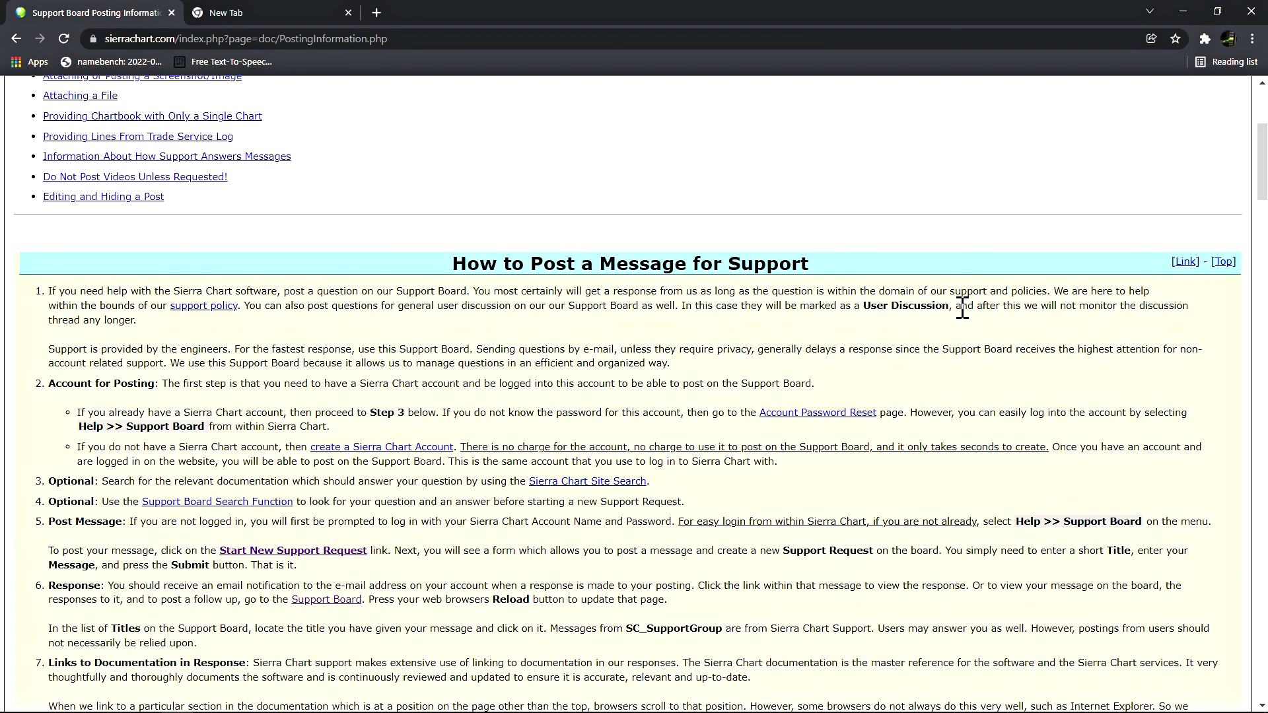
{"action": "left_click_drag", "start_coordinate": [959, 305], "coordinate": [136, 320]}
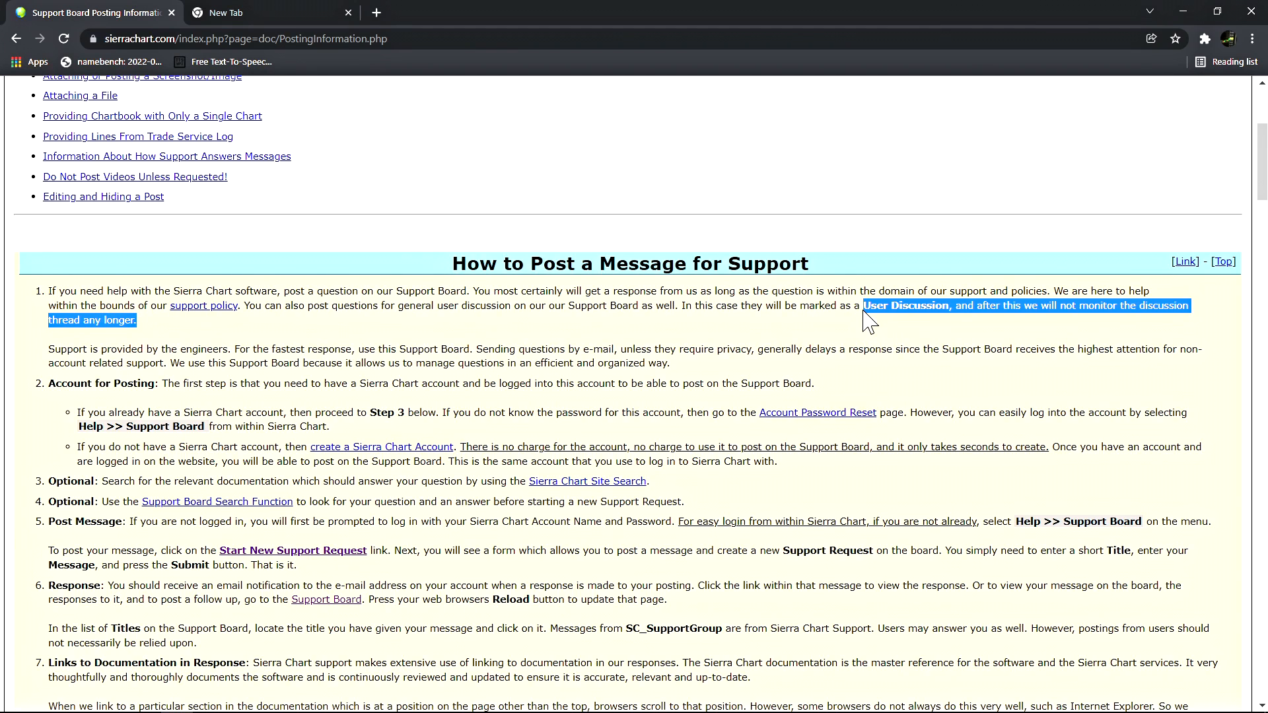
{"action": "left_click", "coordinate": [130, 326]}
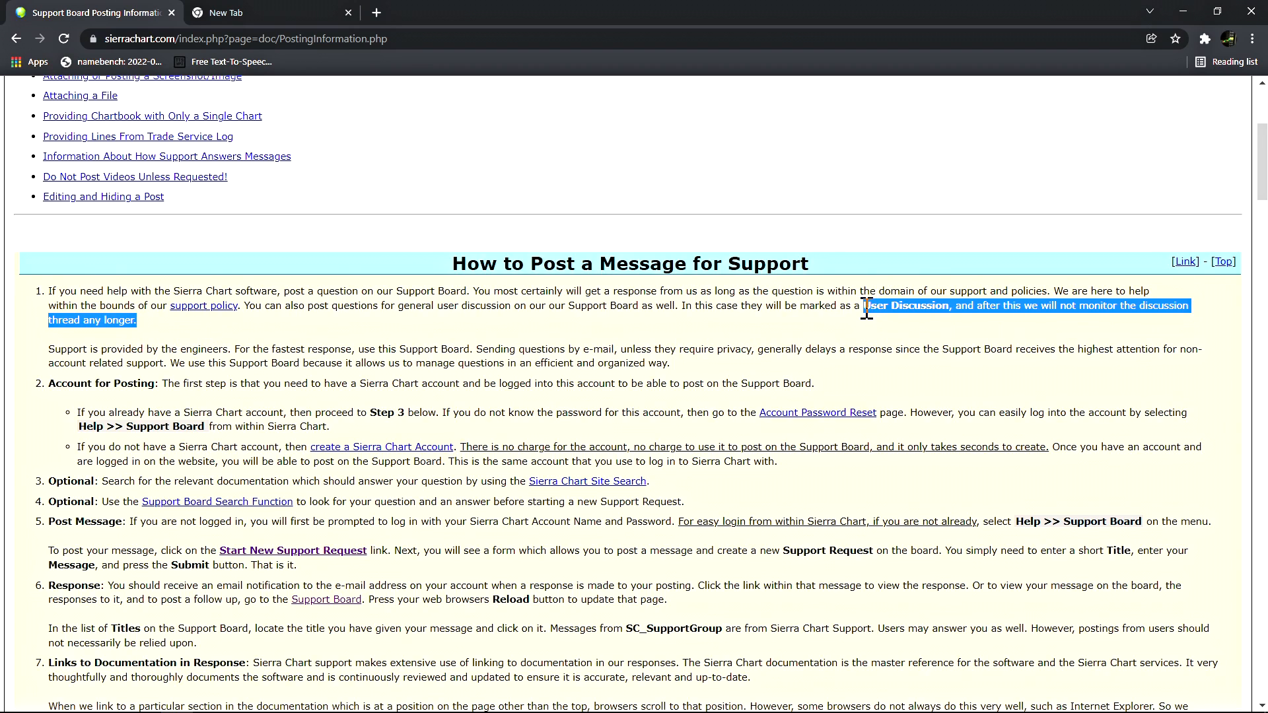
{"action": "left_click", "coordinate": [850, 303]}
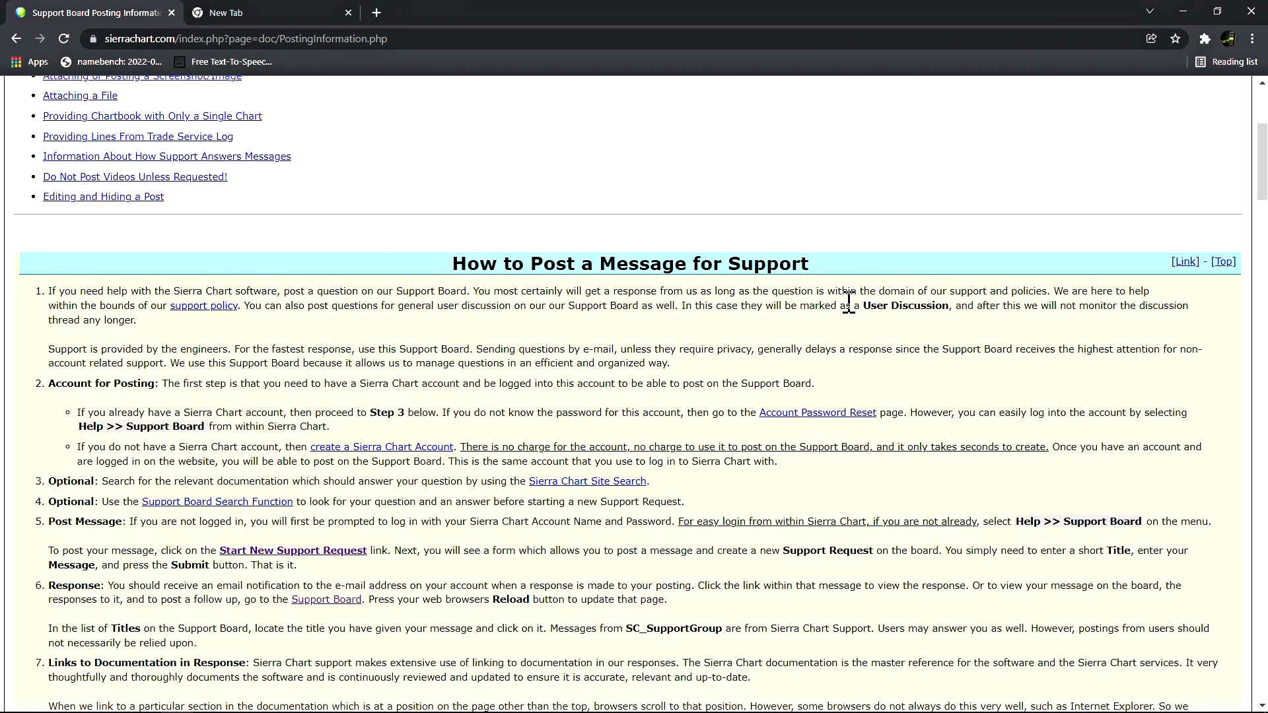
{"action": "mouse_move", "coordinate": [864, 327]}
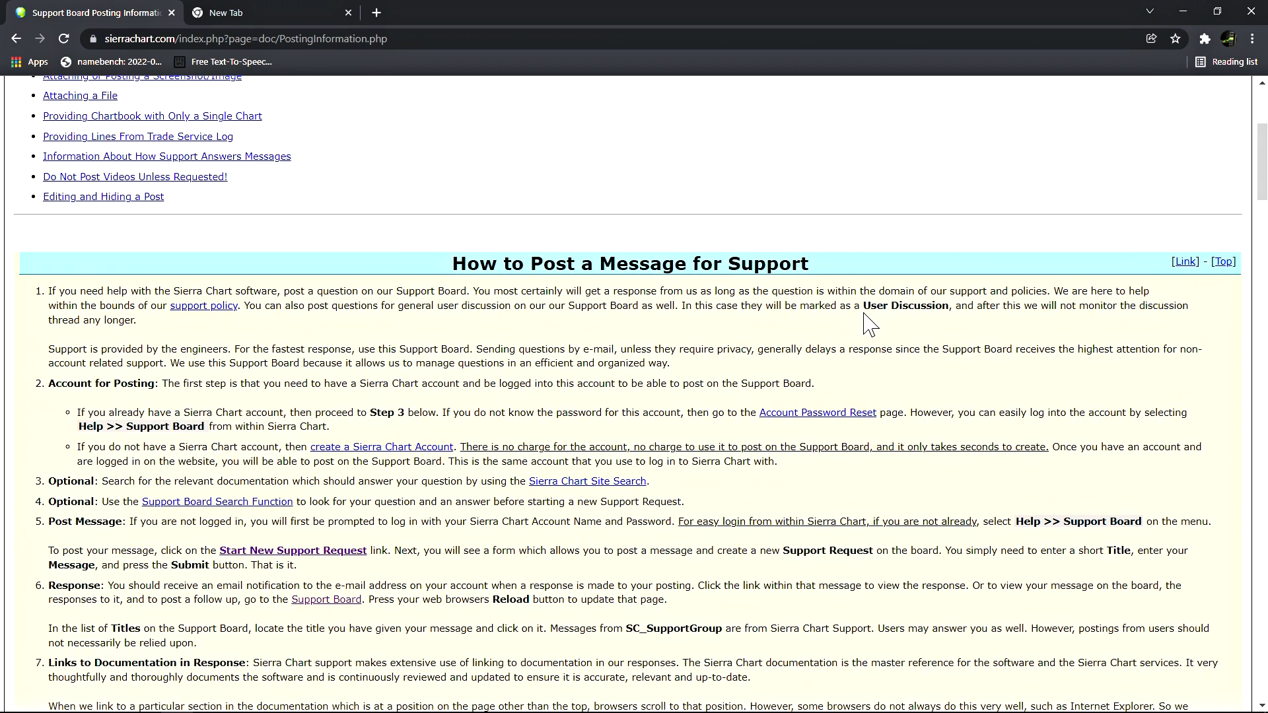
{"action": "mouse_move", "coordinate": [743, 345]}
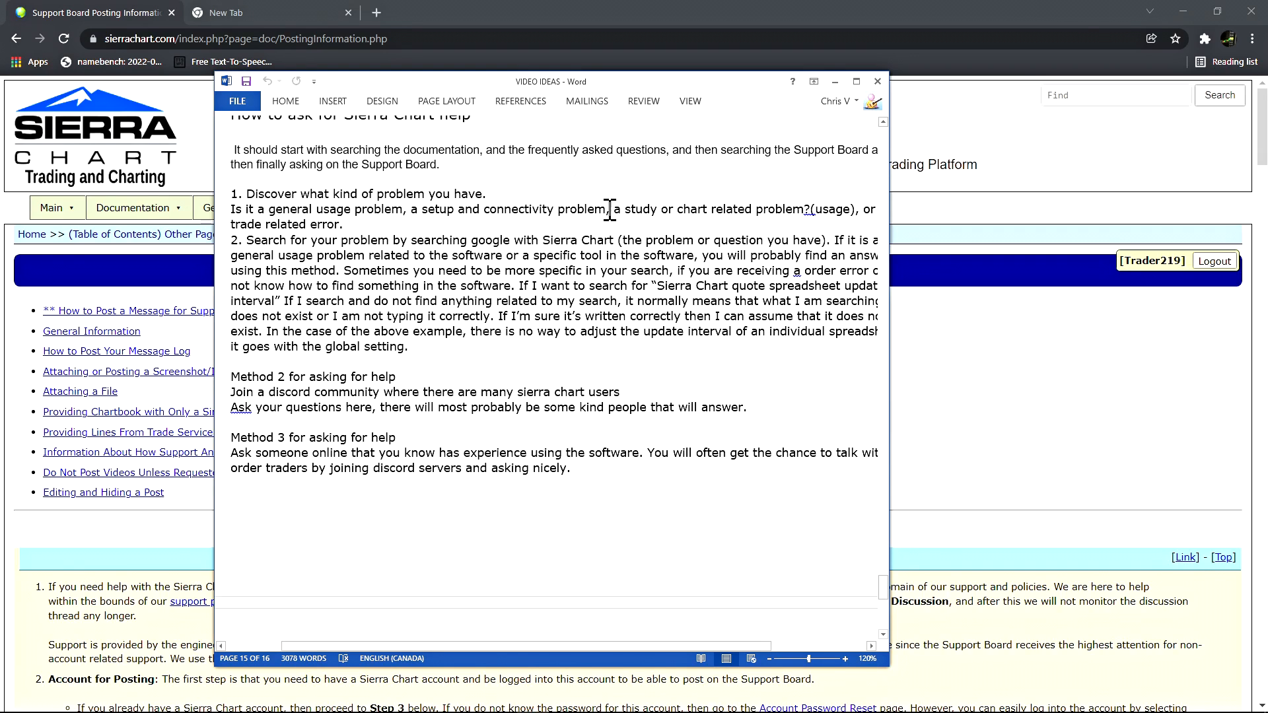
Highlight the outline line ending in 'trade related error', then switch to Chrome's New Tab
{"action": "left_click_drag", "start_coordinate": [608, 209], "coordinate": [824, 209]}
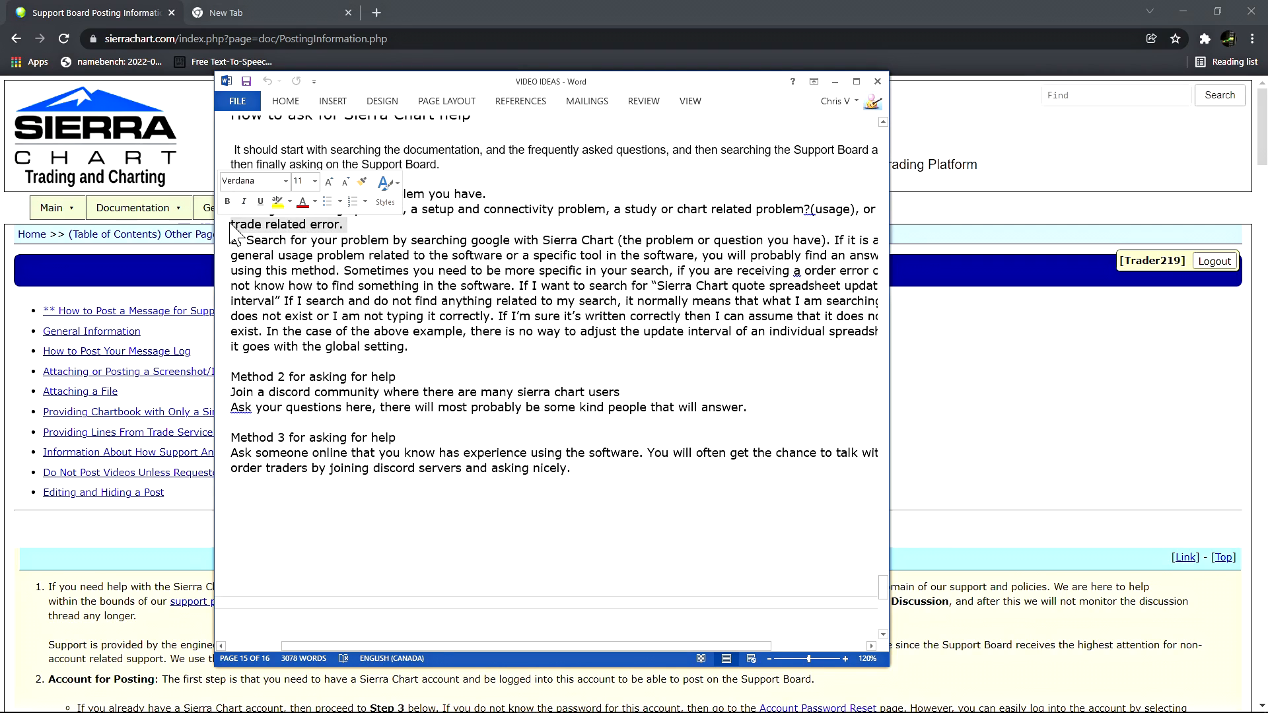
{"action": "left_click", "coordinate": [348, 239]}
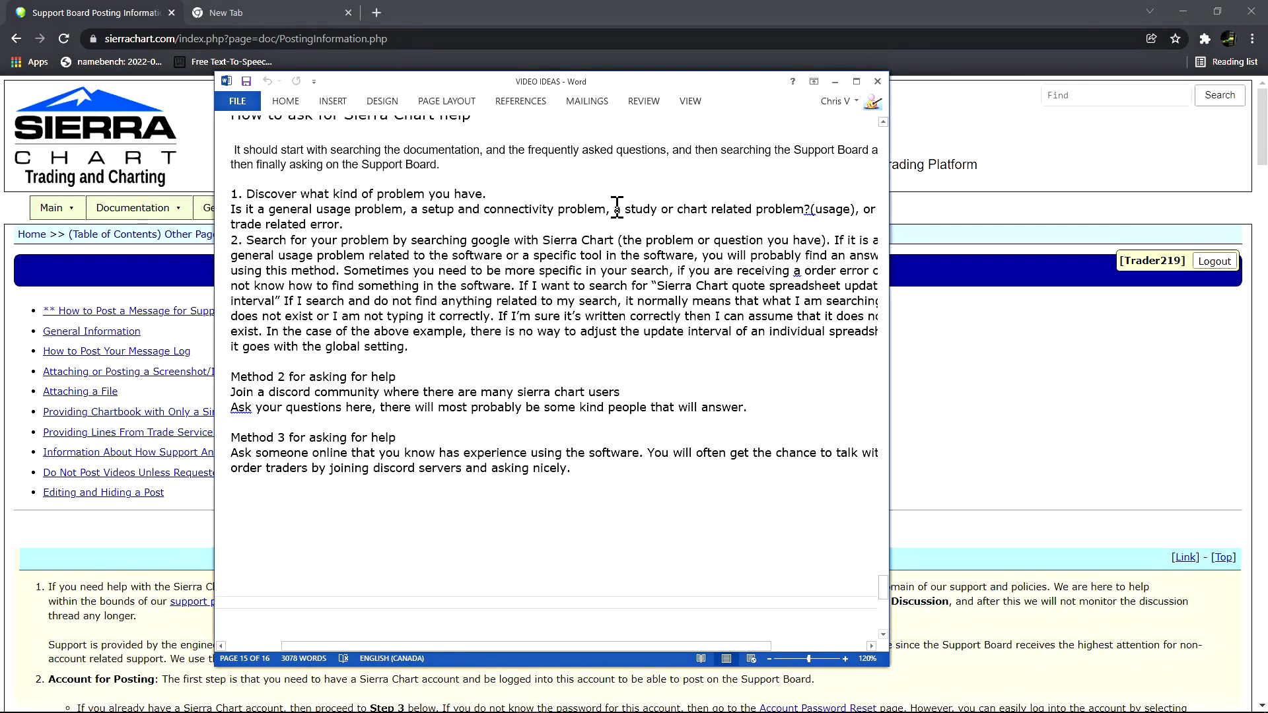
{"action": "mouse_move", "coordinate": [431, 203]}
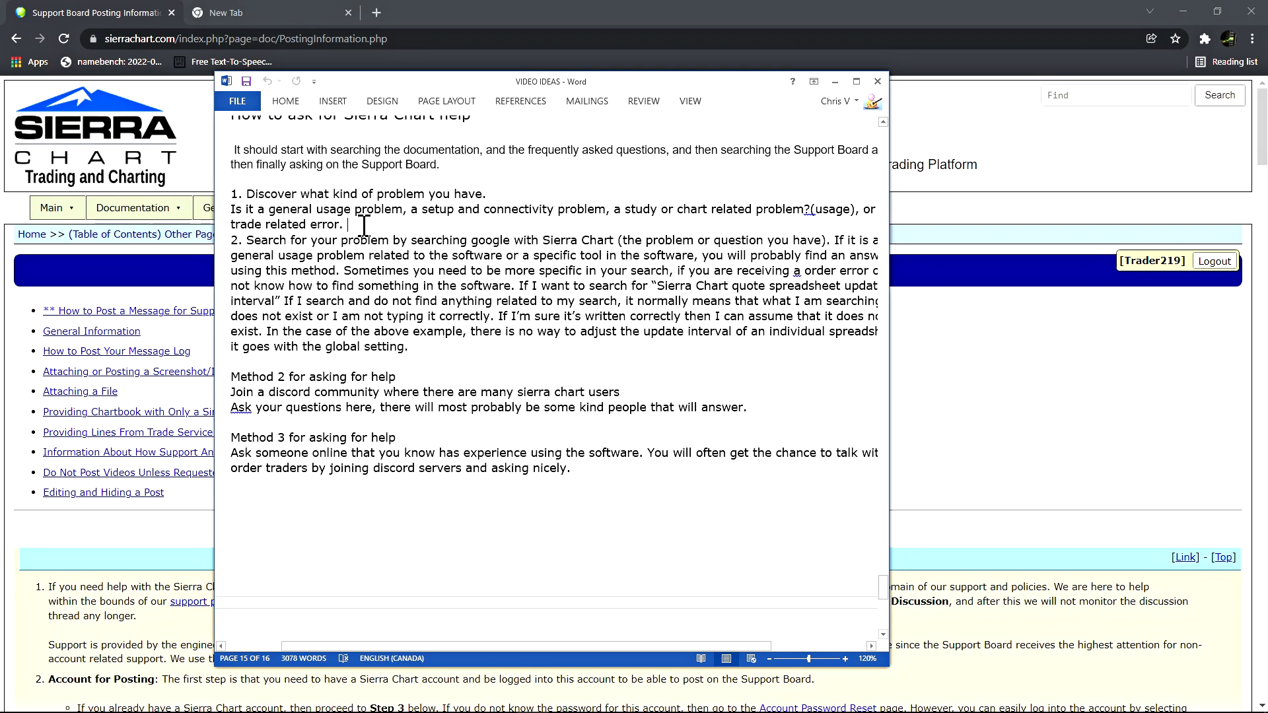
{"action": "double_click", "coordinate": [260, 225]}
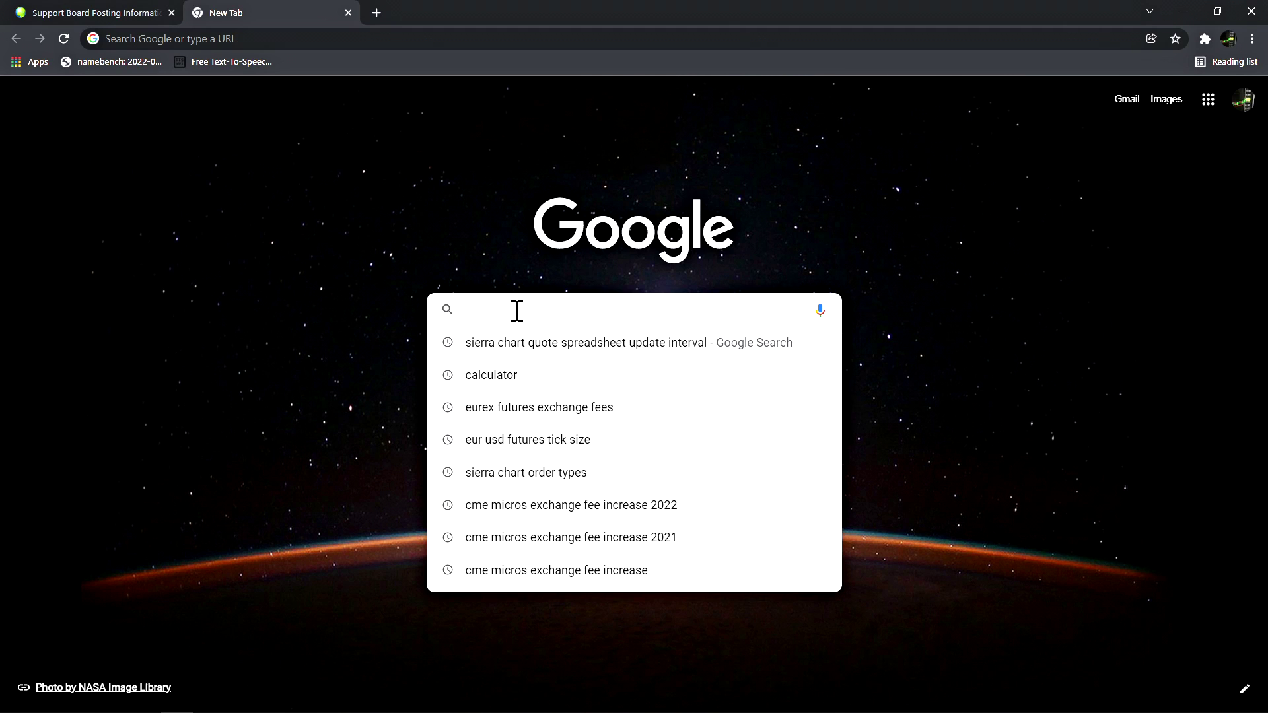
{"action": "mouse_move", "coordinate": [513, 317]}
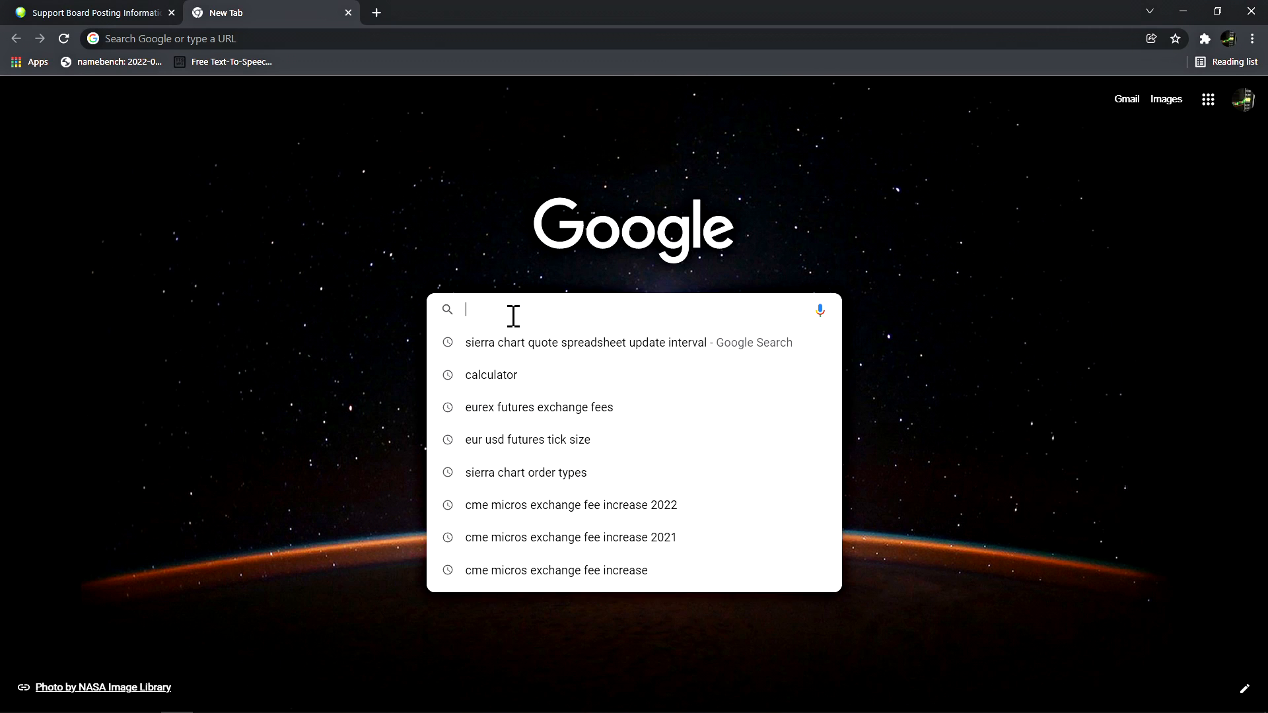
Search Google for 'sierra chart' volume by price and open the Volume by Price study result
{"action": "type", "text": "sierra chart volume"}
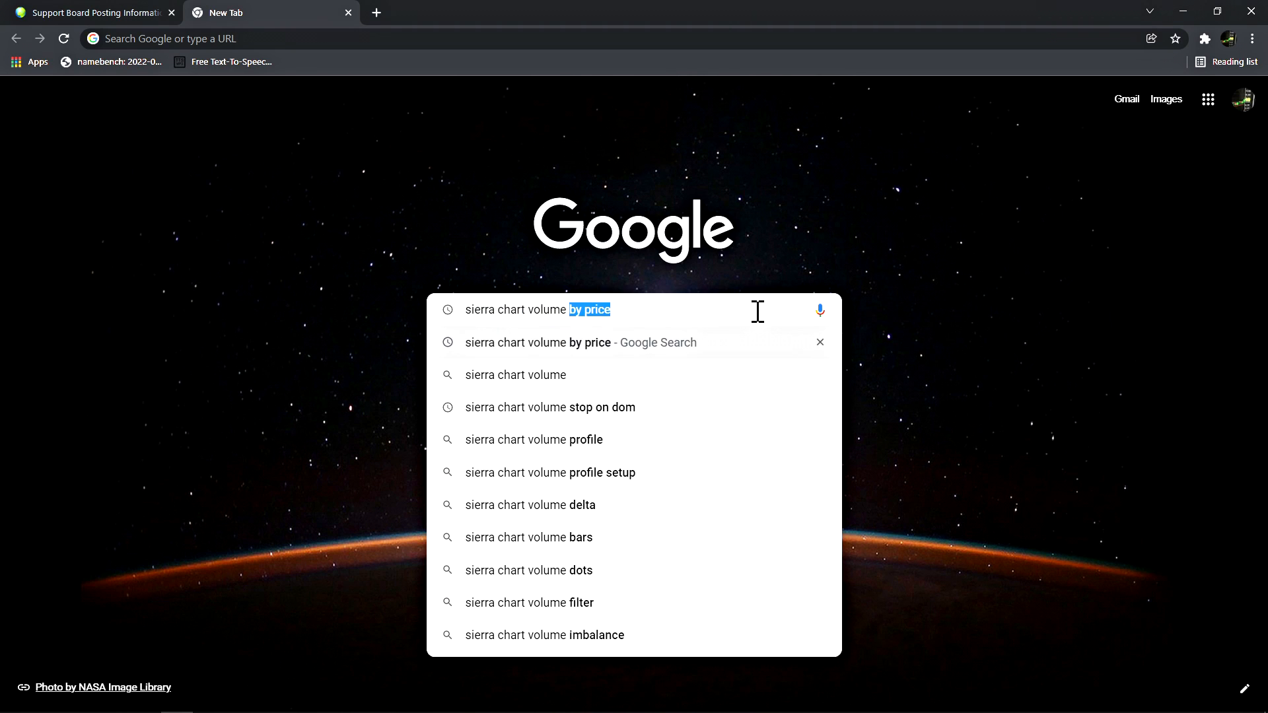
{"action": "type", "text": "mtu"}
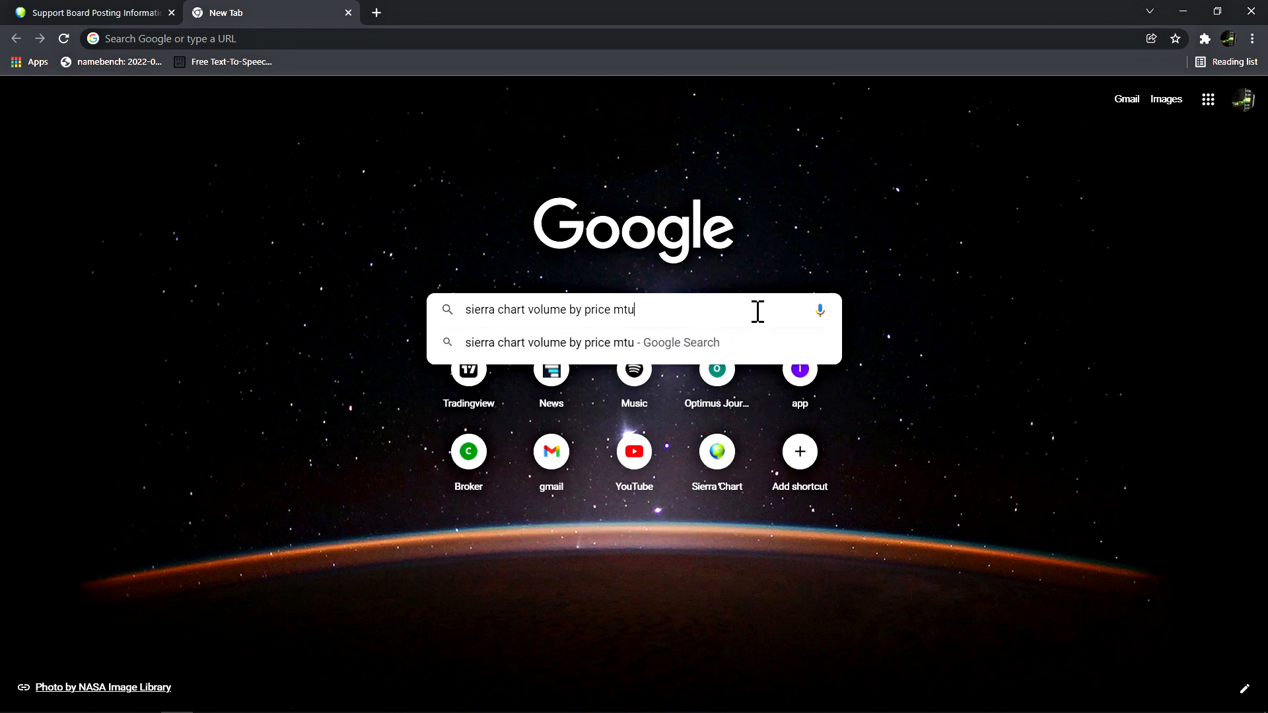
{"action": "type", "text": "ultiplier"}
{"action": "key", "text": "Enter"}
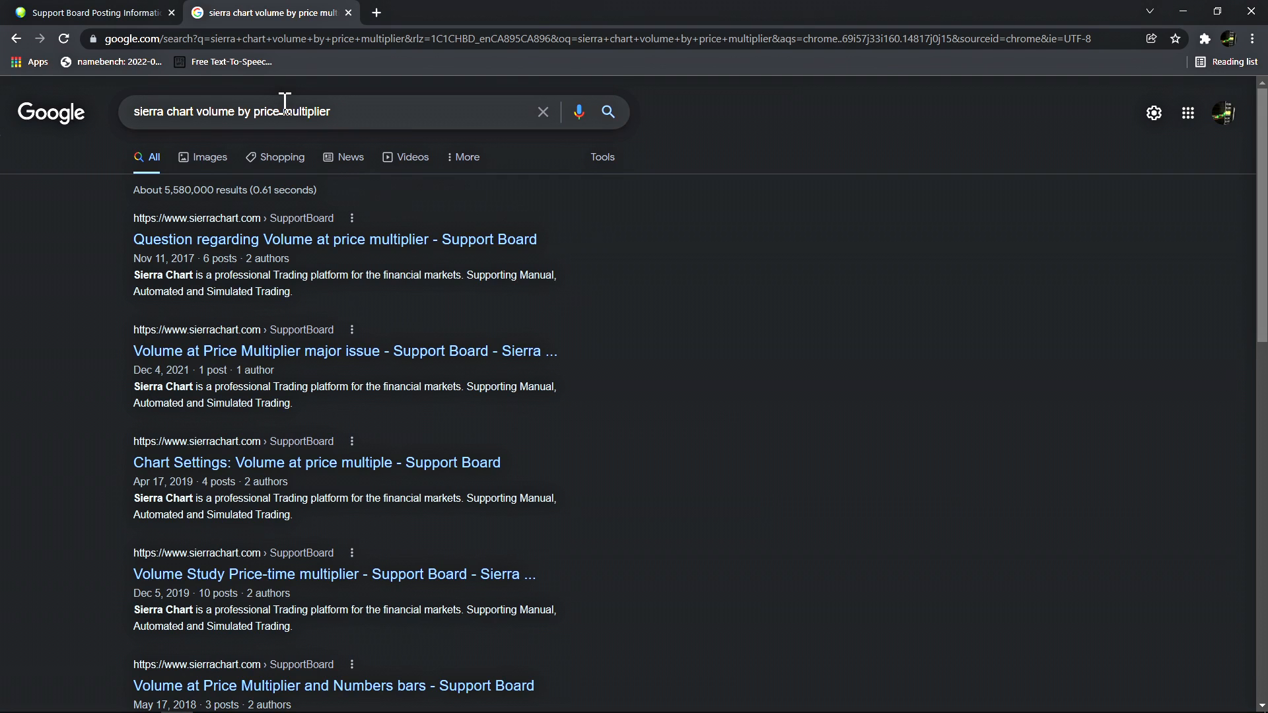
{"action": "mouse_move", "coordinate": [388, 436]}
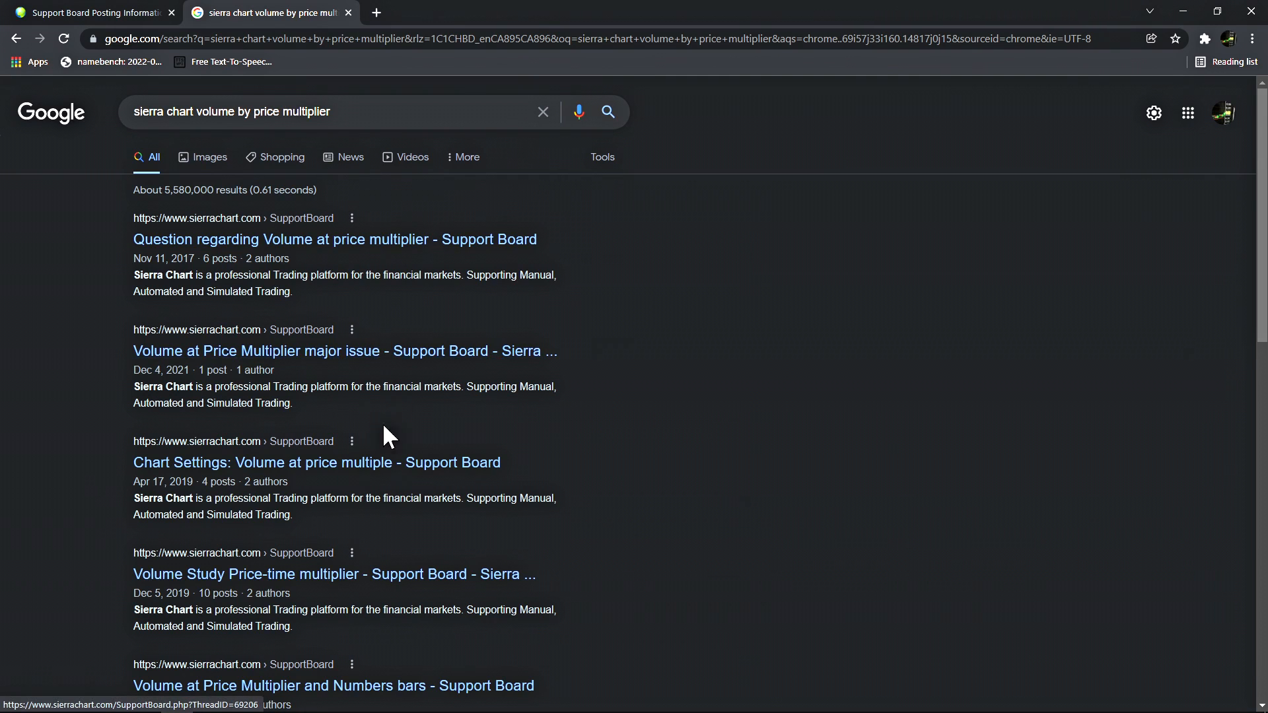
{"action": "mouse_move", "coordinate": [409, 469]}
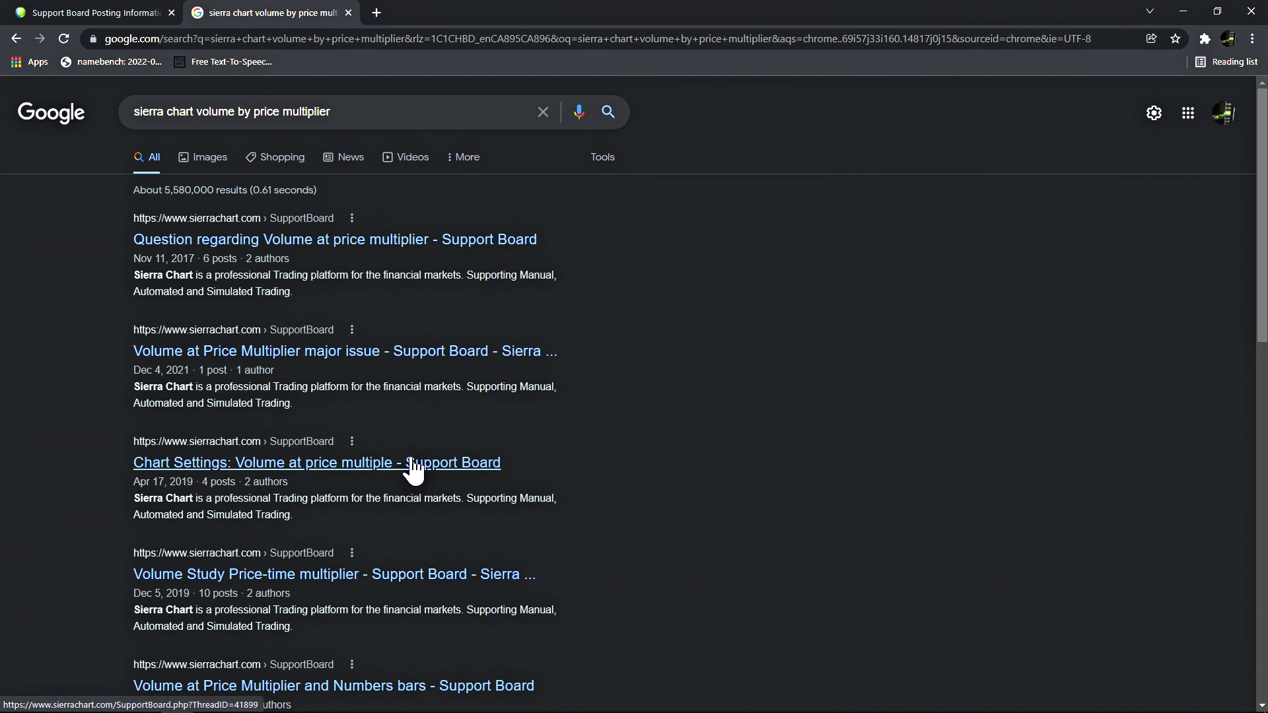
{"action": "mouse_move", "coordinate": [400, 470]}
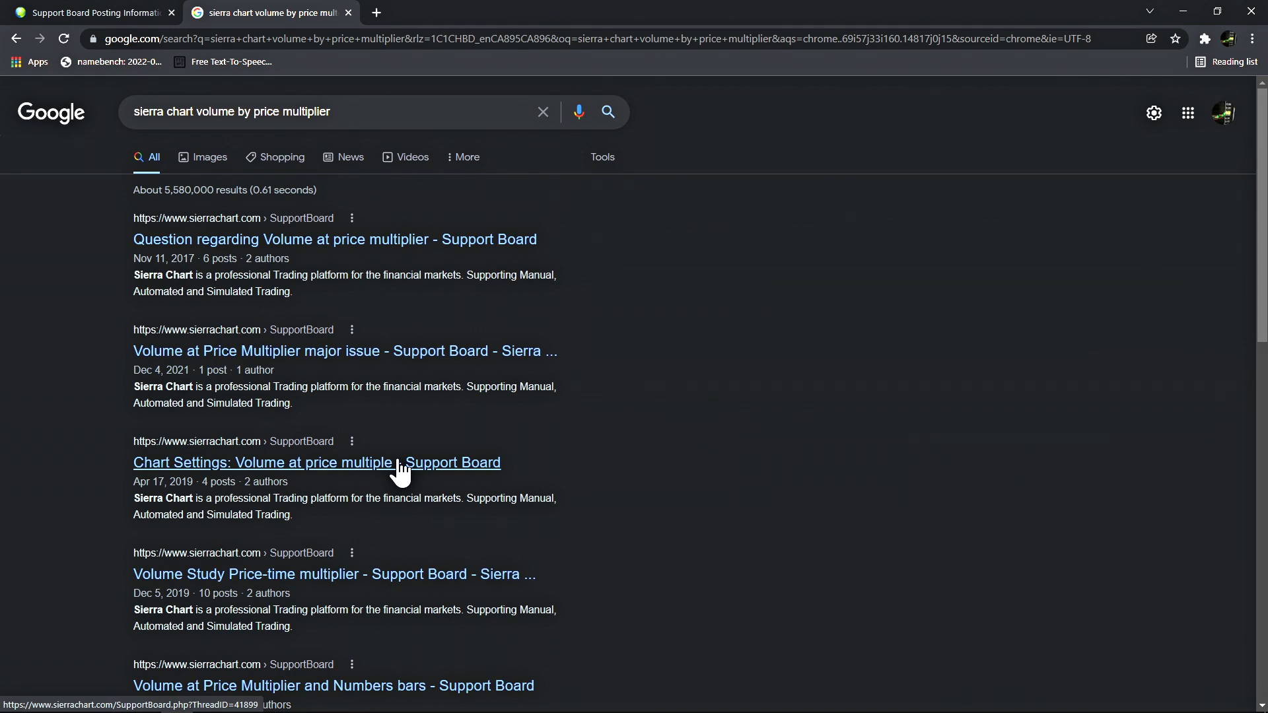
{"action": "mouse_move", "coordinate": [372, 362]}
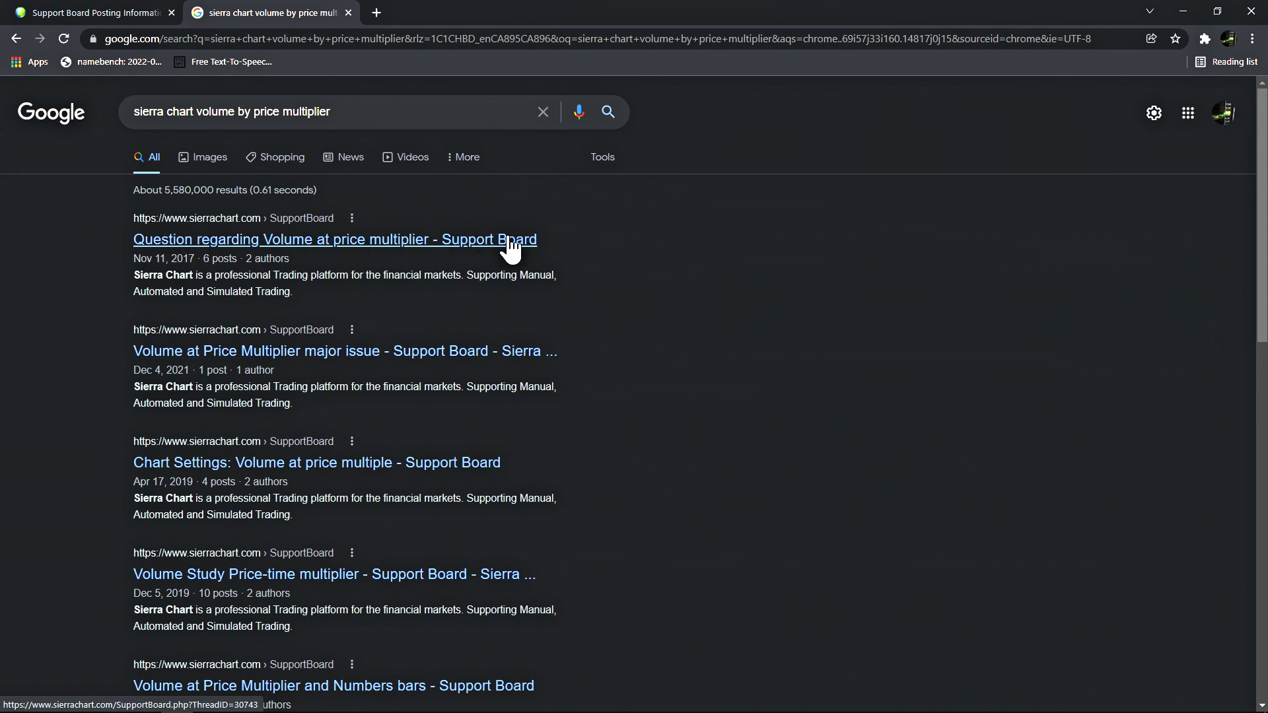
{"action": "mouse_move", "coordinate": [59, 259]}
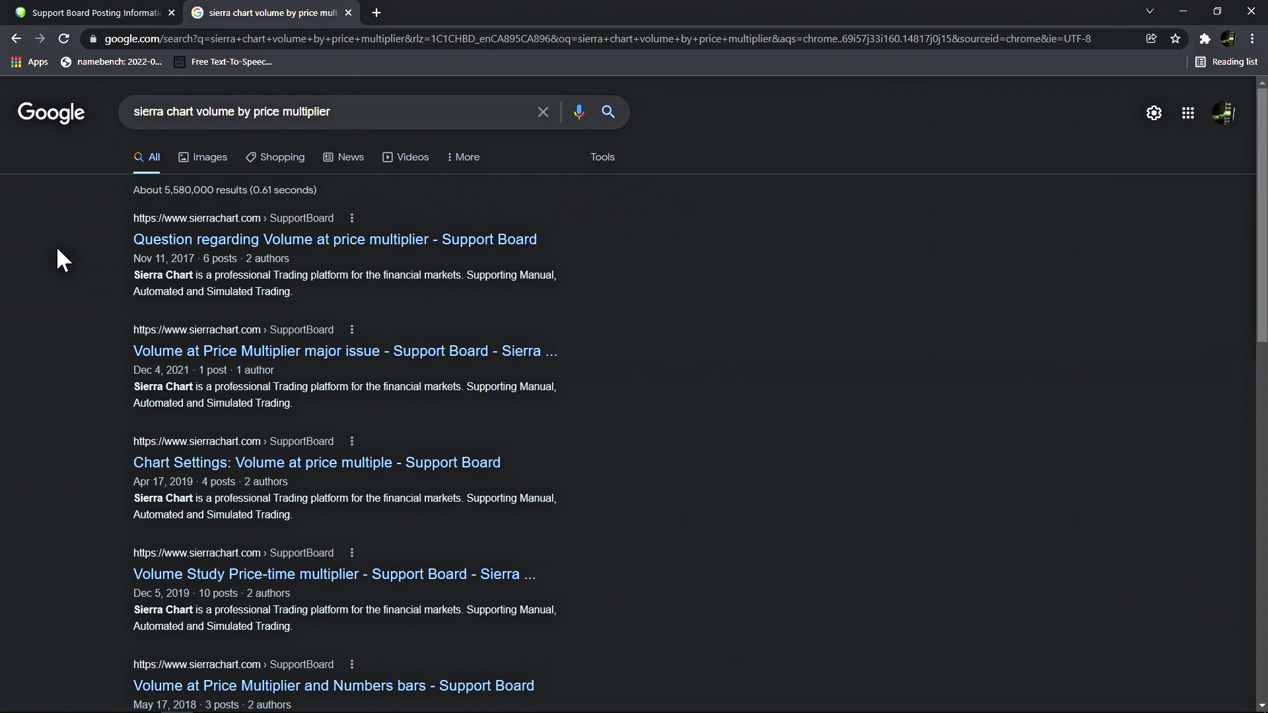
{"action": "mouse_move", "coordinate": [177, 231]}
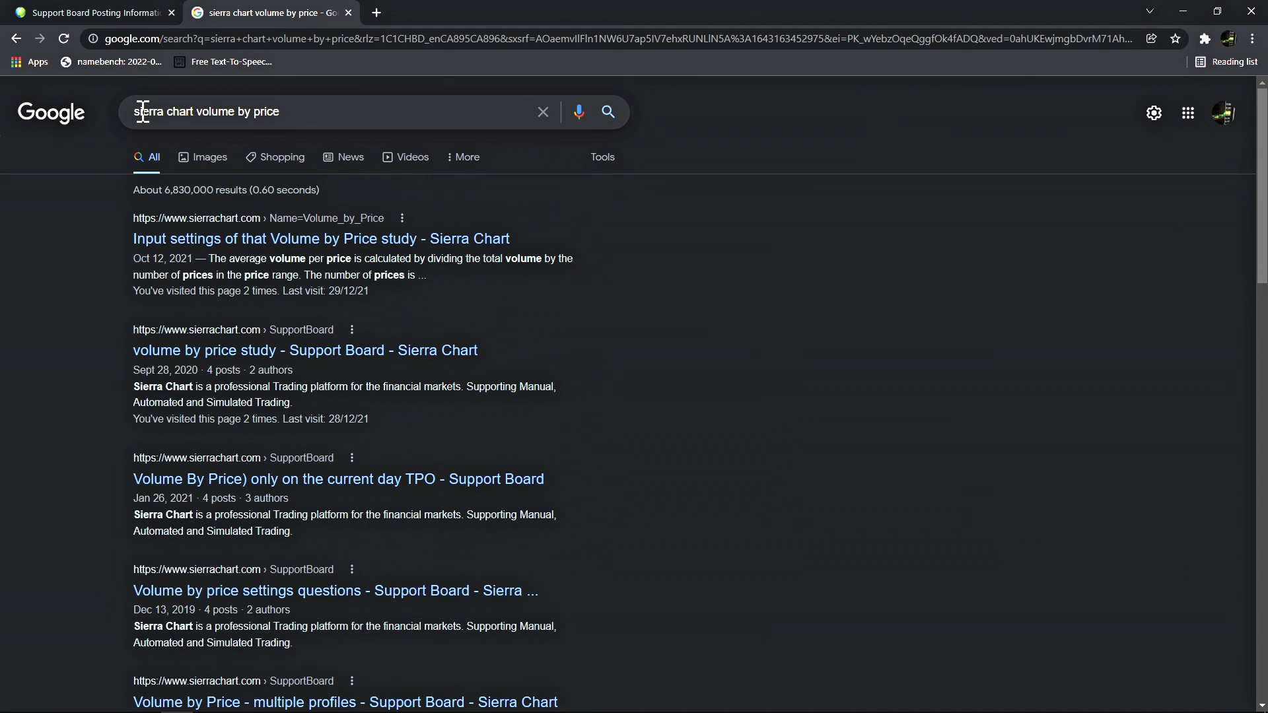
{"action": "mouse_move", "coordinate": [190, 248]}
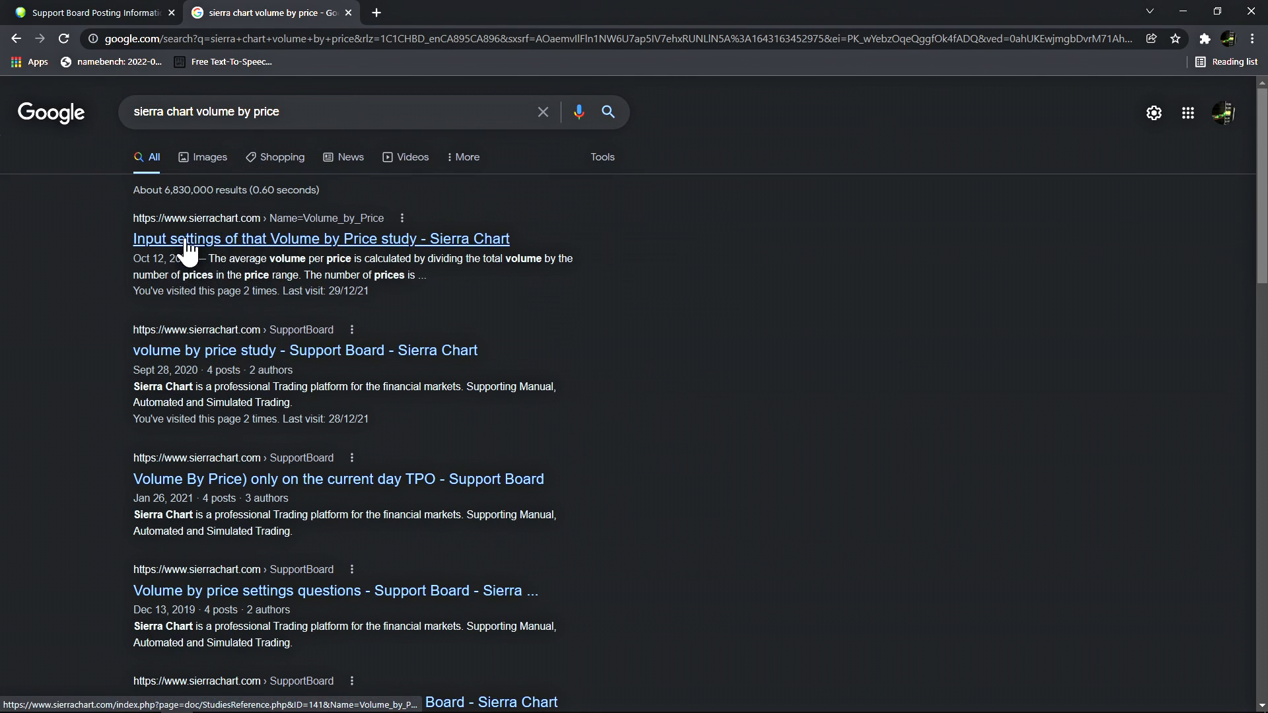
{"action": "mouse_move", "coordinate": [314, 248]}
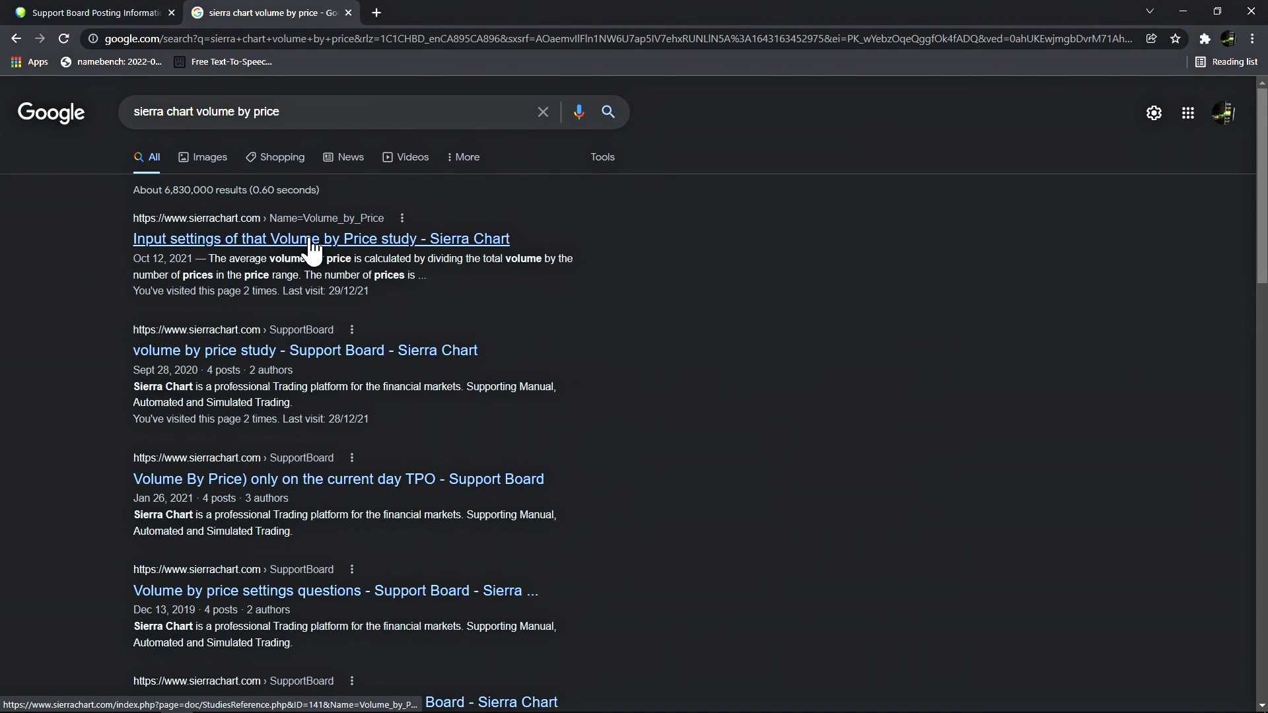
{"action": "left_click", "coordinate": [320, 238]}
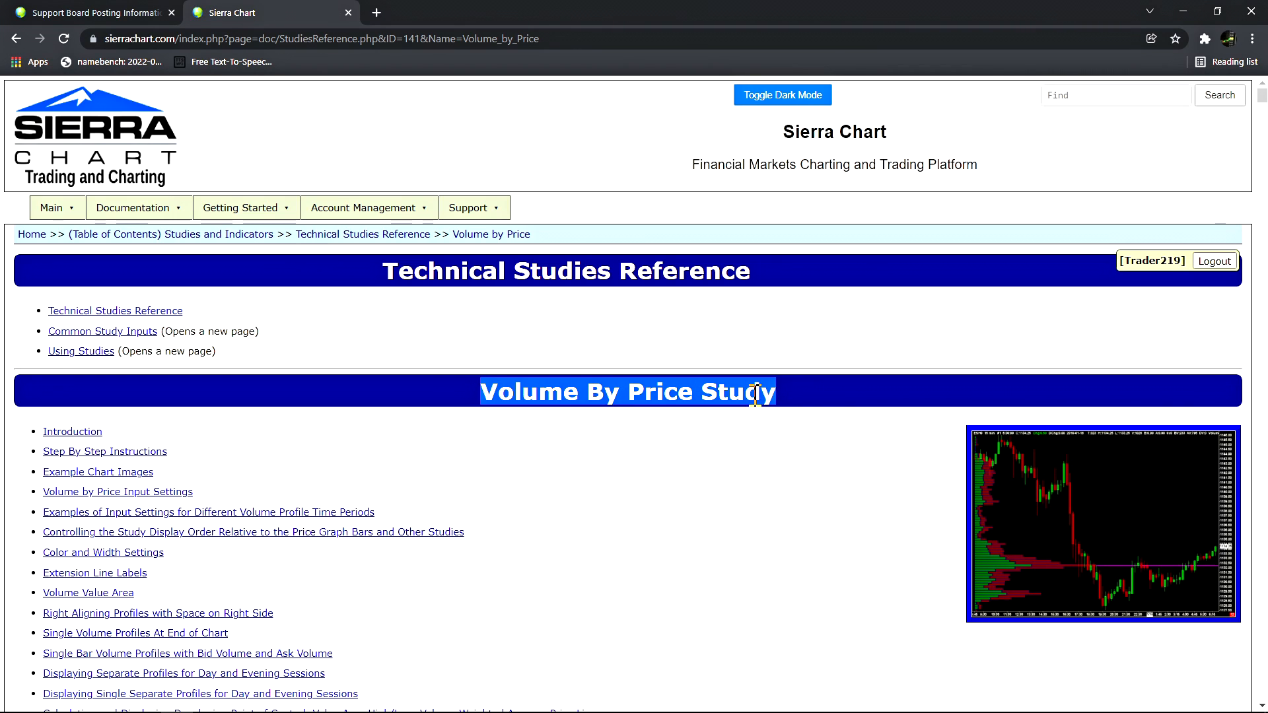
Read through the Volume By Price Study page's tick-size guidance and Step By Step Instructions
{"action": "left_click", "coordinate": [547, 388]}
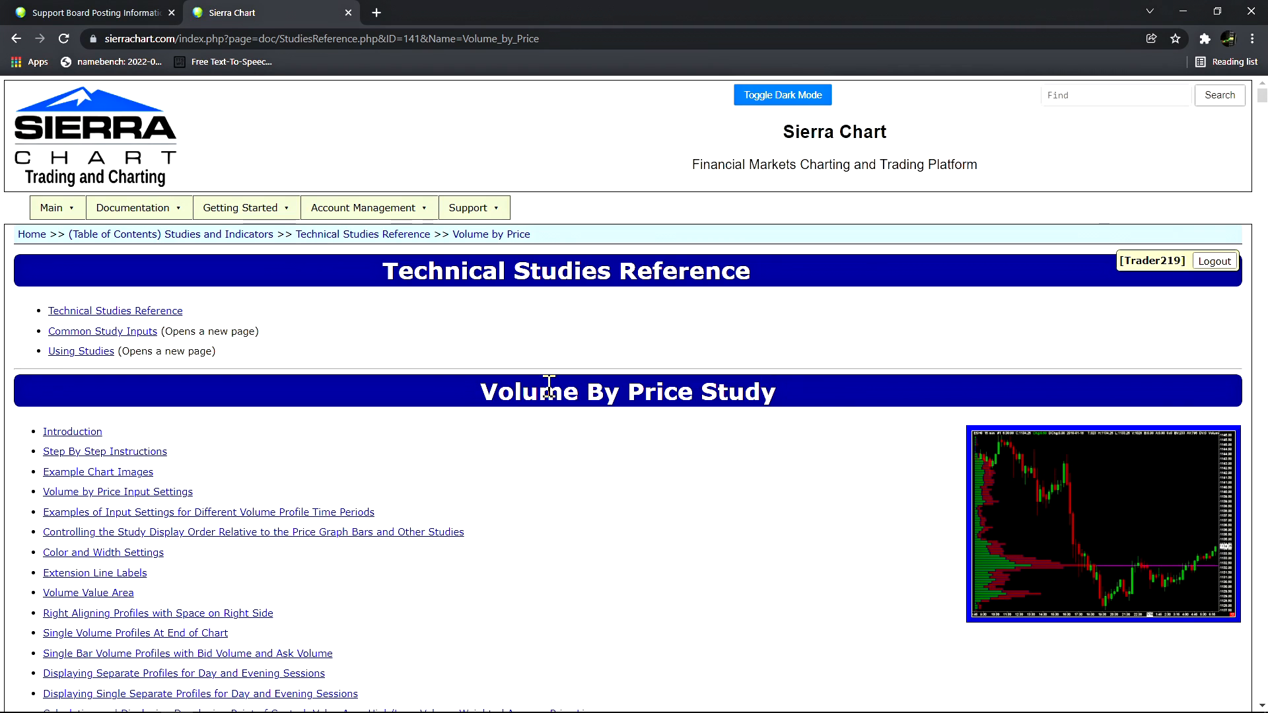
{"action": "scroll", "scroll_direction": "down", "scroll_amount": 3}
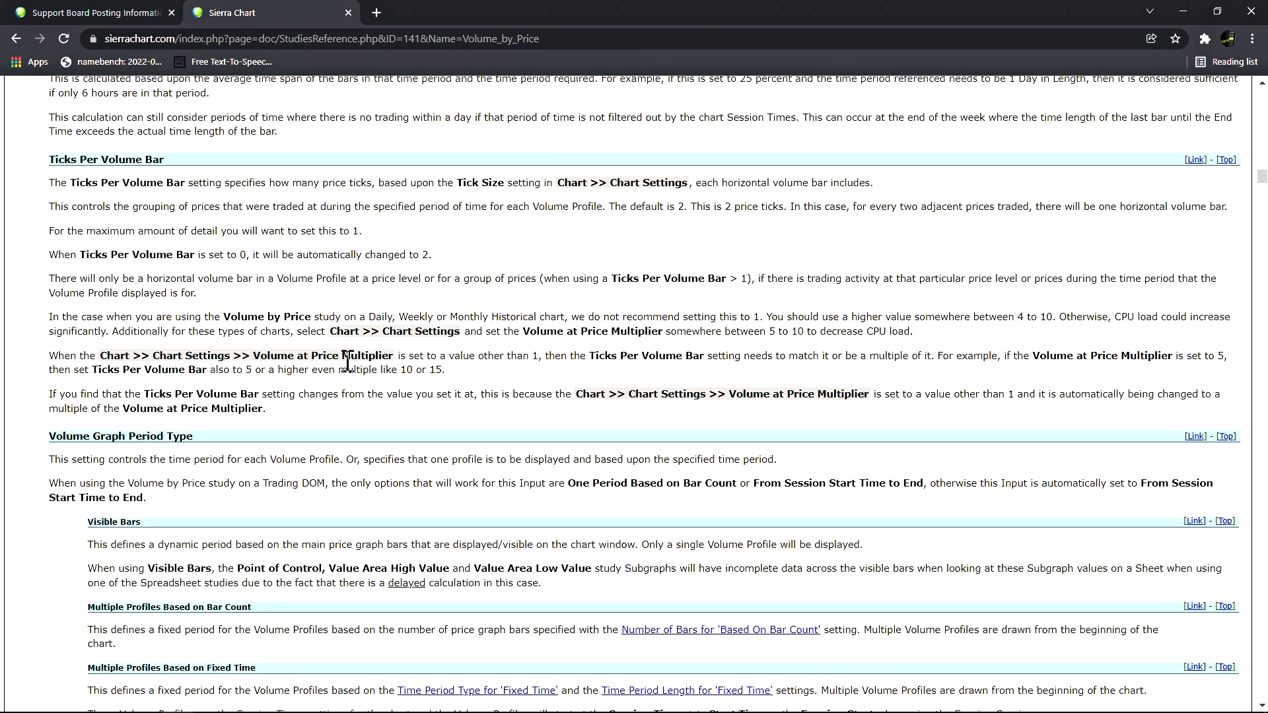
{"action": "scroll", "scroll_direction": "down", "scroll_amount": 3}
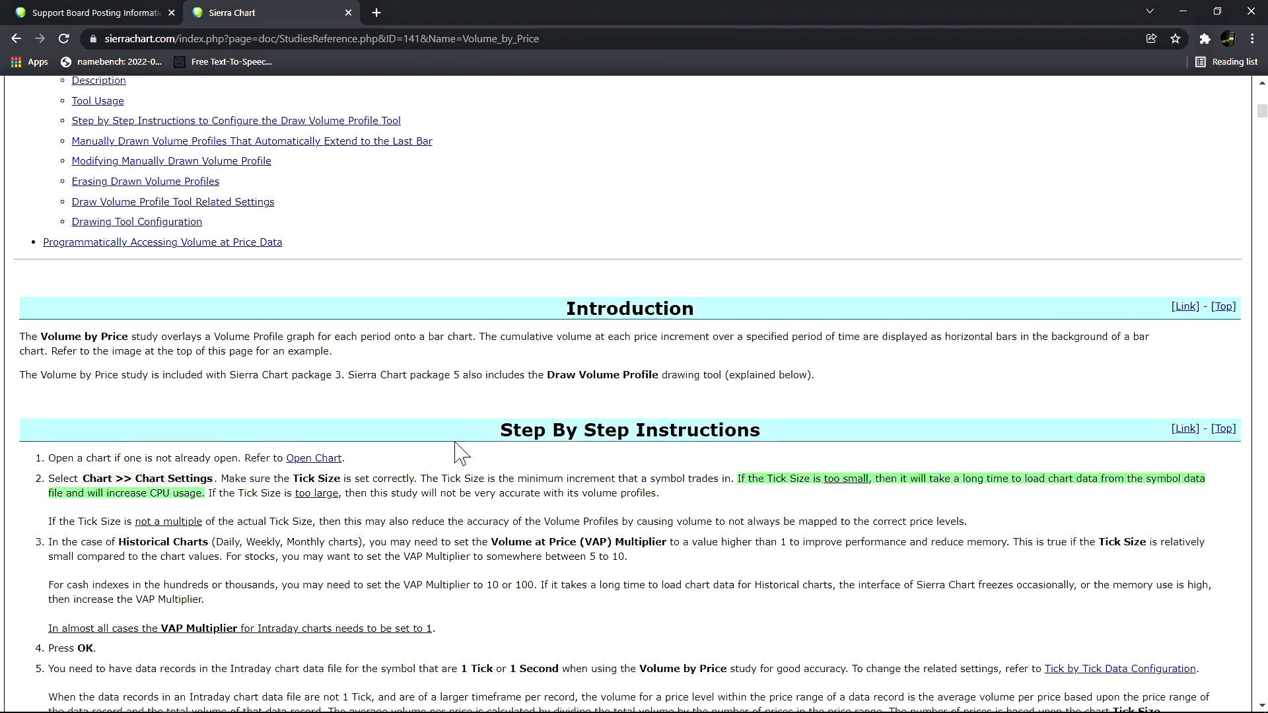
{"action": "mouse_move", "coordinate": [749, 422]}
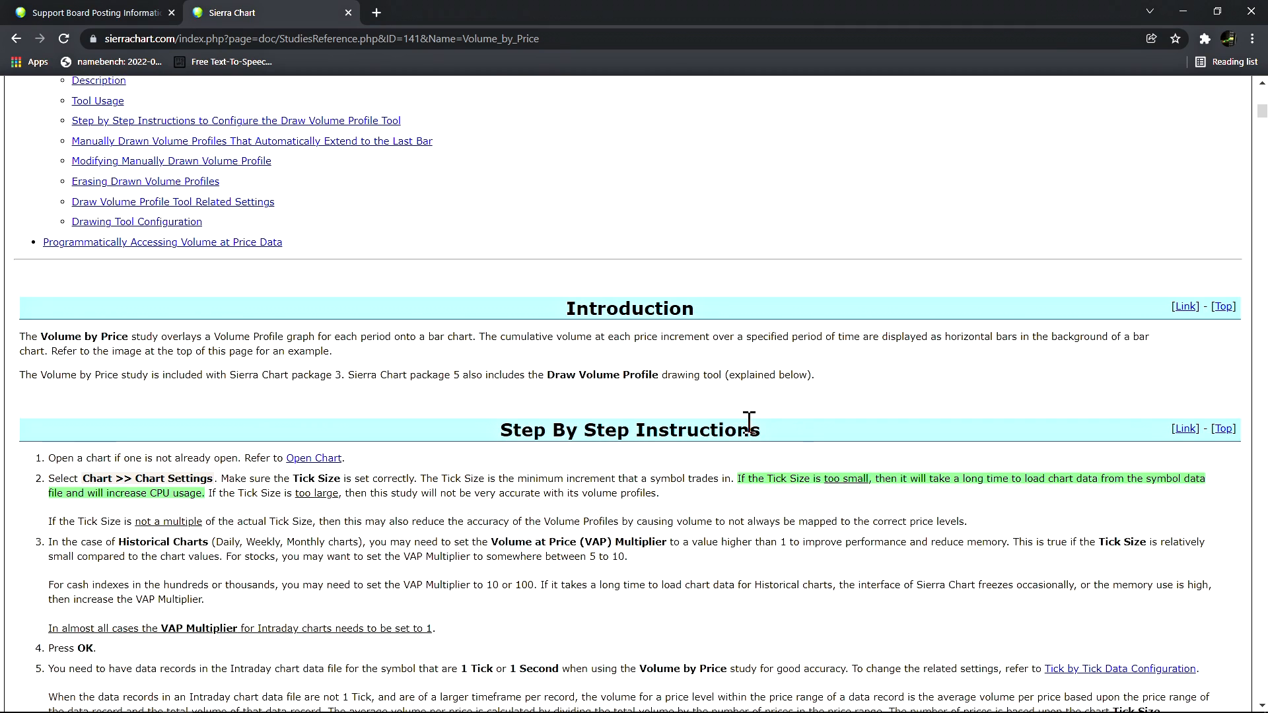
{"action": "left_click_drag", "start_coordinate": [553, 429], "coordinate": [758, 429]}
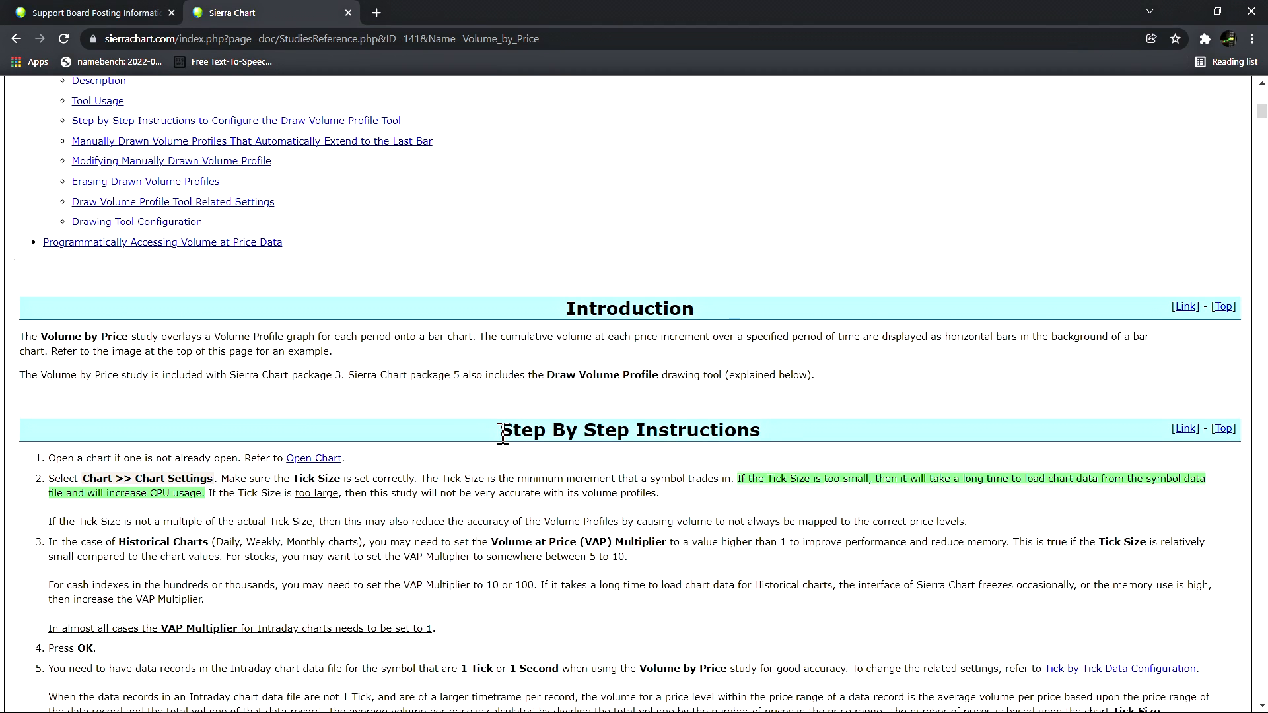
{"action": "mouse_move", "coordinate": [689, 487]}
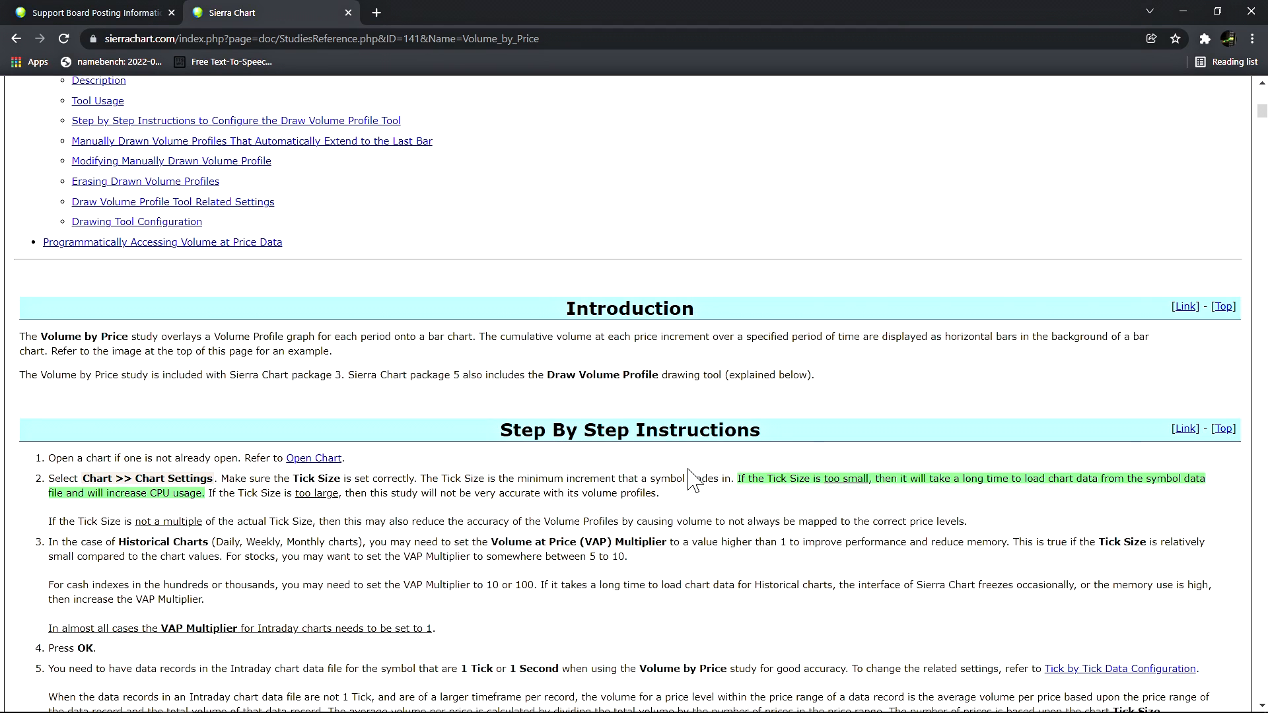
{"action": "scroll", "scroll_direction": "up", "scroll_amount": 3}
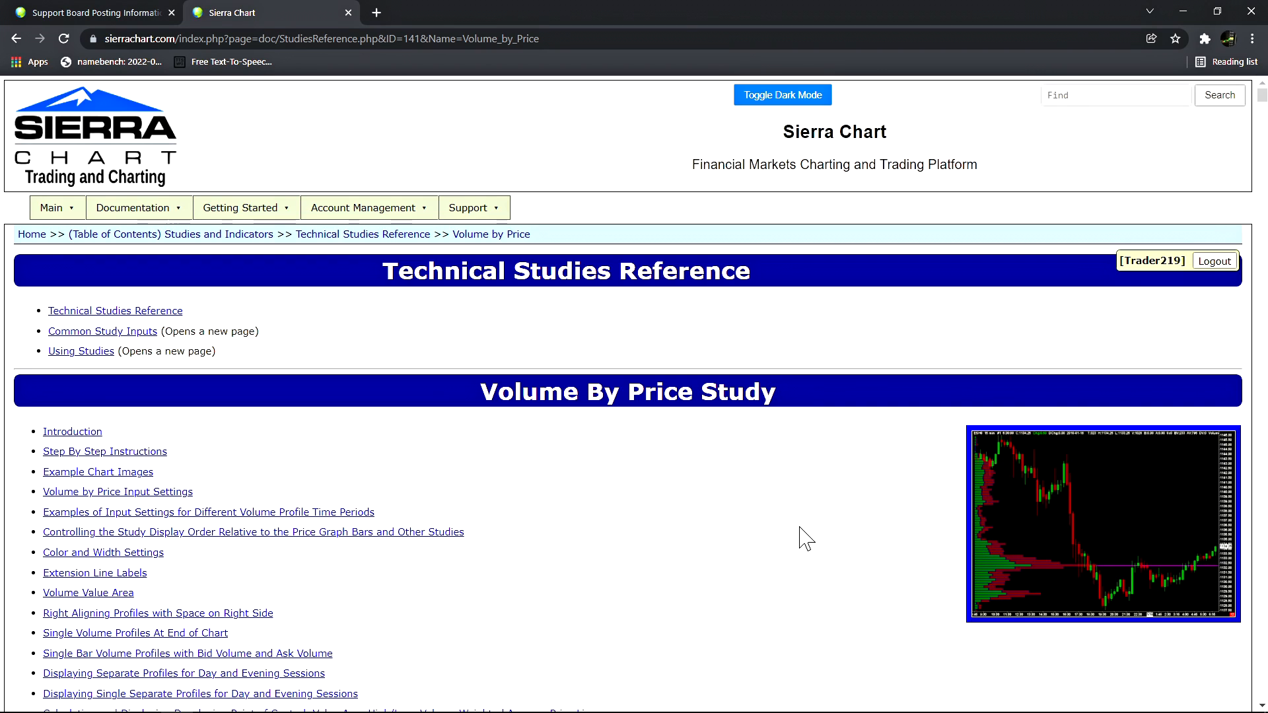
{"action": "mouse_move", "coordinate": [384, 288]}
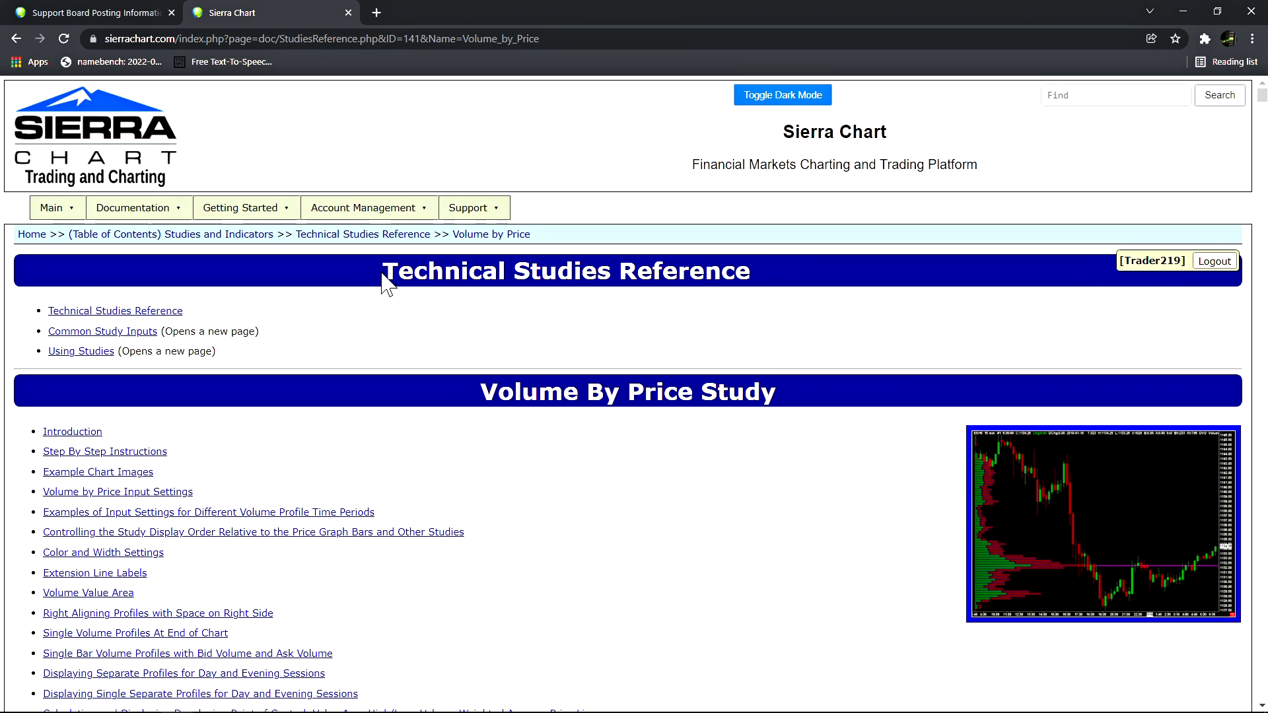
{"action": "mouse_move", "coordinate": [757, 285]}
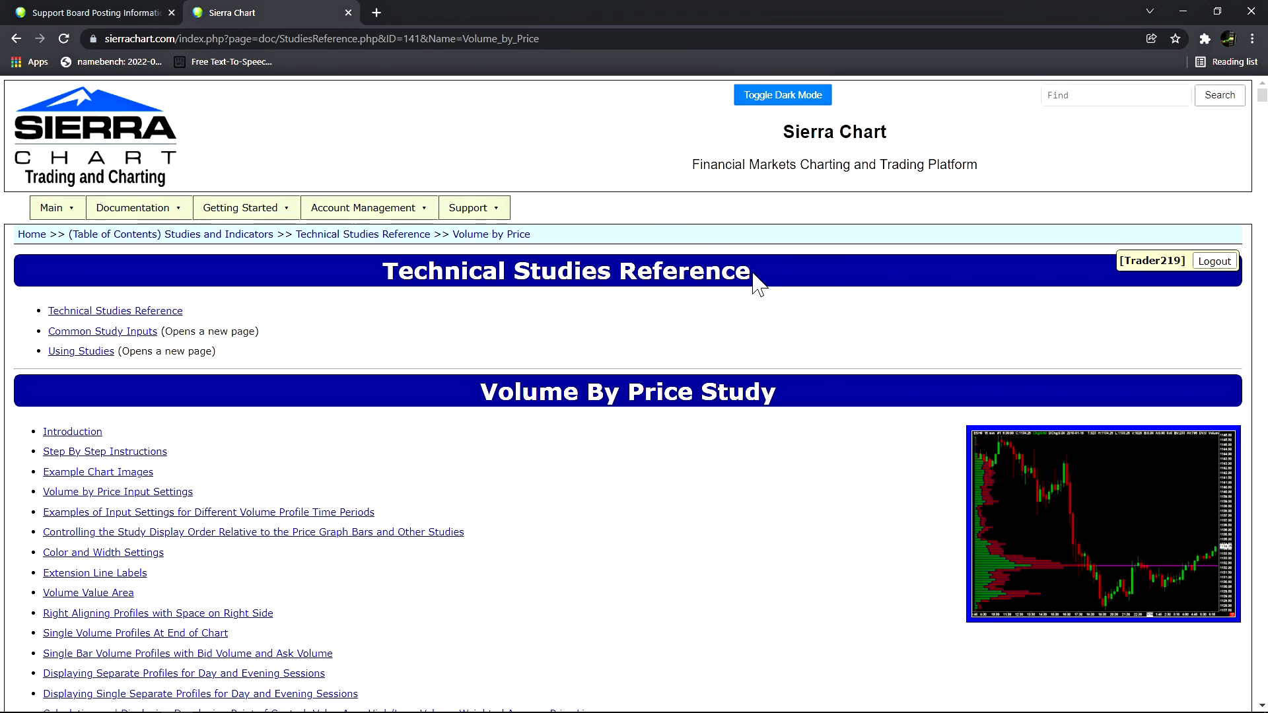
{"action": "mouse_move", "coordinate": [718, 526]}
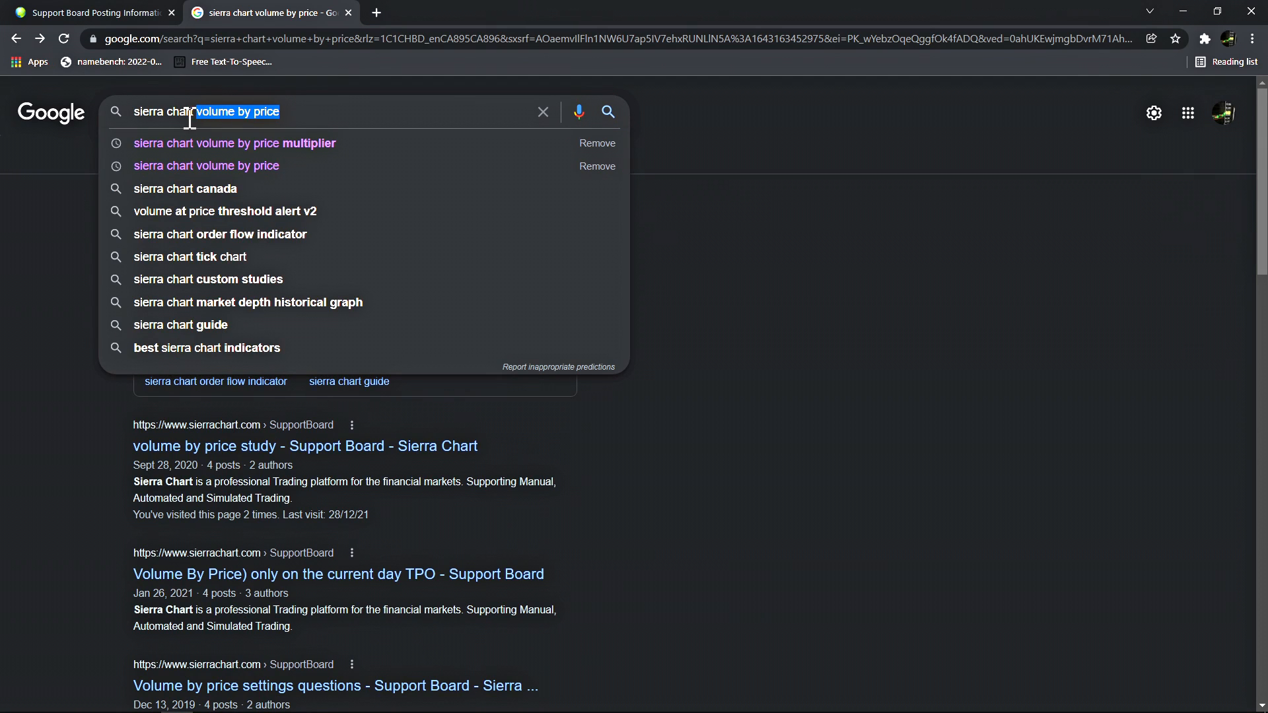
{"action": "mouse_move", "coordinate": [486, 108]}
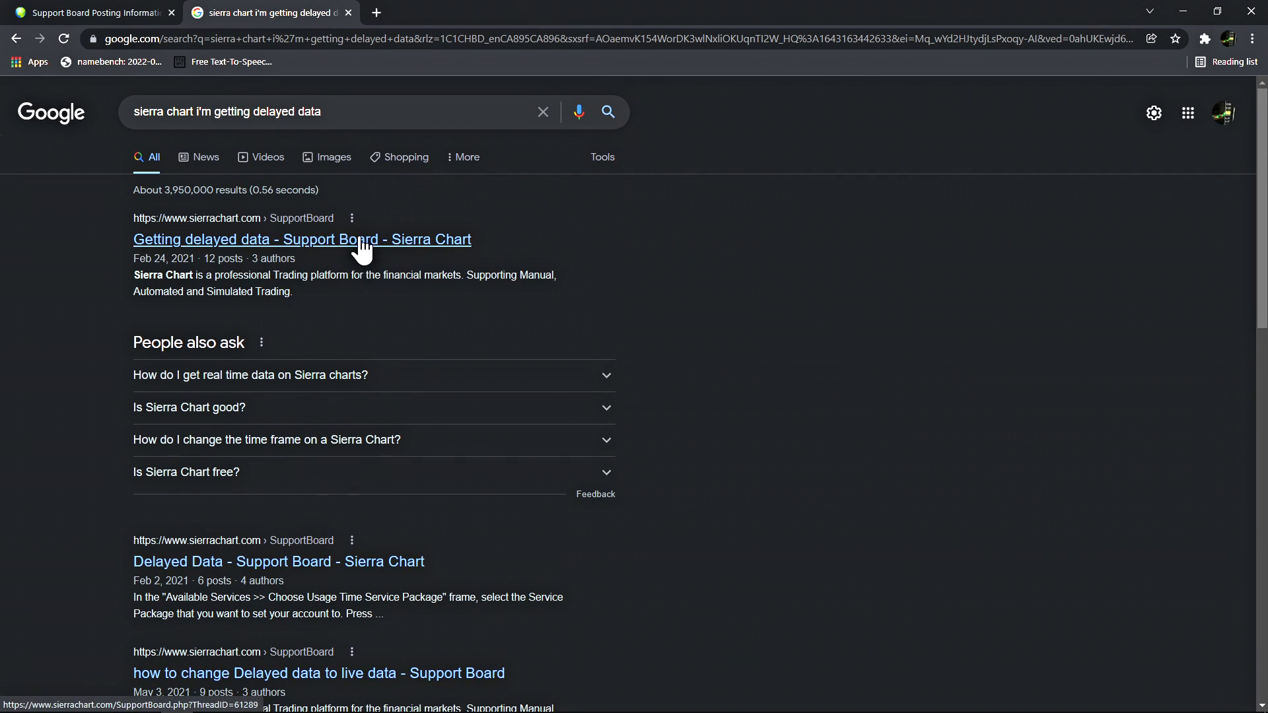
Open the 'Getting delayed data - Support Board' result from the Google search
{"action": "left_click", "coordinate": [301, 239]}
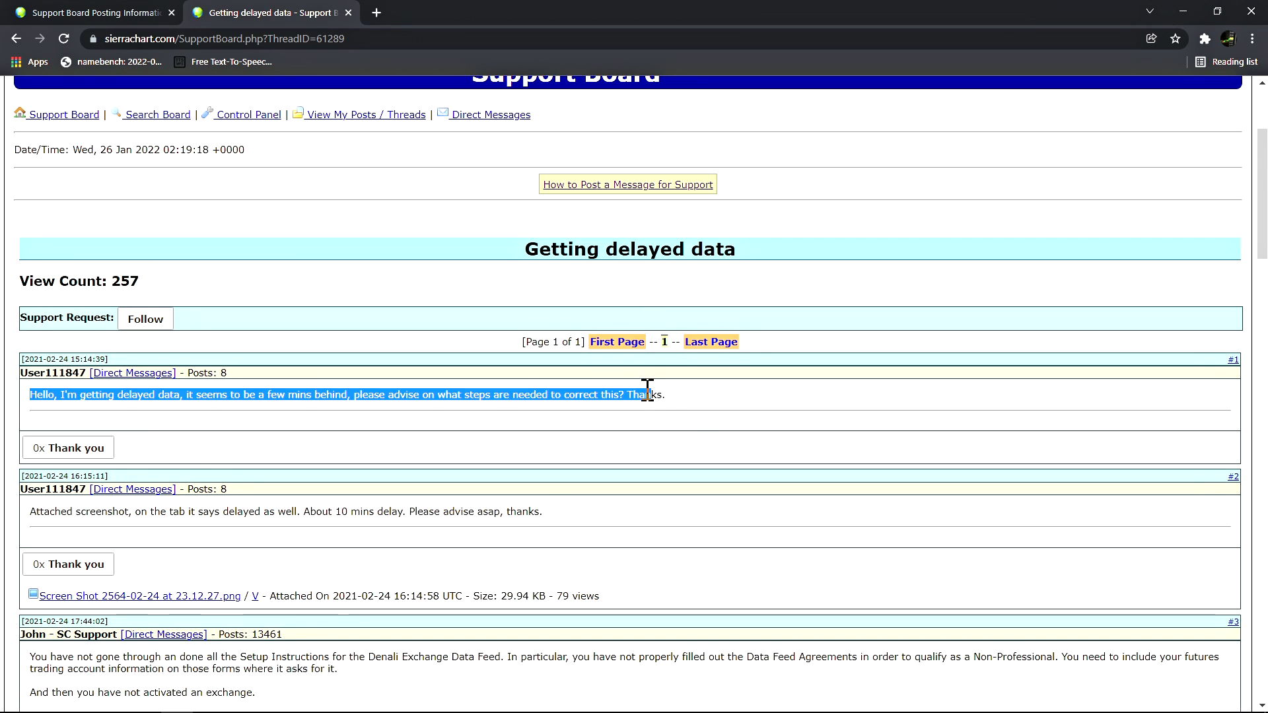
{"action": "scroll", "scroll_direction": "down", "scroll_amount": 3}
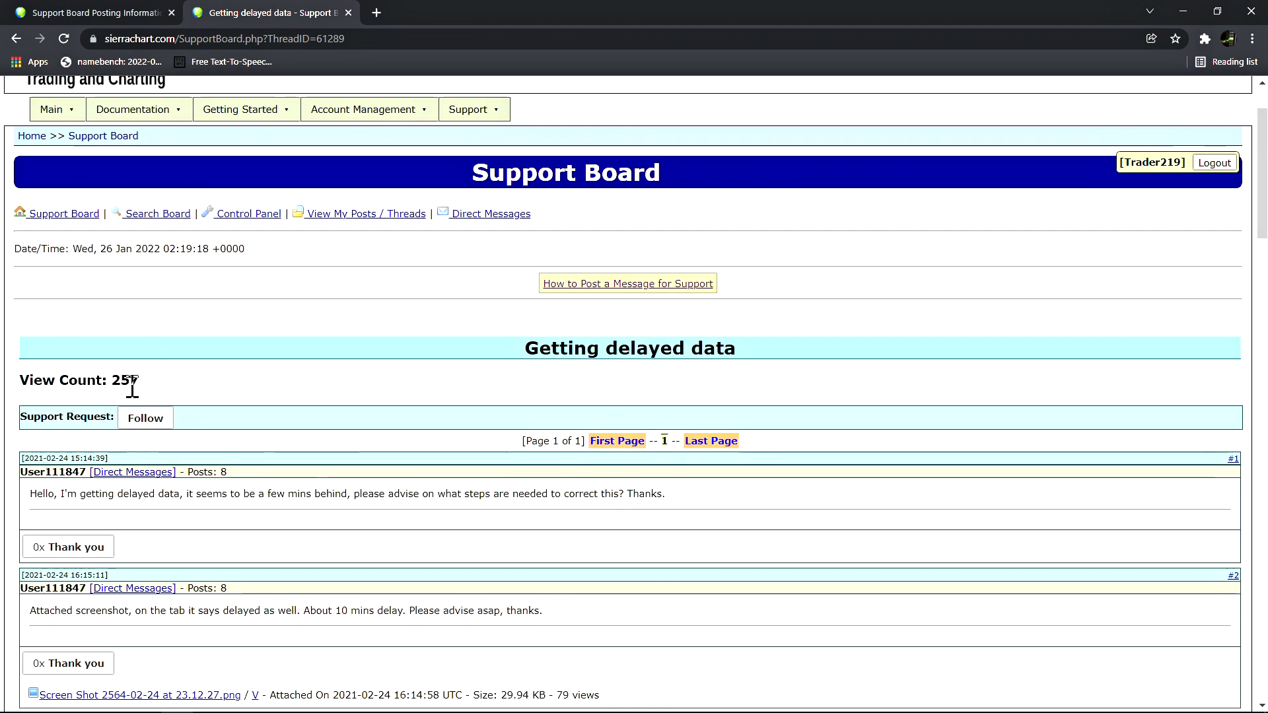
{"action": "left_click_drag", "start_coordinate": [49, 493], "coordinate": [663, 493]}
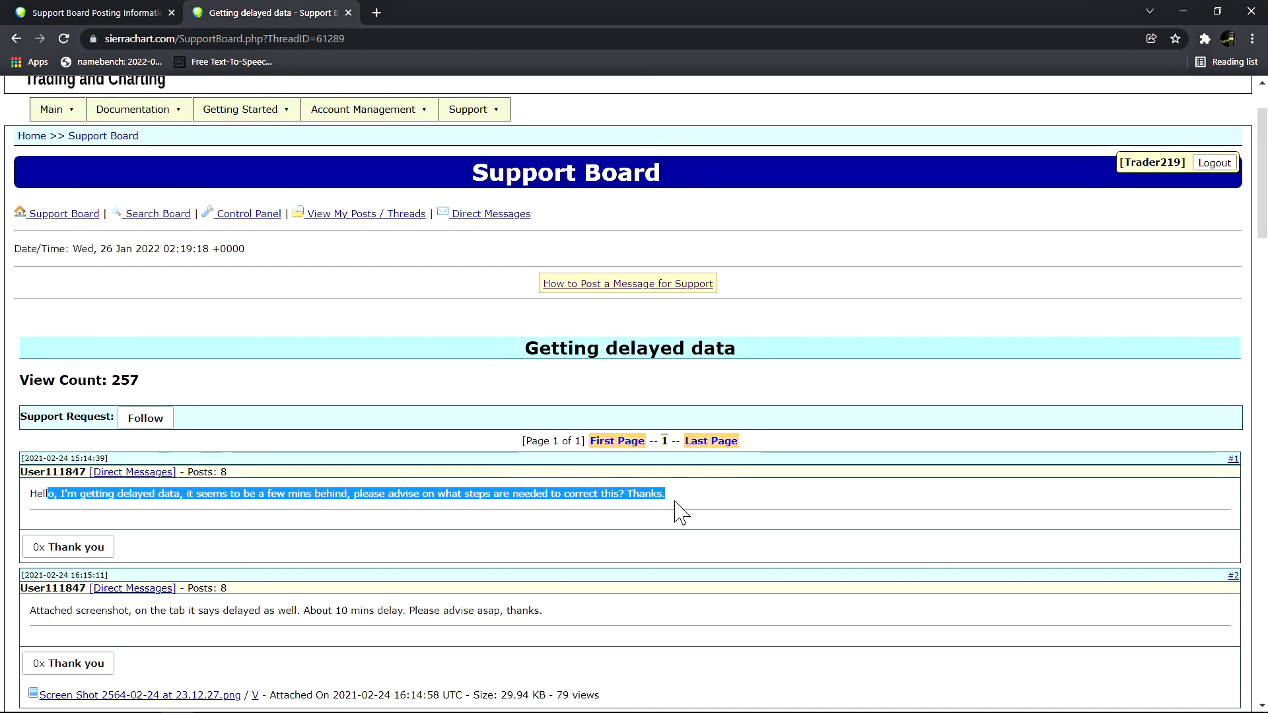
{"action": "left_click", "coordinate": [37, 493]}
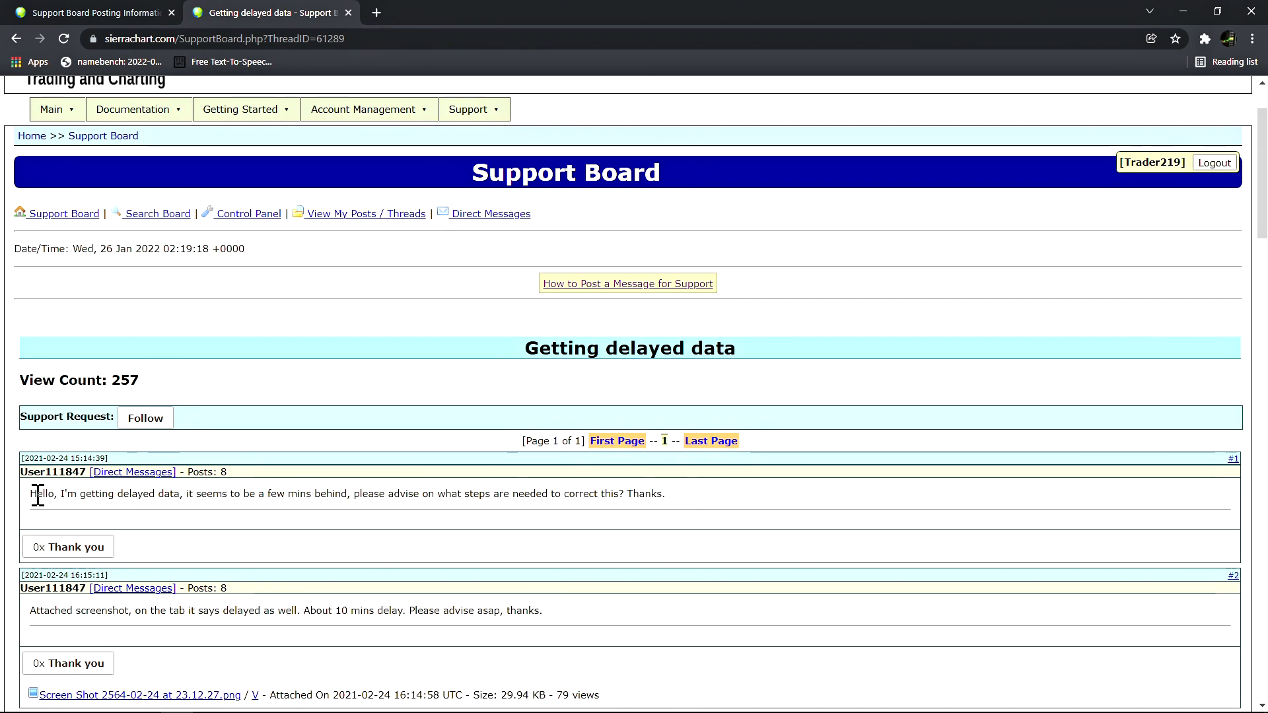
{"action": "scroll", "scroll_direction": "down", "scroll_amount": 3}
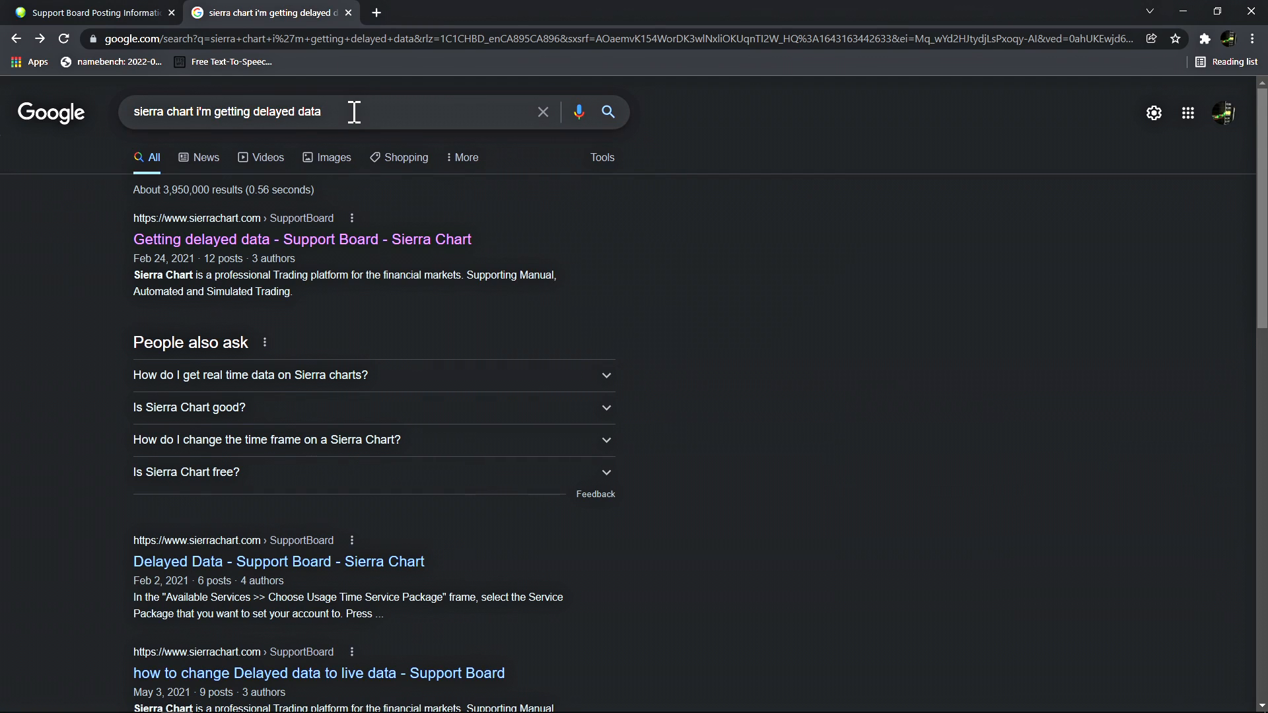
{"action": "left_click", "coordinate": [348, 111]}
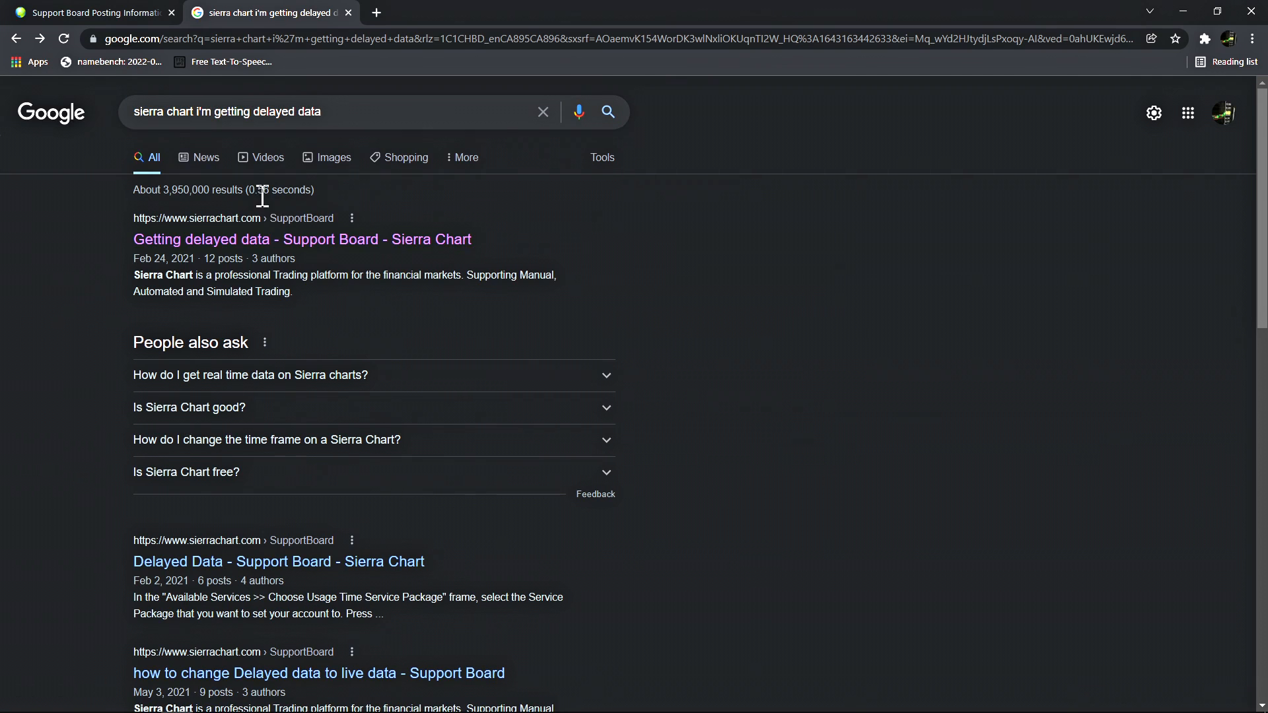
{"action": "mouse_move", "coordinate": [297, 602]}
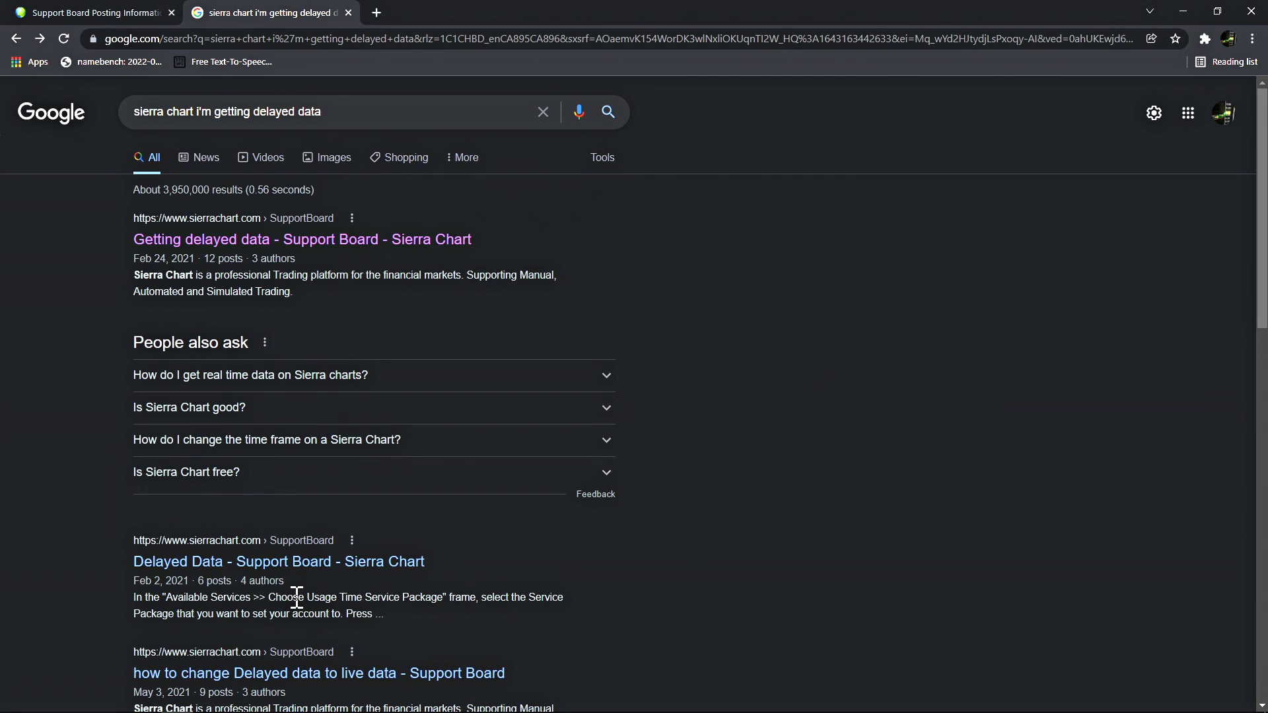
{"action": "mouse_move", "coordinate": [318, 103]}
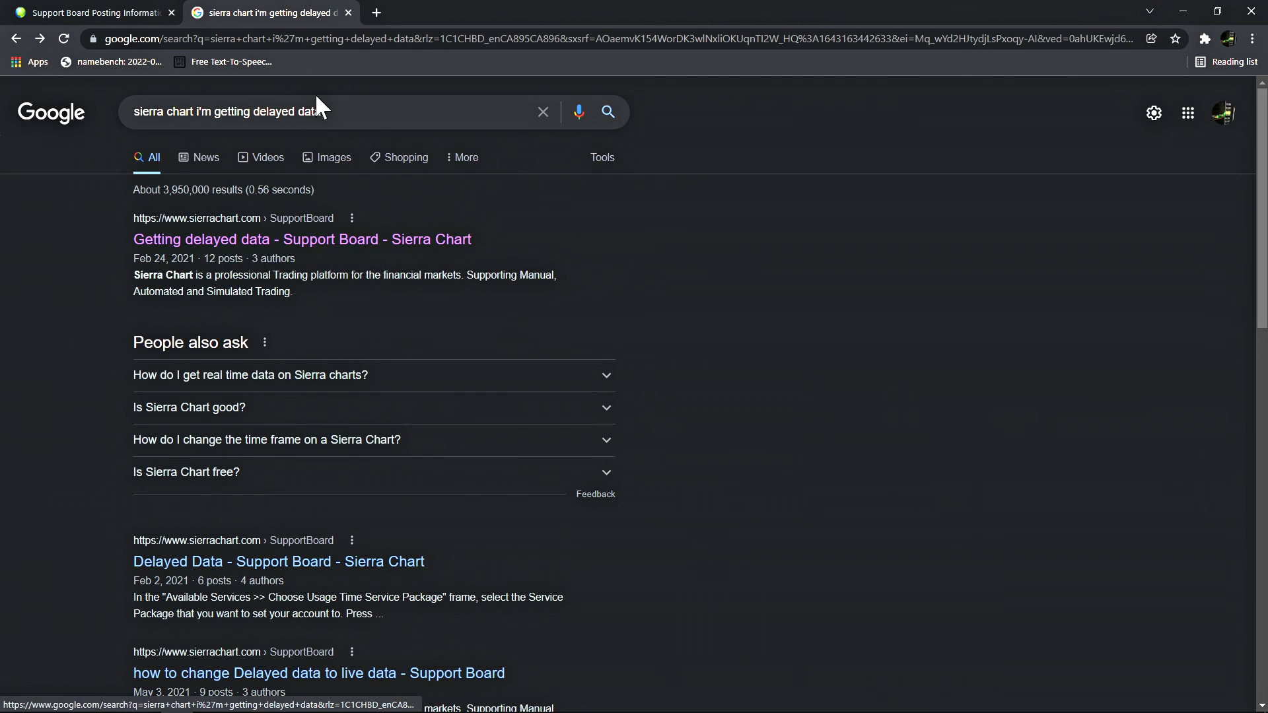
{"action": "mouse_move", "coordinate": [425, 383]}
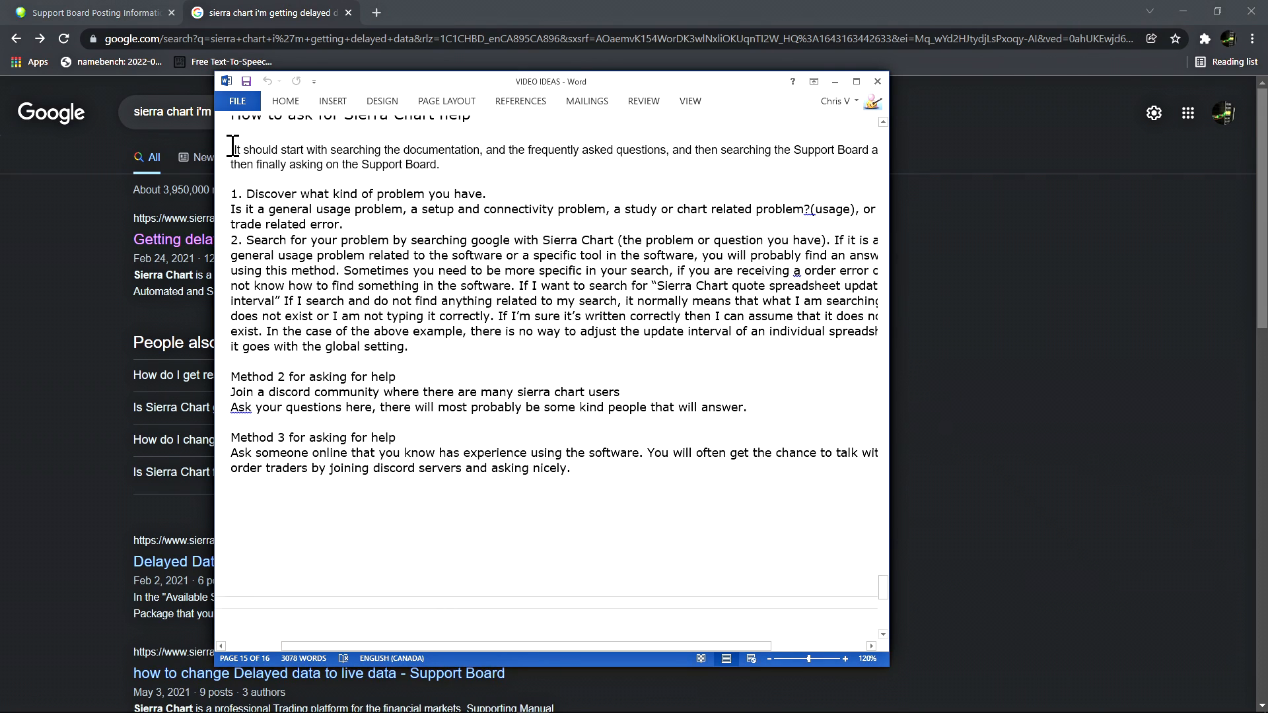
Highlight 'with searching the documentation' in the first paragraph of the VIDEO IDEAS notes
{"action": "left_click_drag", "start_coordinate": [232, 149], "coordinate": [475, 150]}
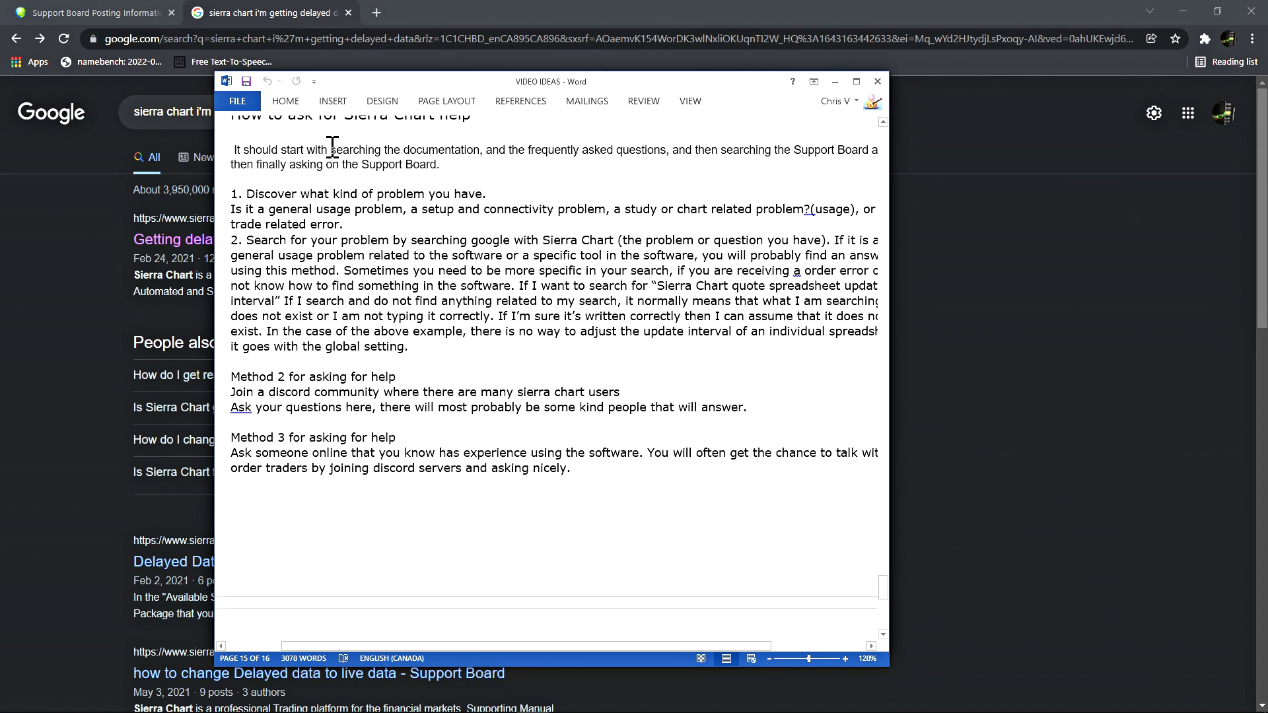
{"action": "left_click_drag", "start_coordinate": [308, 149], "coordinate": [481, 149]}
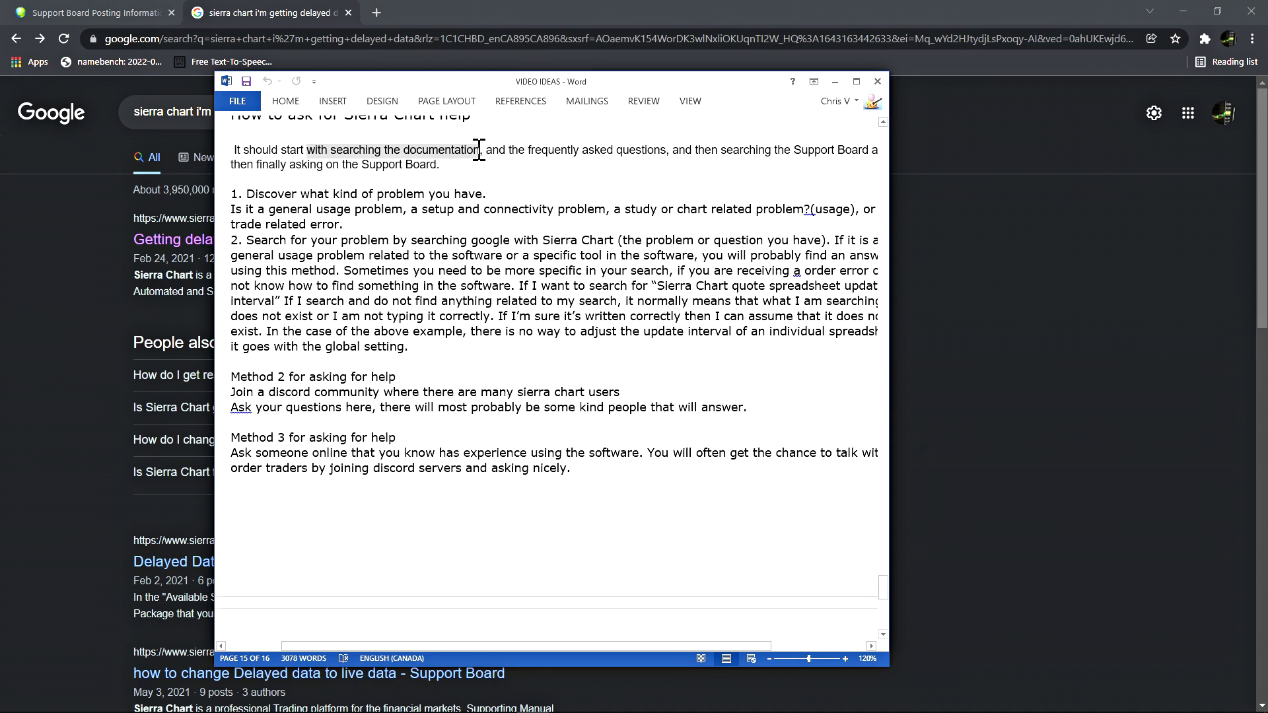
From the Support Board Posting Information tab, open Documentation > Table of Contents and browse its topic lists
{"action": "left_click", "coordinate": [99, 12]}
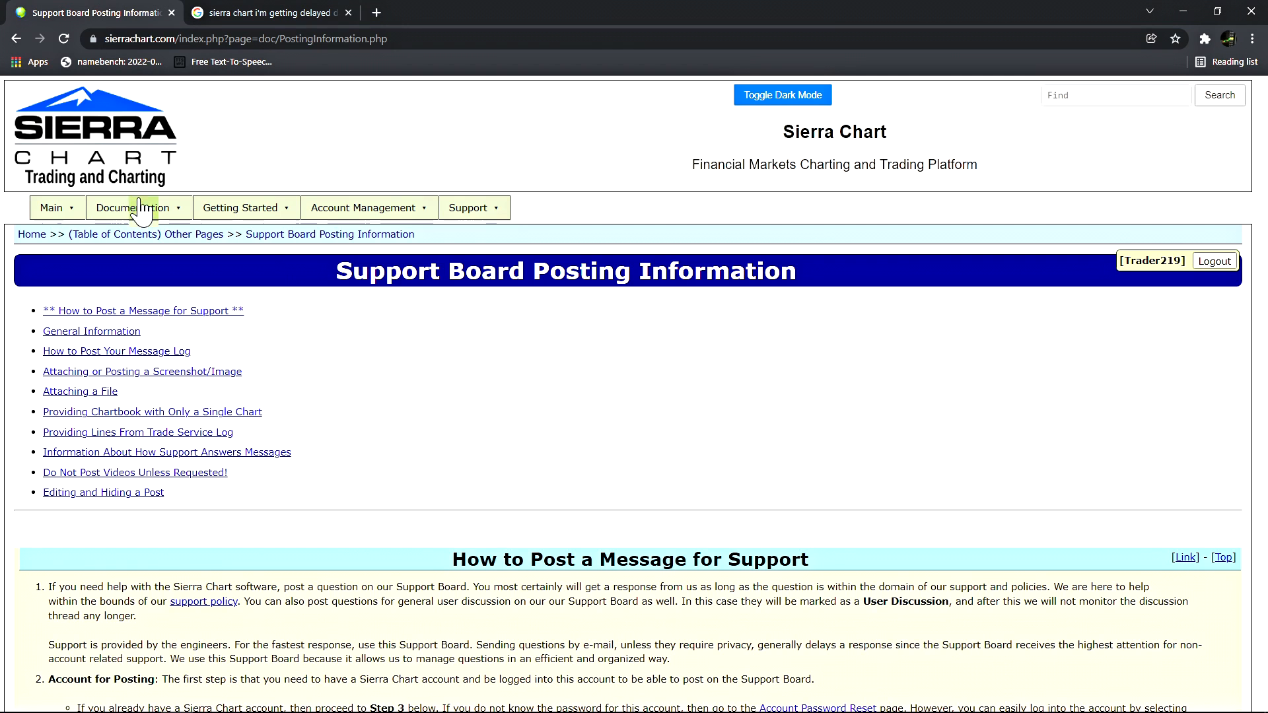
{"action": "left_click", "coordinate": [132, 207]}
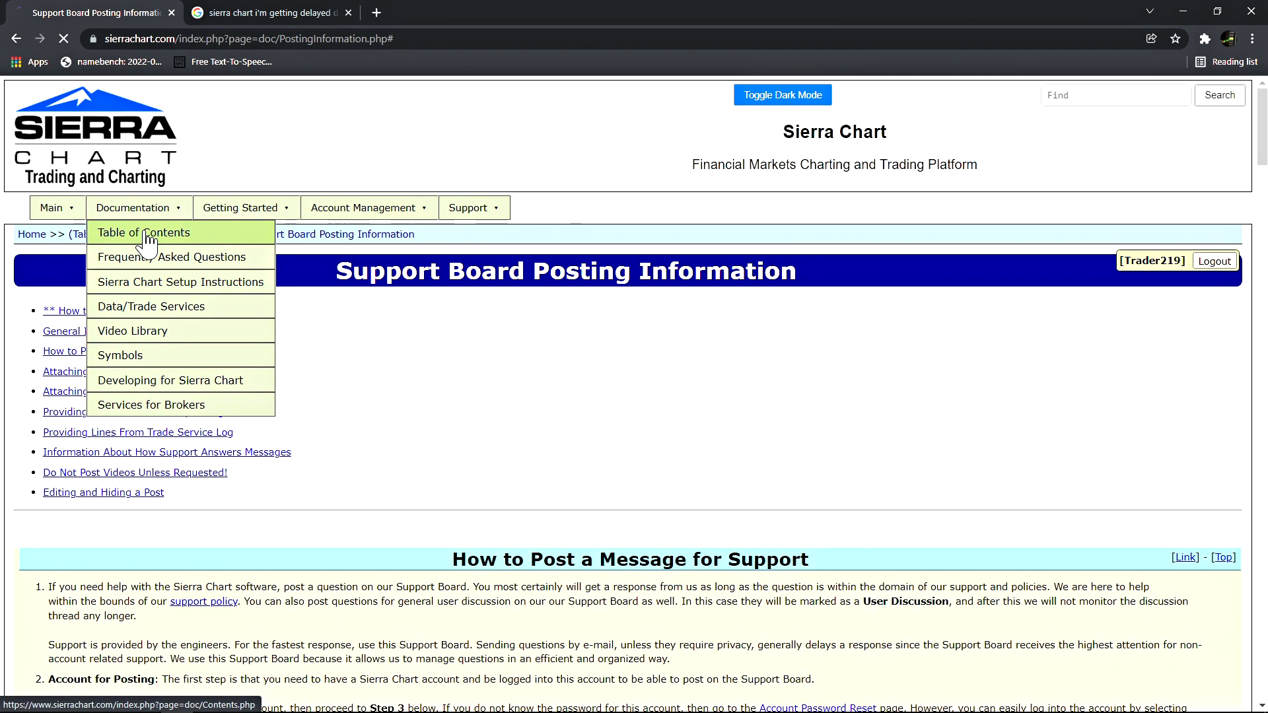
{"action": "left_click", "coordinate": [143, 233]}
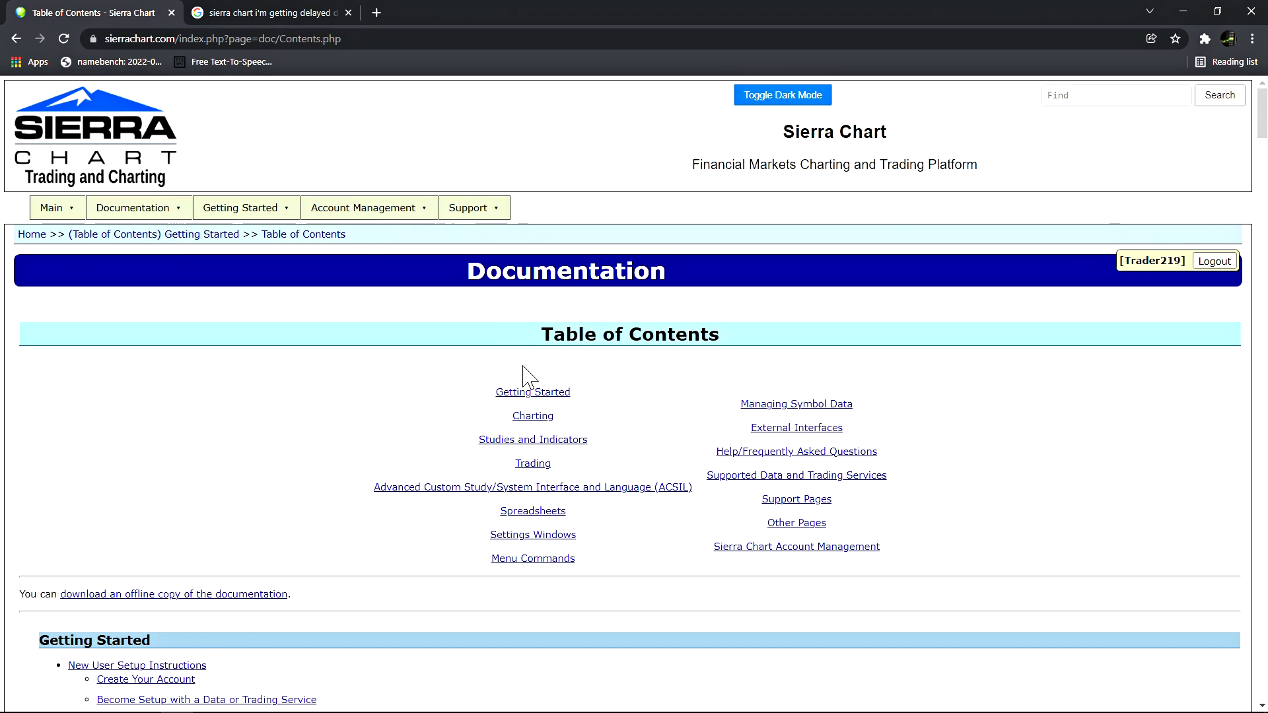
{"action": "mouse_move", "coordinate": [803, 578]}
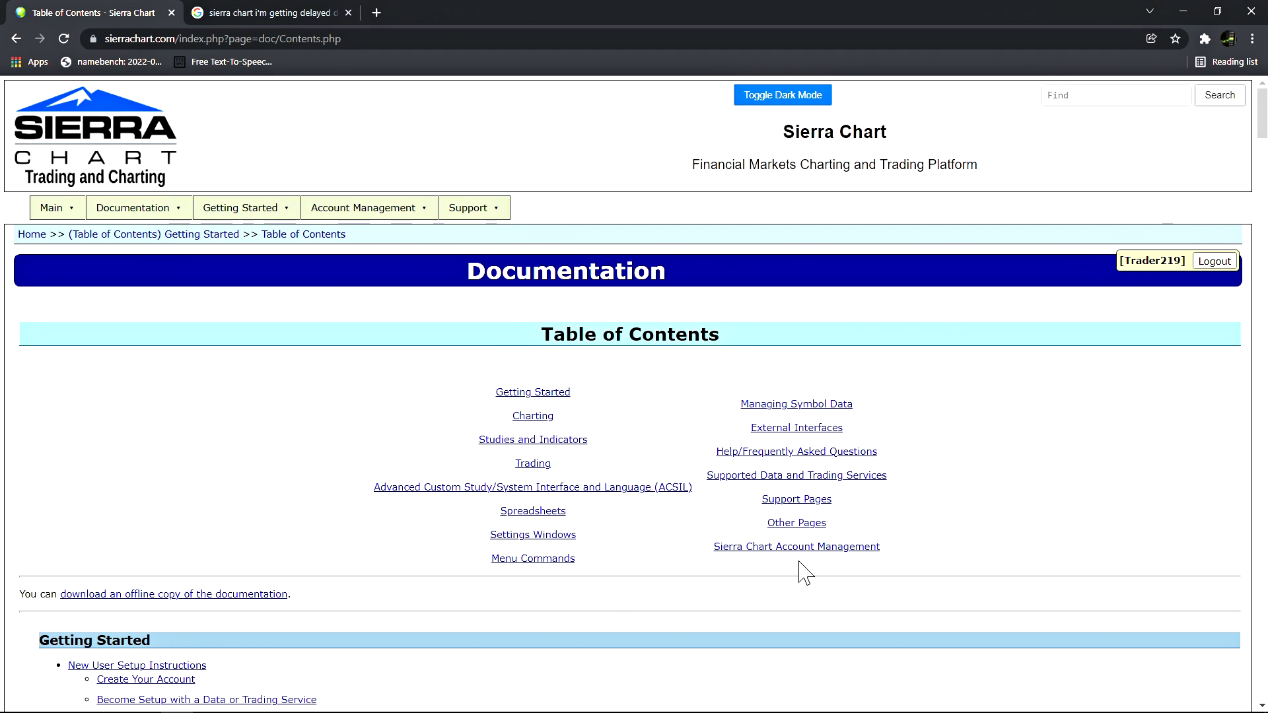
{"action": "mouse_move", "coordinate": [533, 357]}
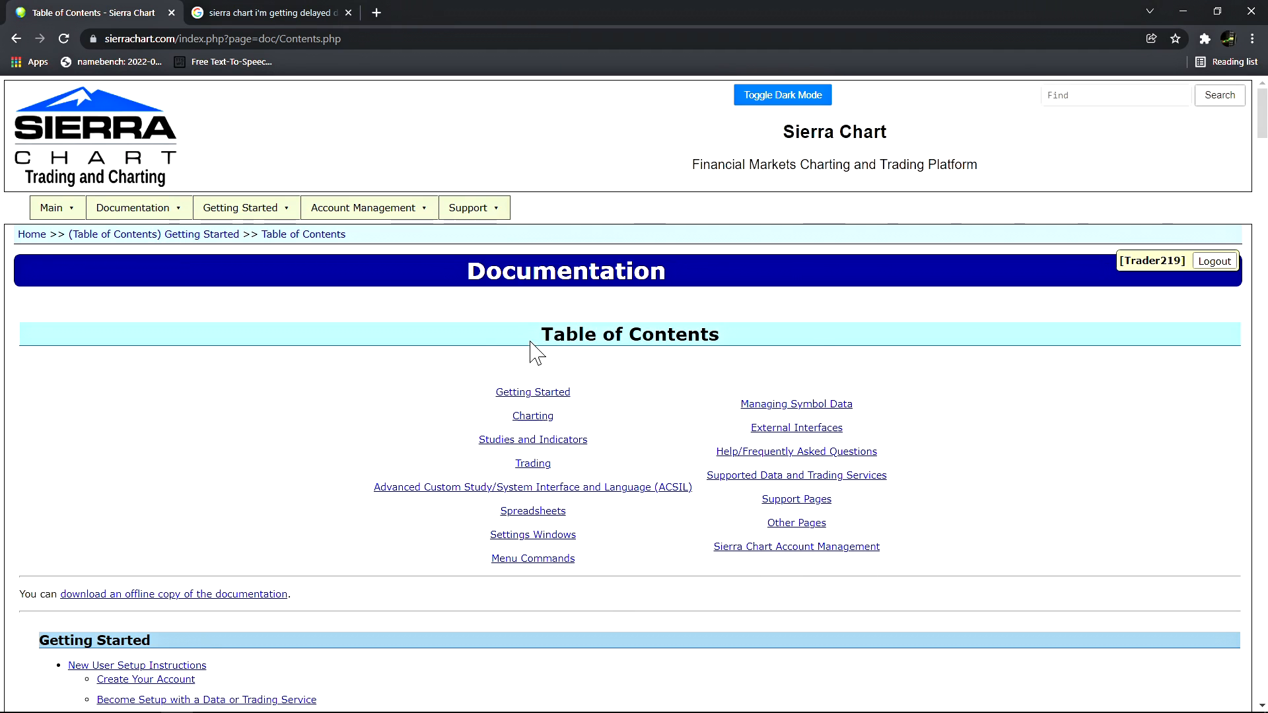
{"action": "mouse_move", "coordinate": [464, 576]}
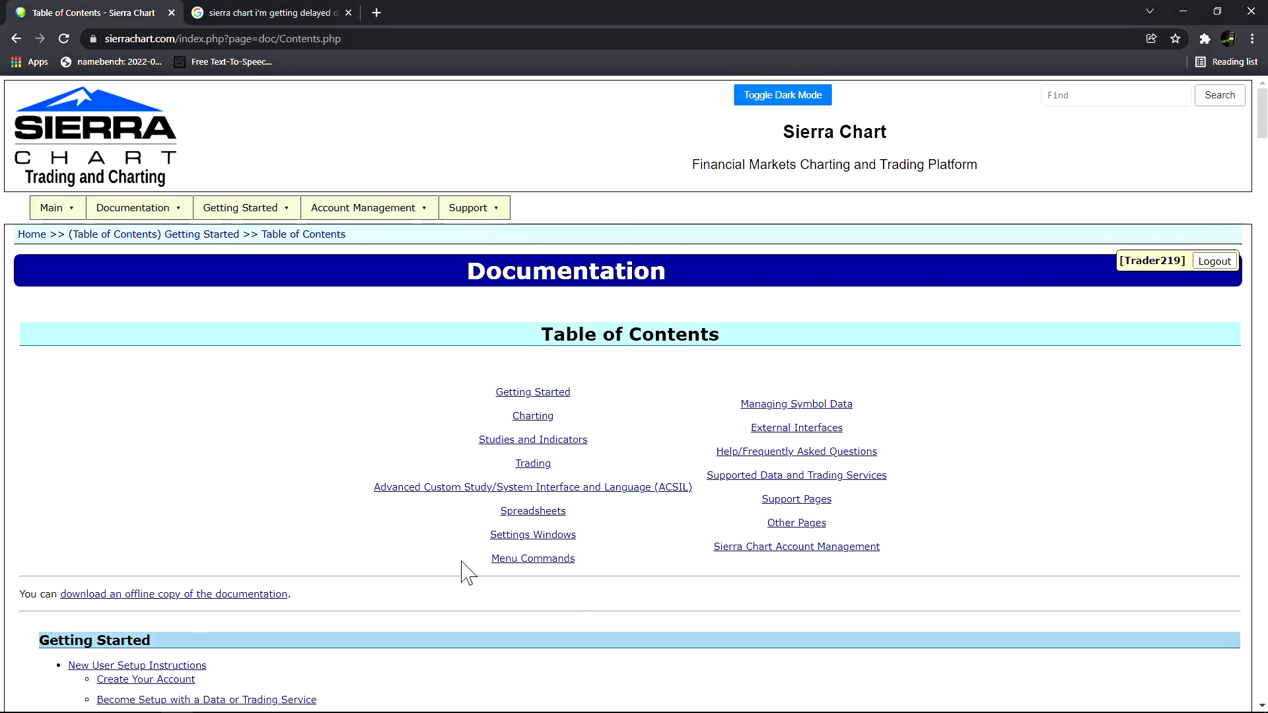
{"action": "scroll", "scroll_direction": "down", "scroll_amount": 3}
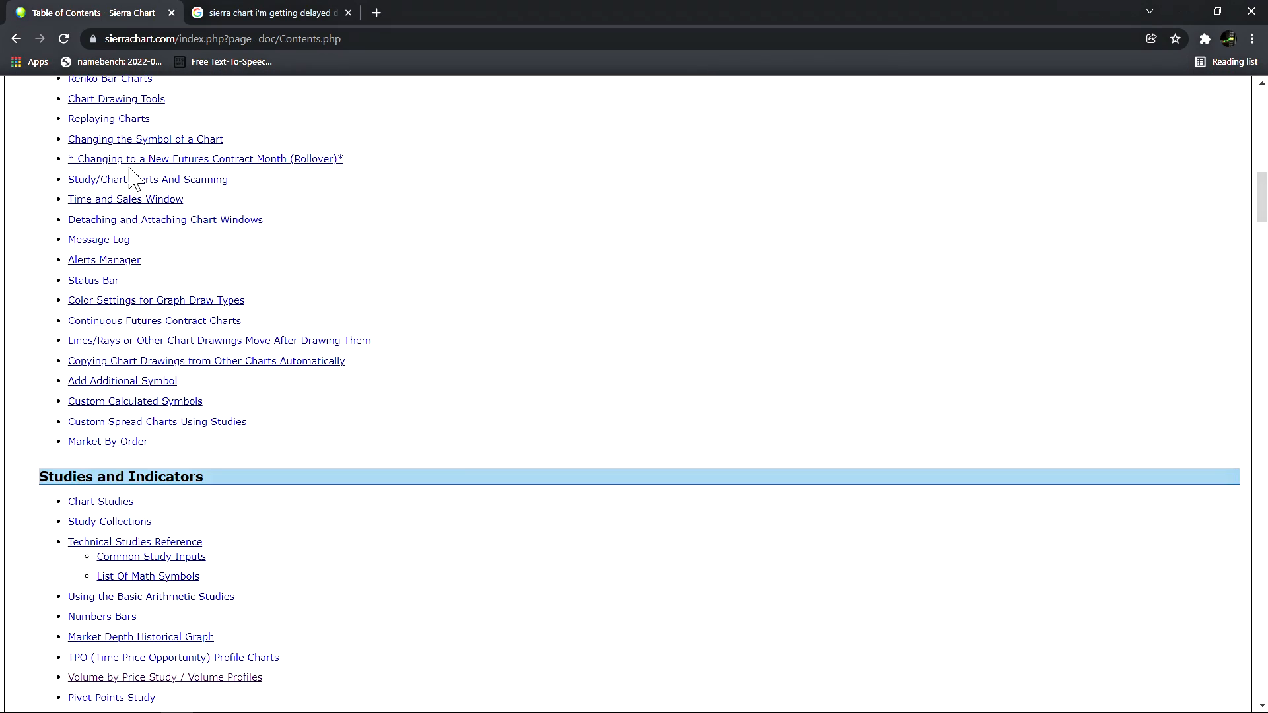
{"action": "scroll", "scroll_direction": "up", "scroll_amount": 3}
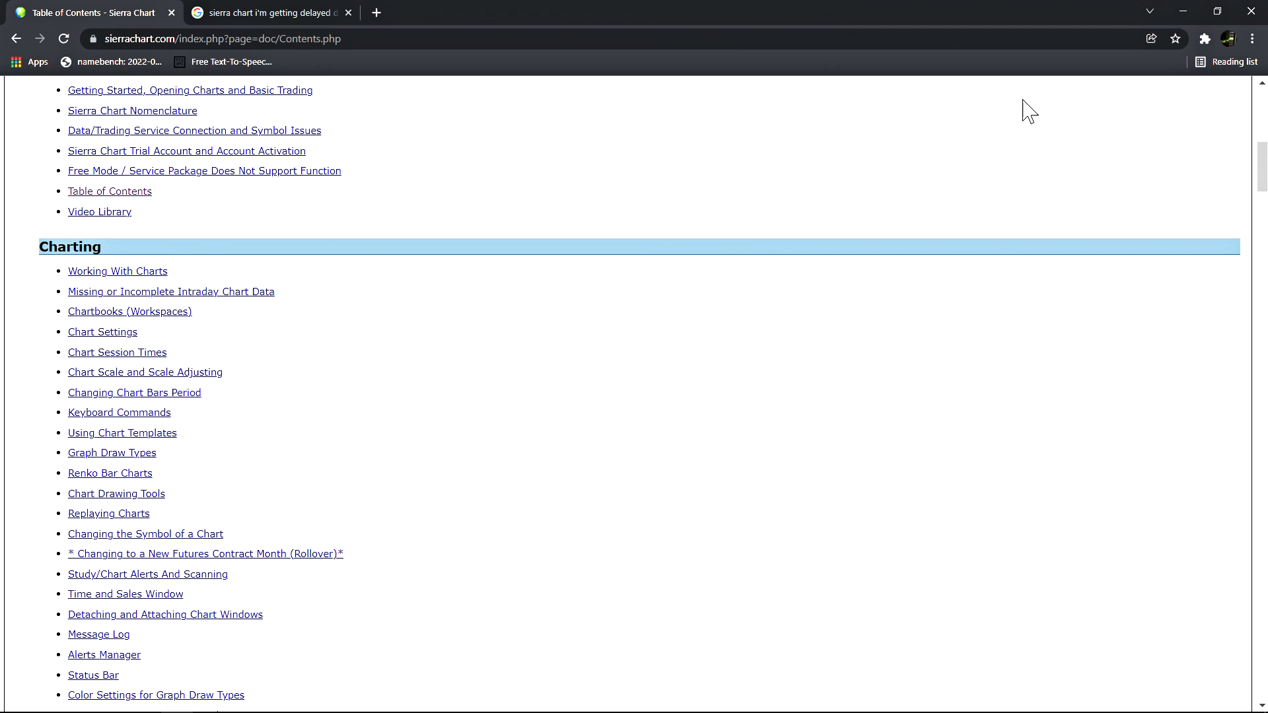
{"action": "scroll", "scroll_direction": "up", "scroll_amount": 3}
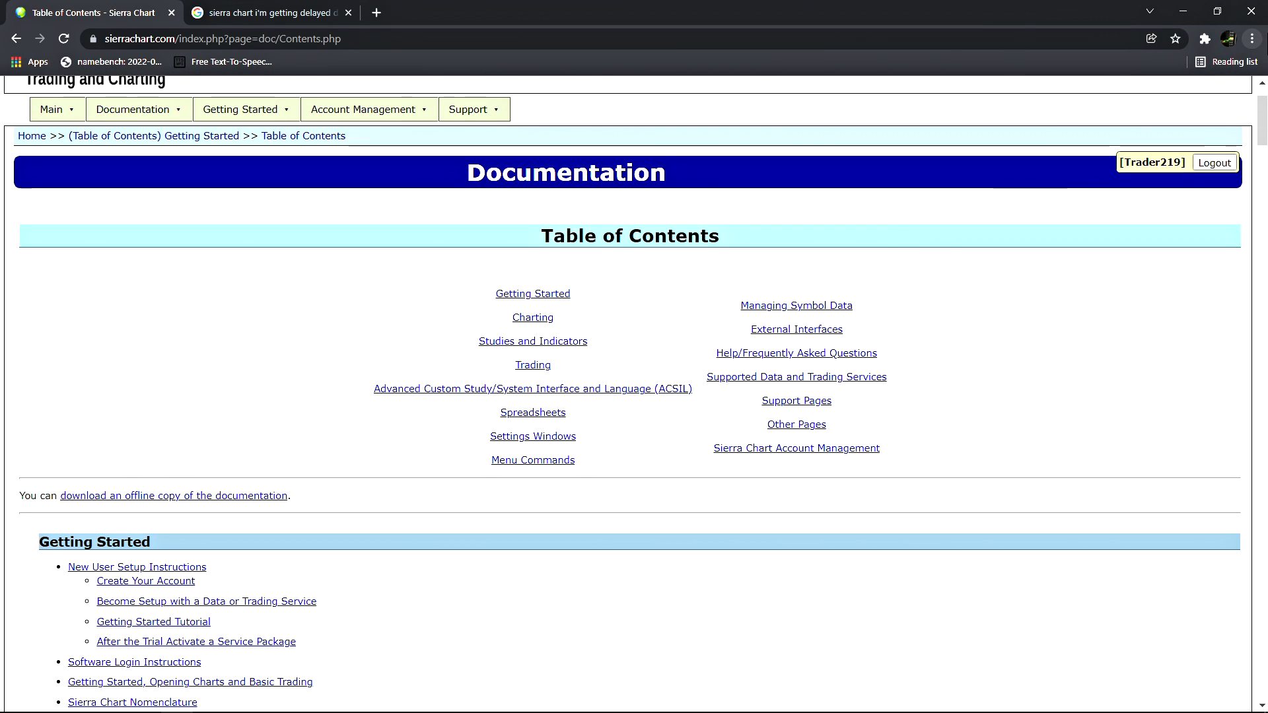
{"action": "mouse_move", "coordinate": [1252, 37]}
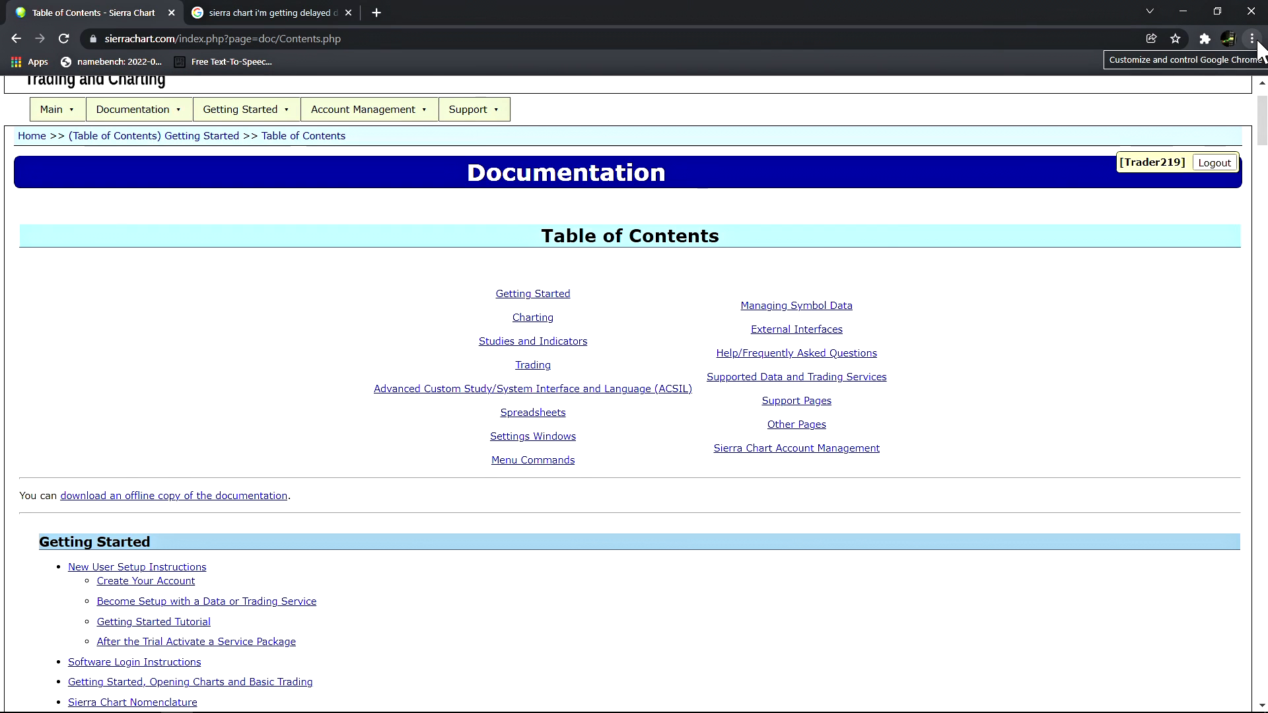
Open Chrome's three-dot menu to start a Find for 'chart' on the page
{"action": "left_click", "coordinate": [1257, 37]}
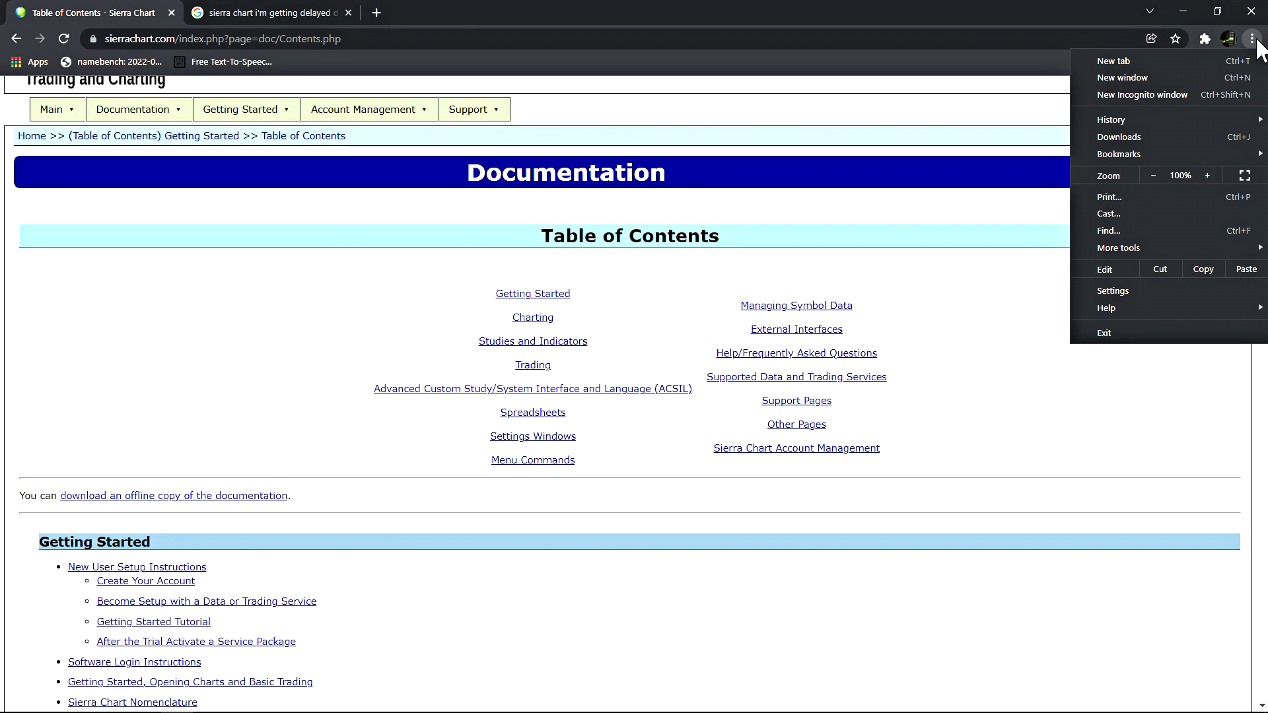
{"action": "mouse_move", "coordinate": [1142, 220]}
{"action": "type", "text": "chart"}
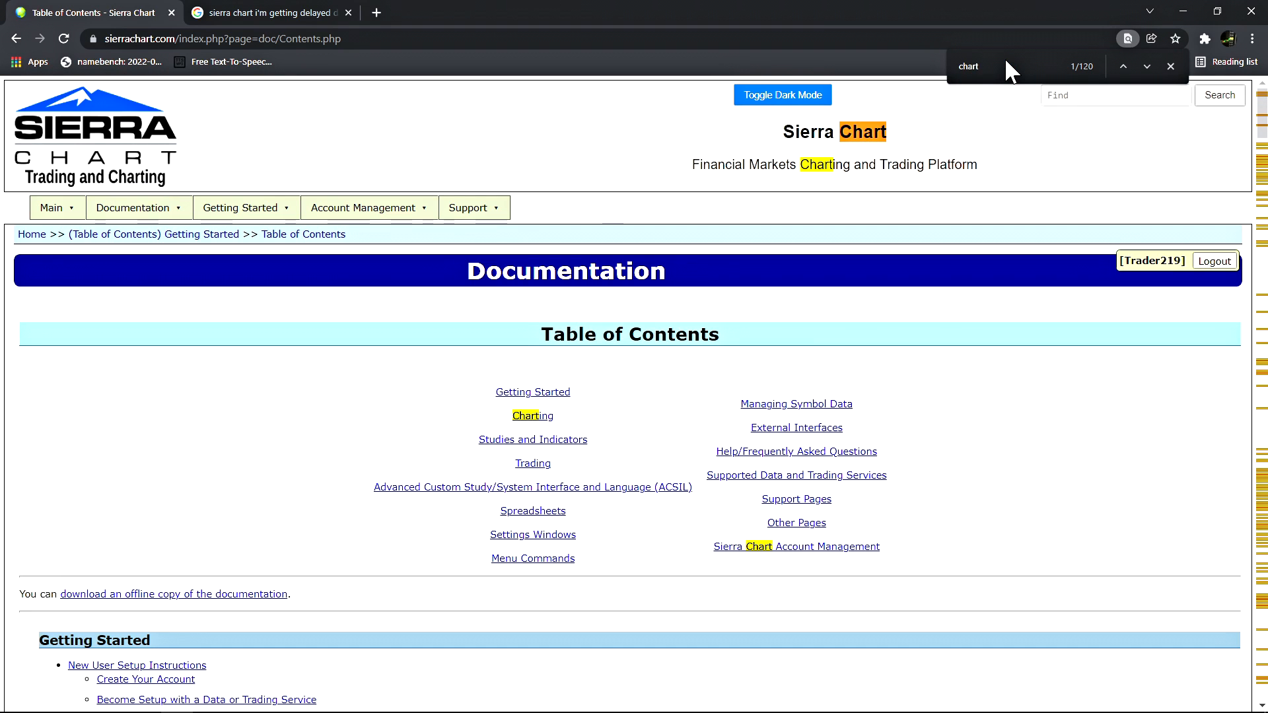
{"action": "mouse_move", "coordinate": [824, 155]}
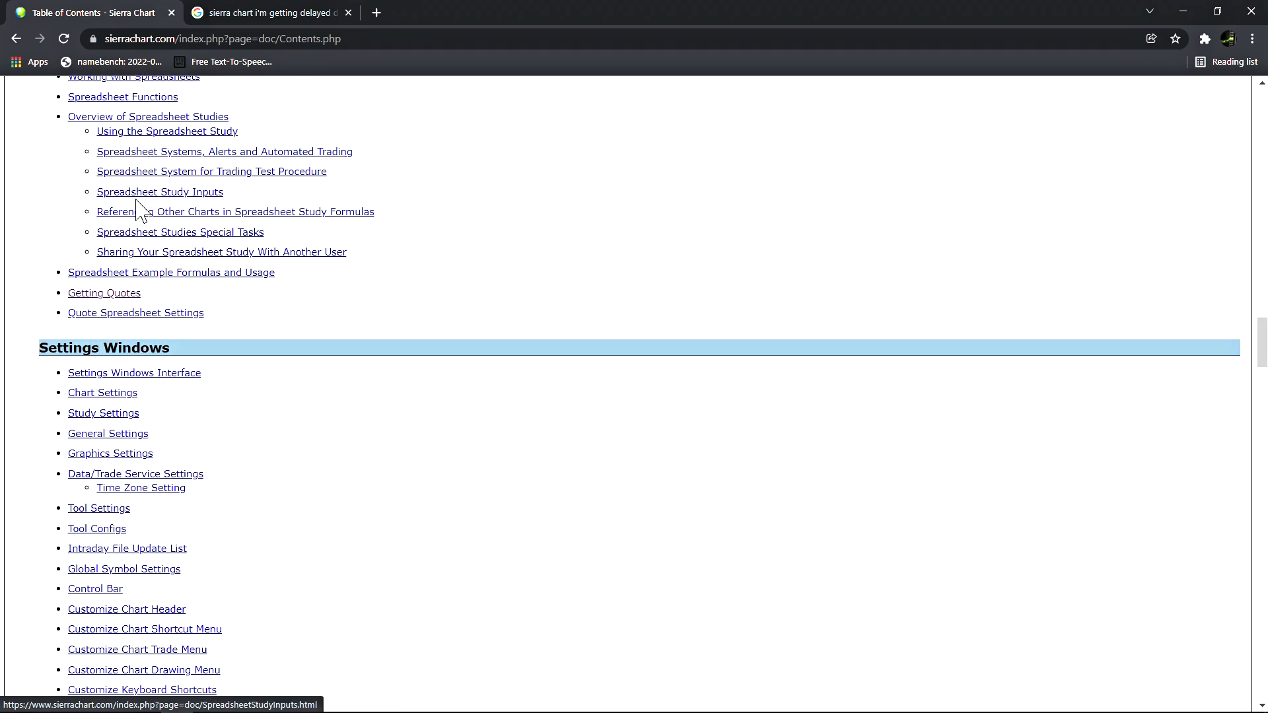
{"action": "scroll", "scroll_direction": "down", "scroll_amount": 3}
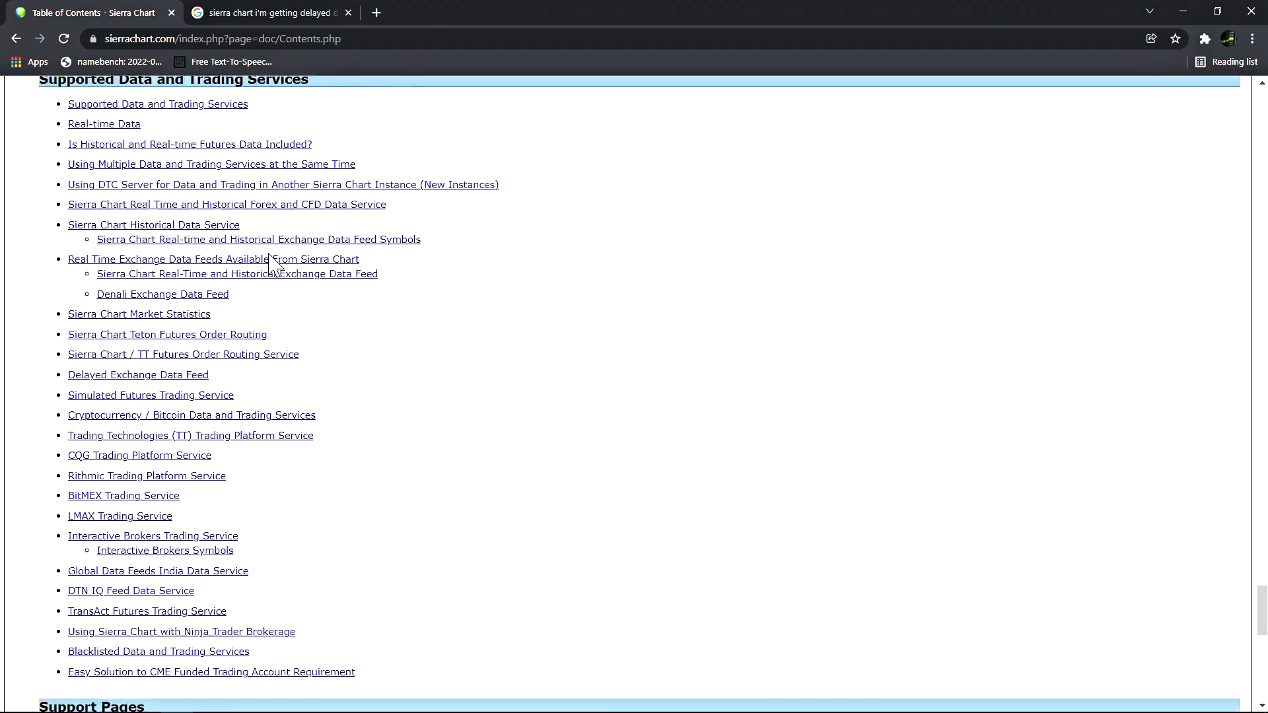
{"action": "scroll", "scroll_direction": "down", "scroll_amount": 3}
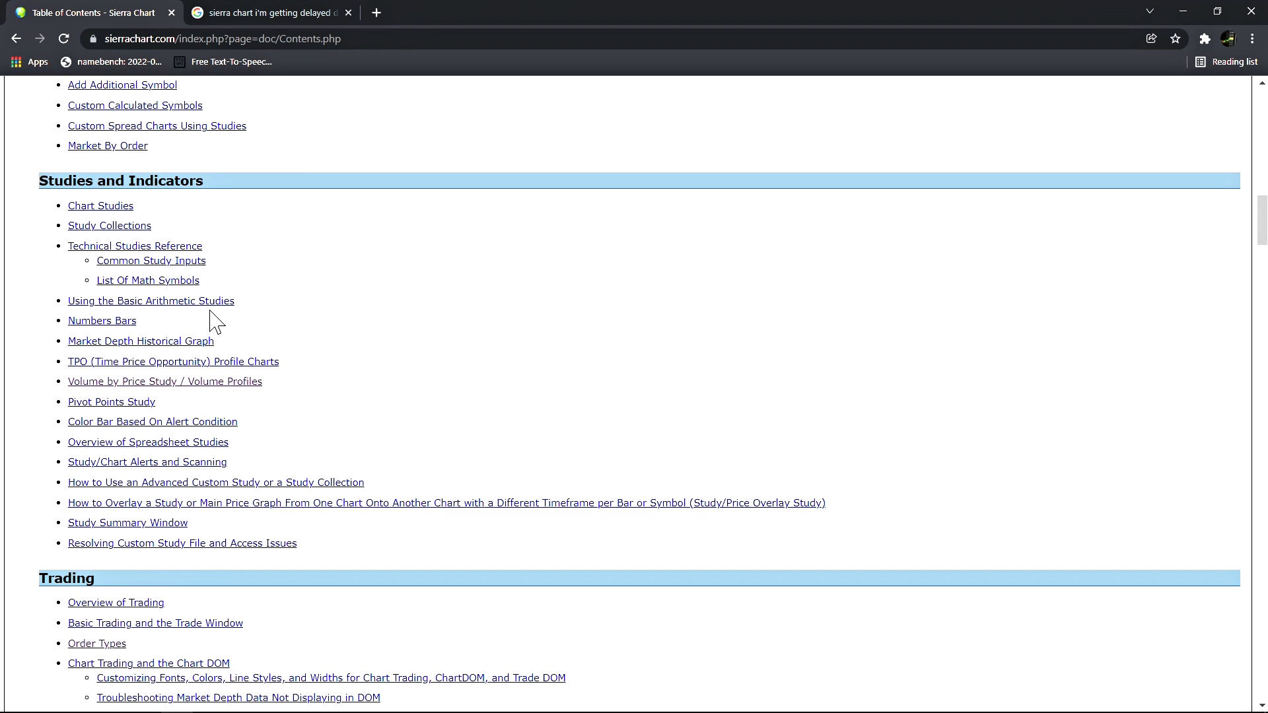
{"action": "mouse_move", "coordinate": [173, 221]}
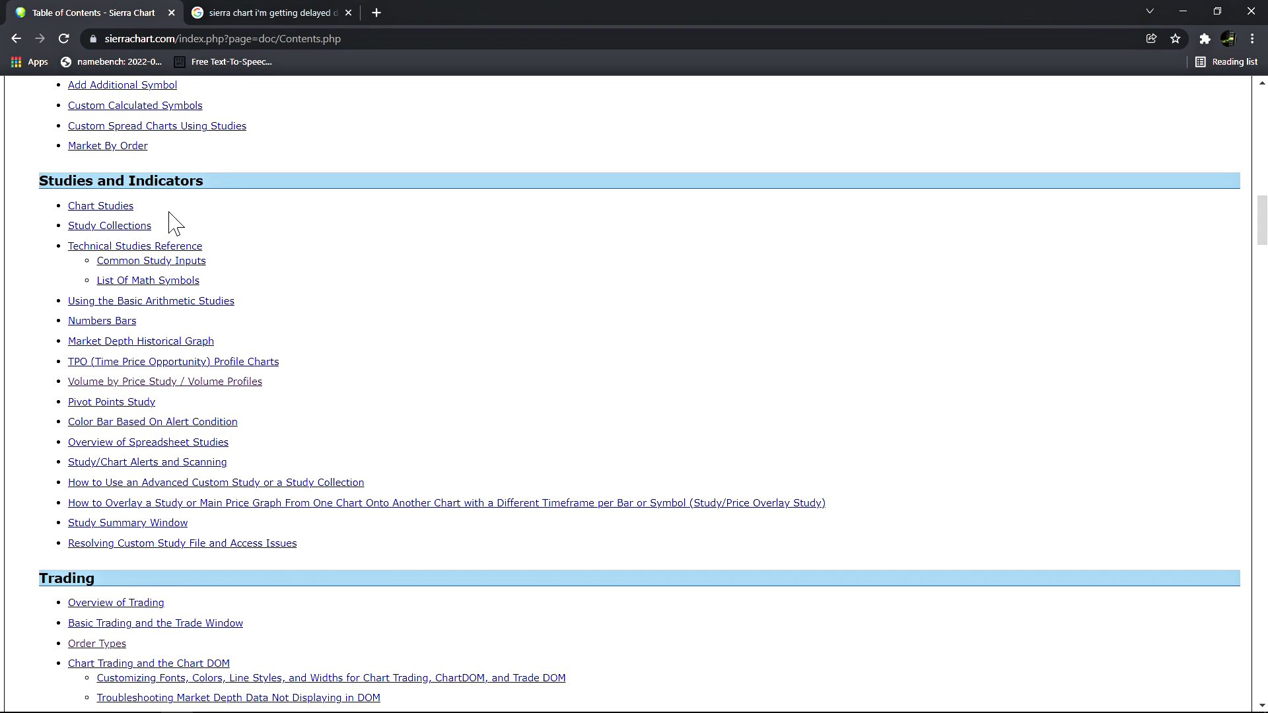
{"action": "mouse_move", "coordinate": [111, 356]}
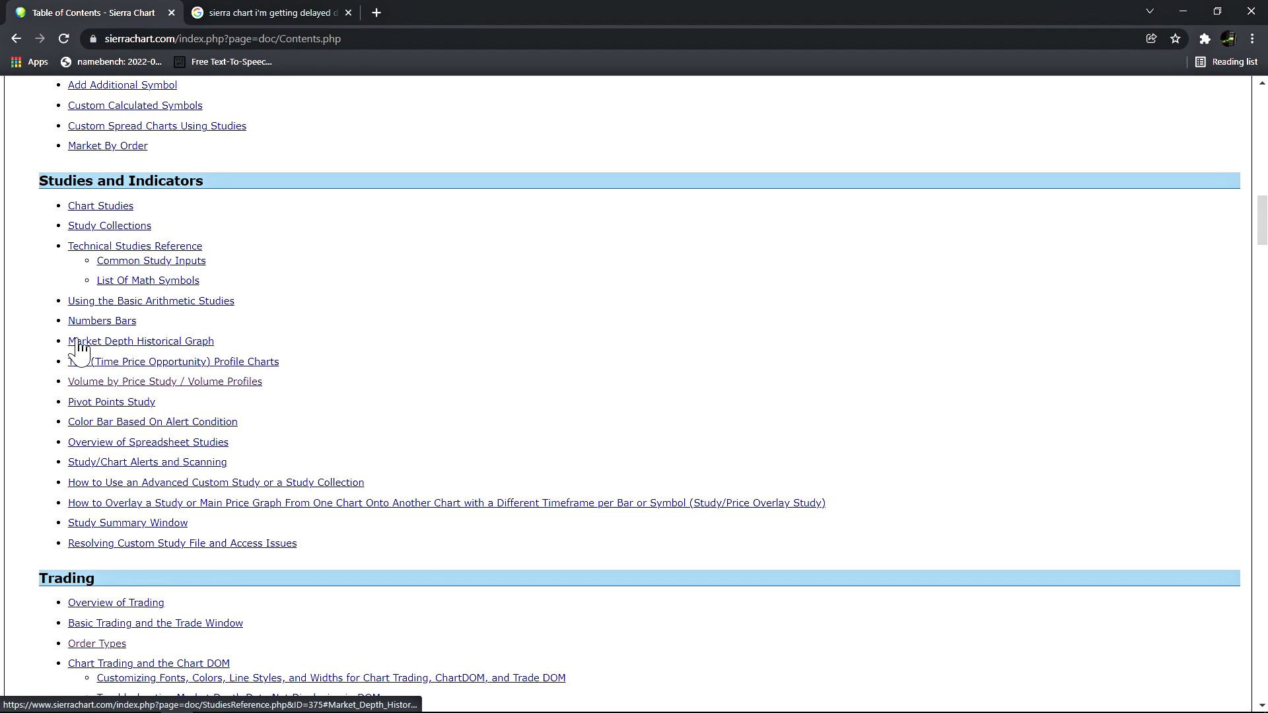
{"action": "mouse_move", "coordinate": [227, 367]}
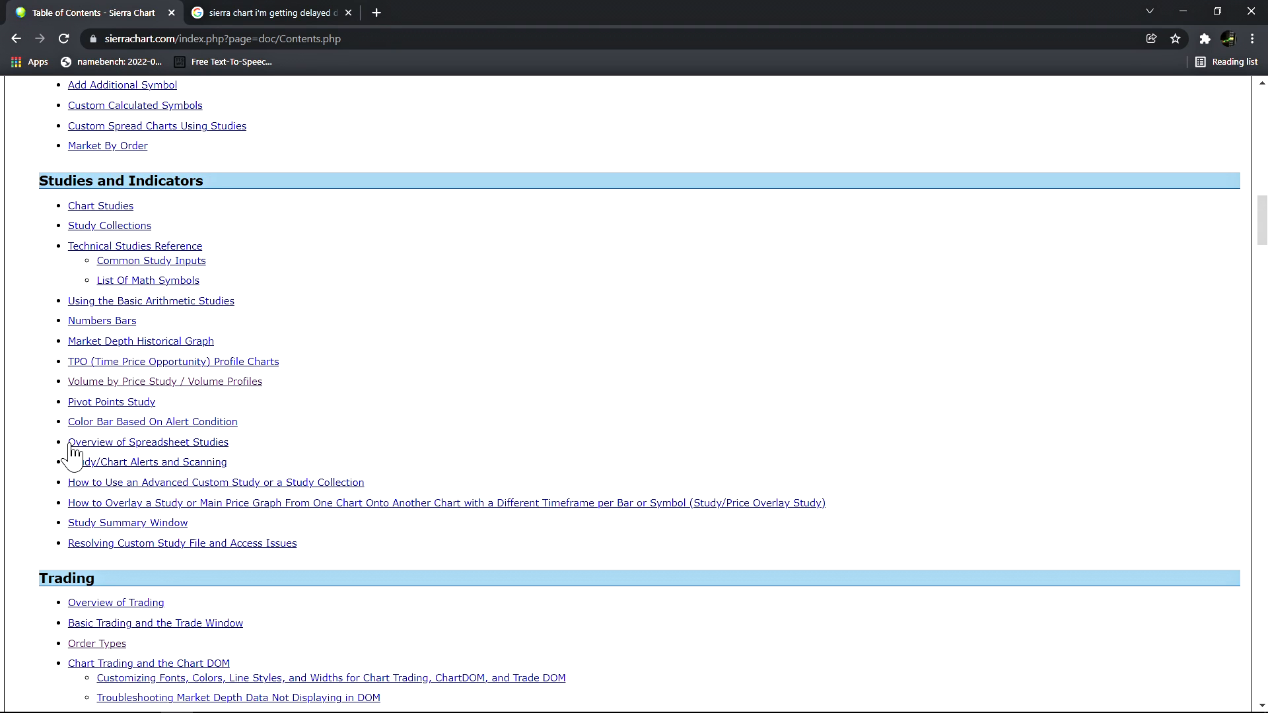
{"action": "mouse_move", "coordinate": [140, 470]}
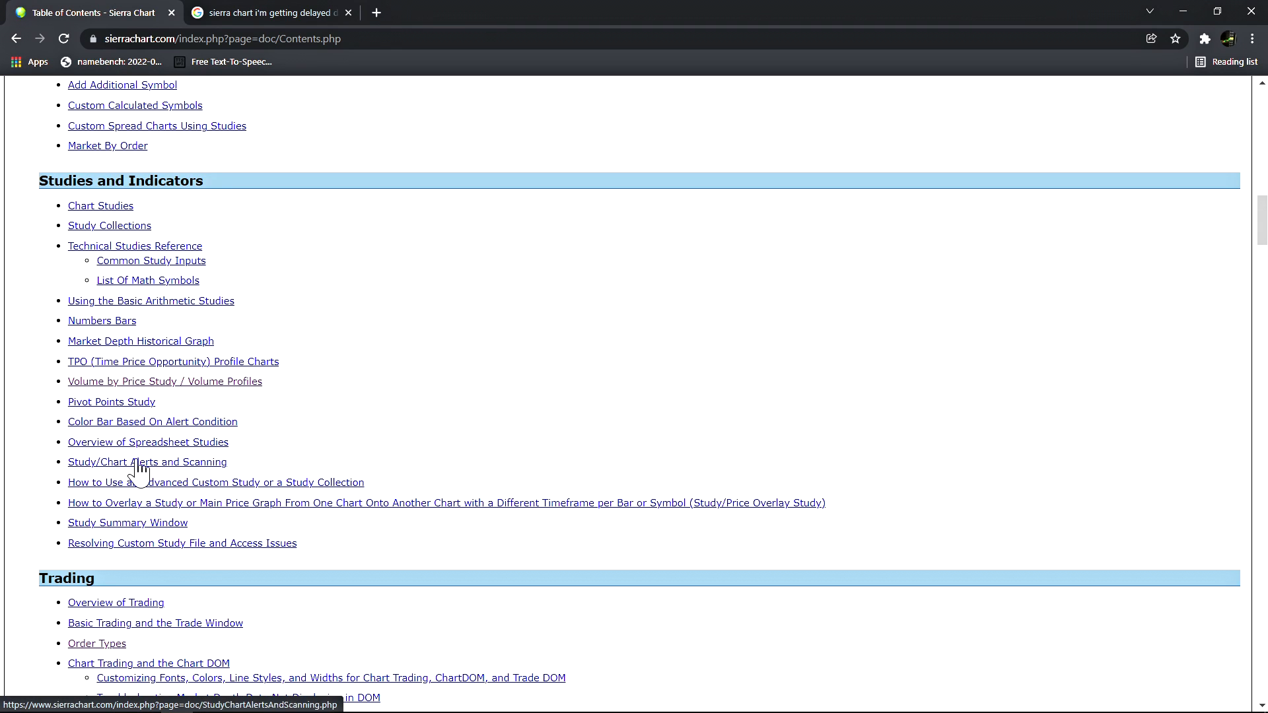
{"action": "mouse_move", "coordinate": [121, 345]}
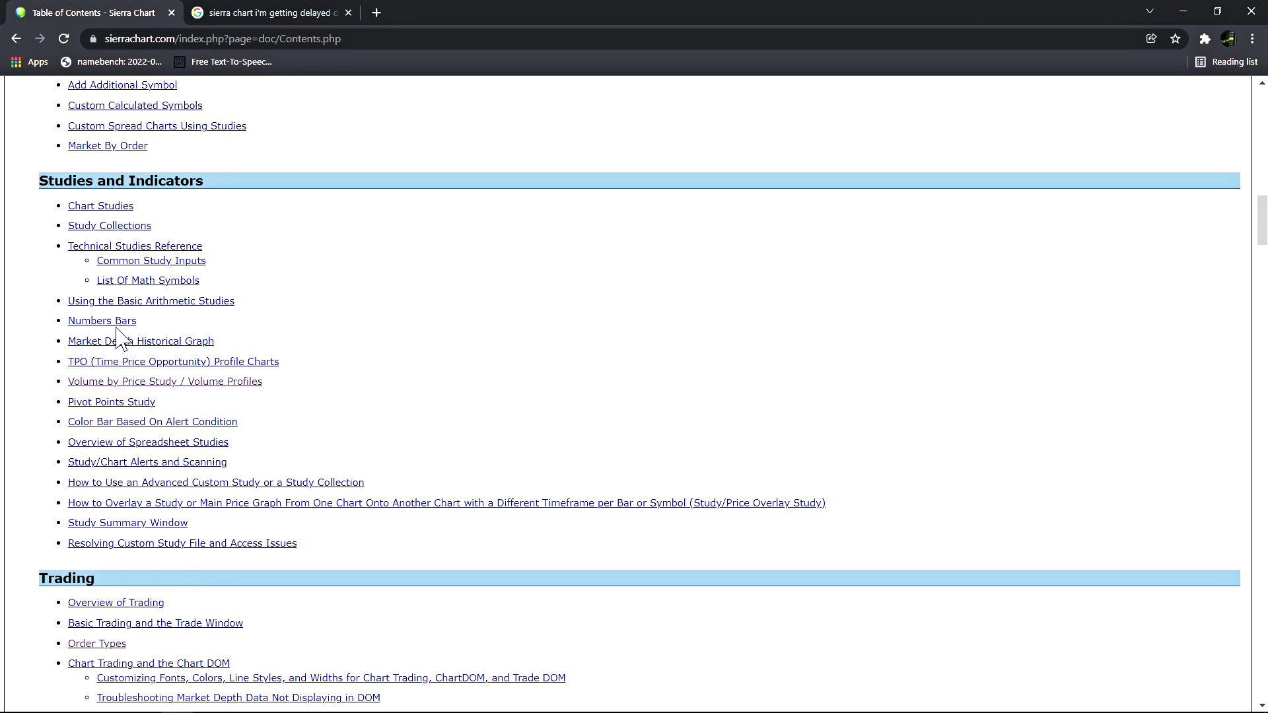
{"action": "mouse_move", "coordinate": [119, 586]}
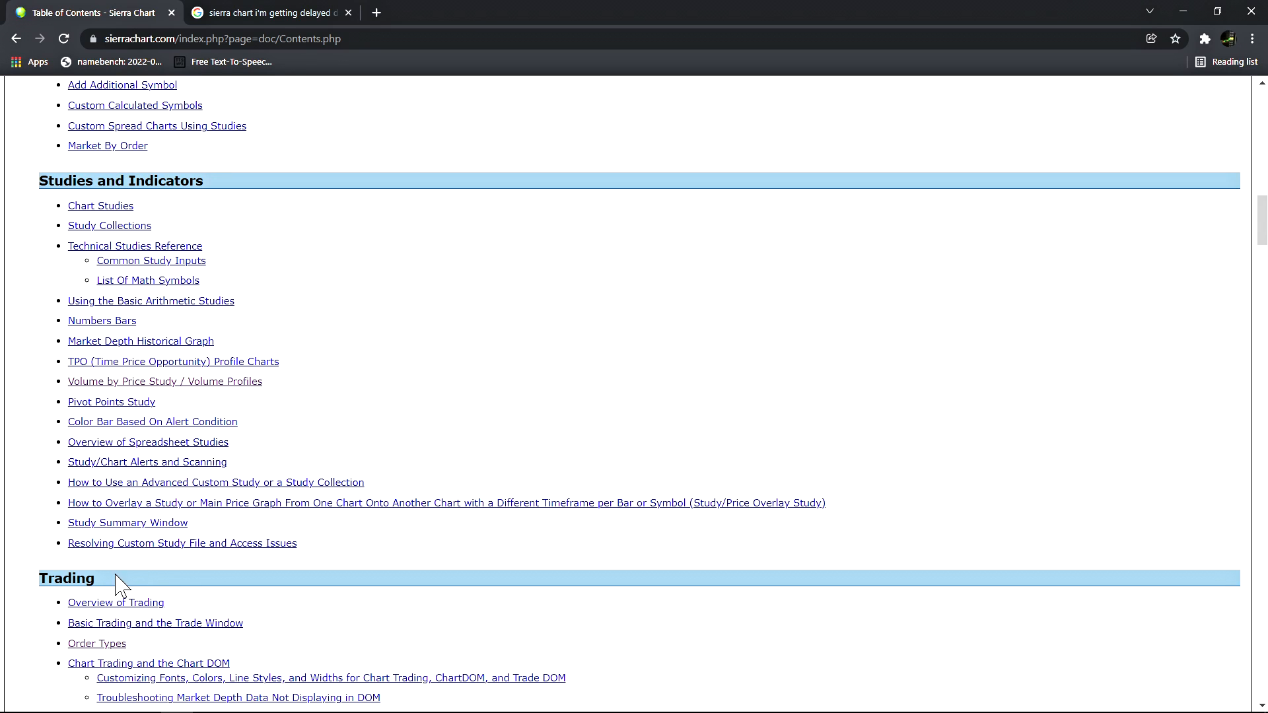
{"action": "mouse_move", "coordinate": [130, 358]}
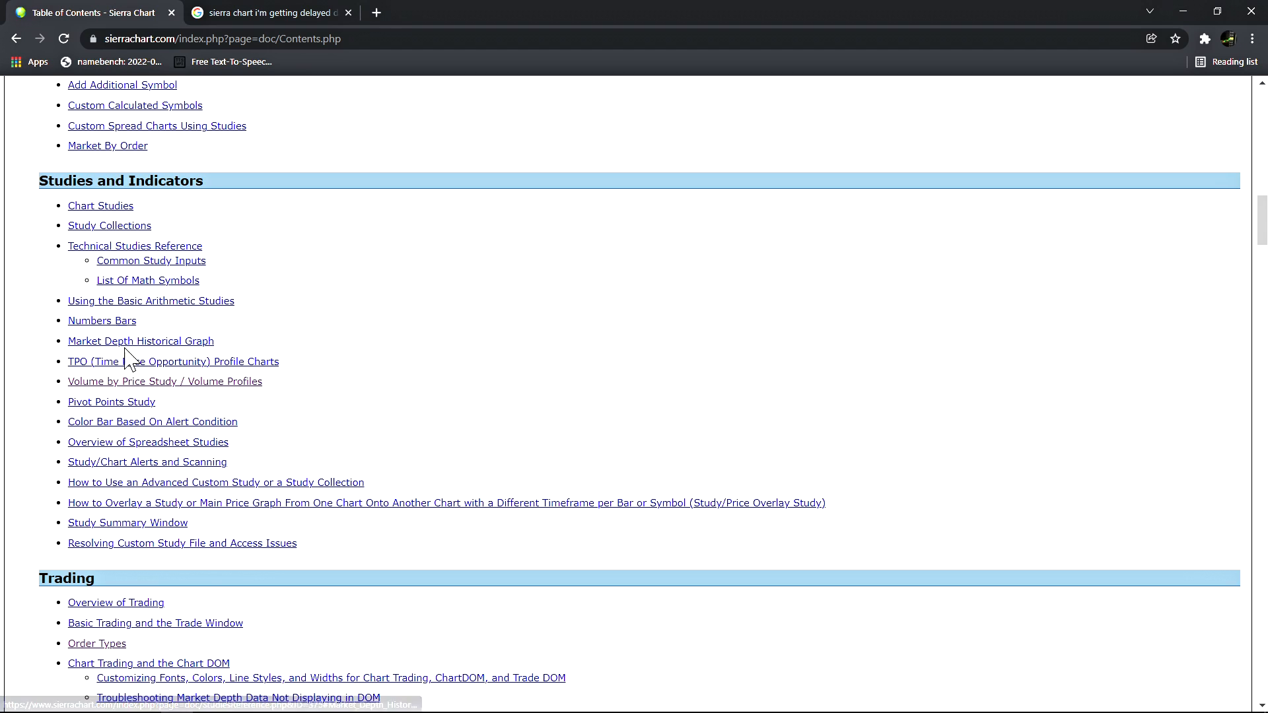
{"action": "mouse_move", "coordinate": [131, 330]}
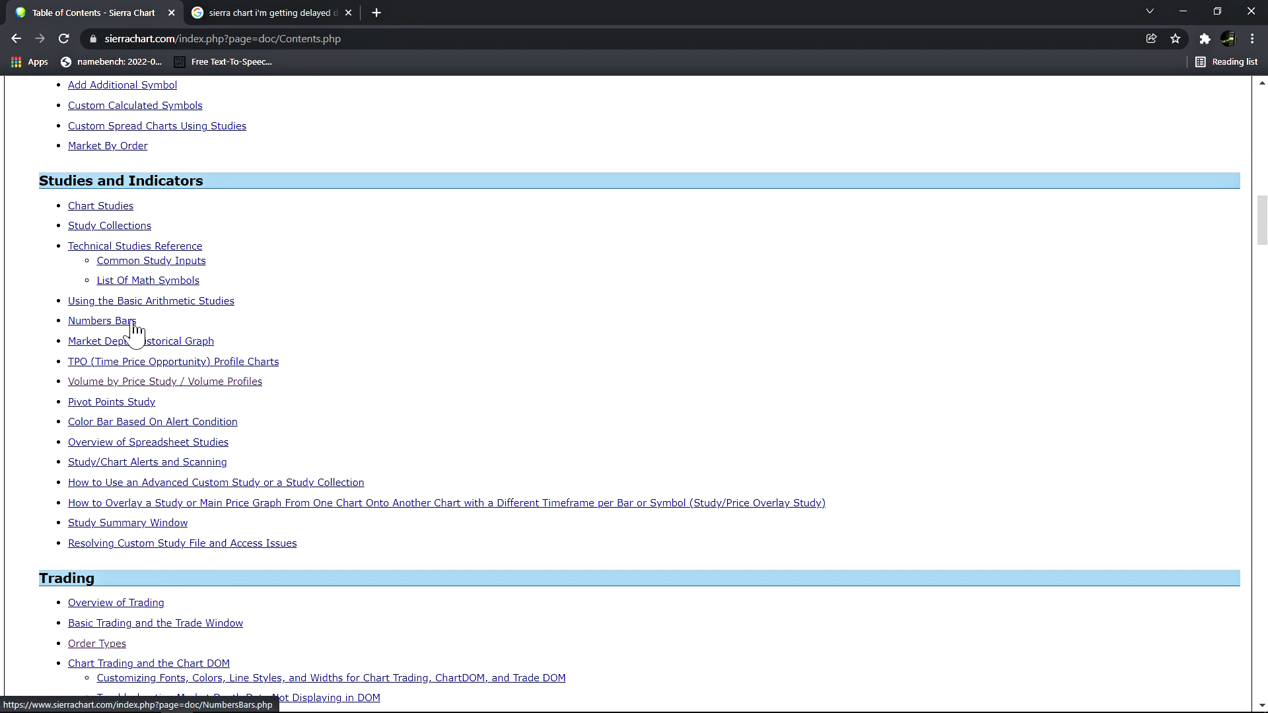
{"action": "mouse_move", "coordinate": [134, 402]}
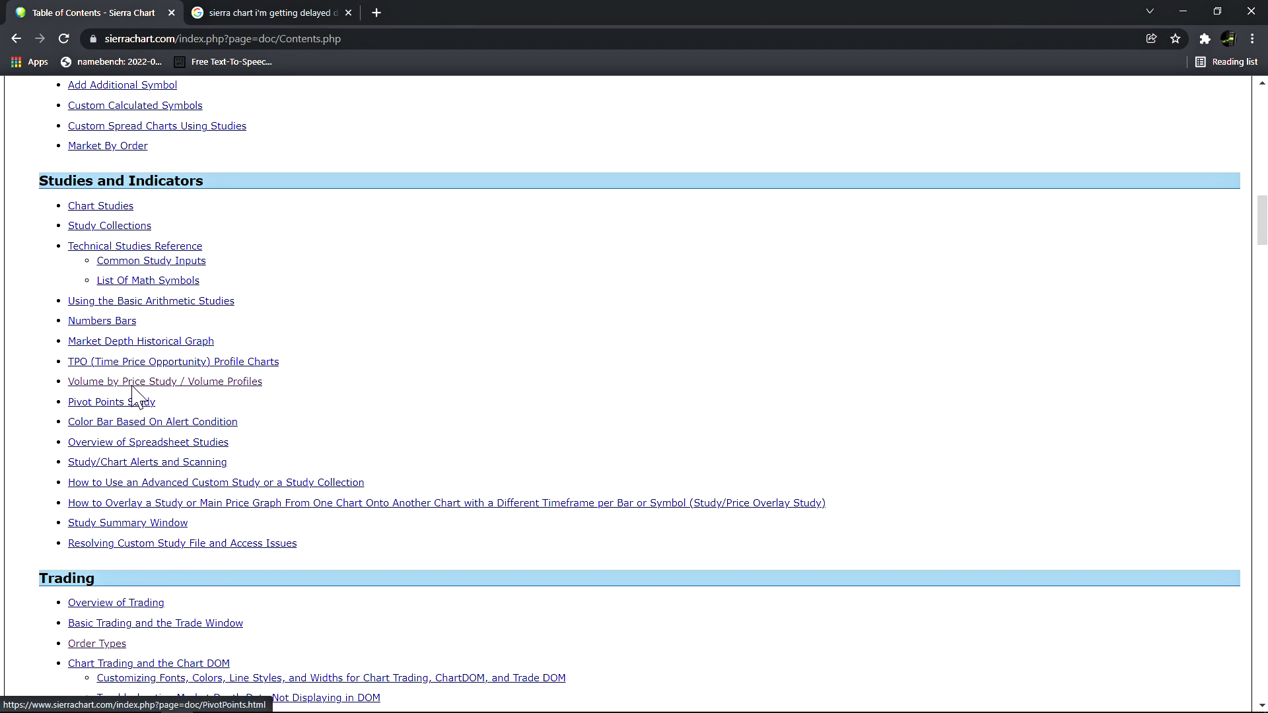
{"action": "mouse_move", "coordinate": [166, 546]}
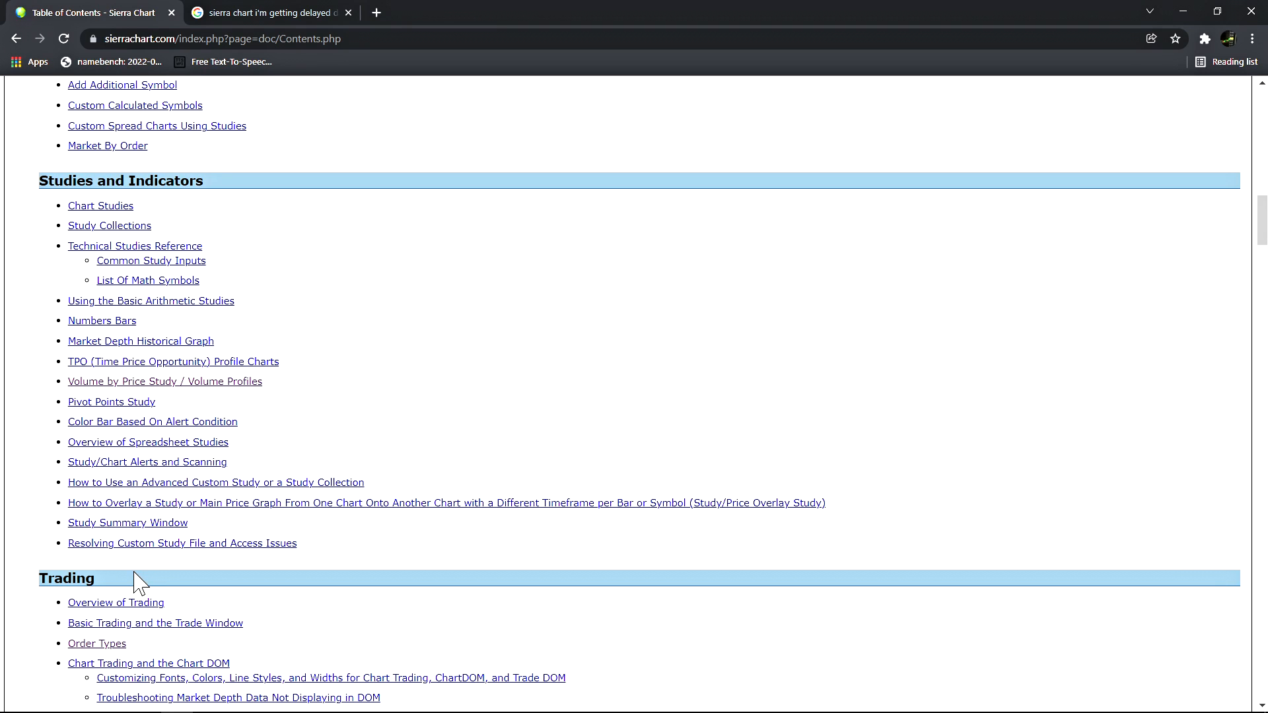
{"action": "mouse_move", "coordinate": [105, 211]}
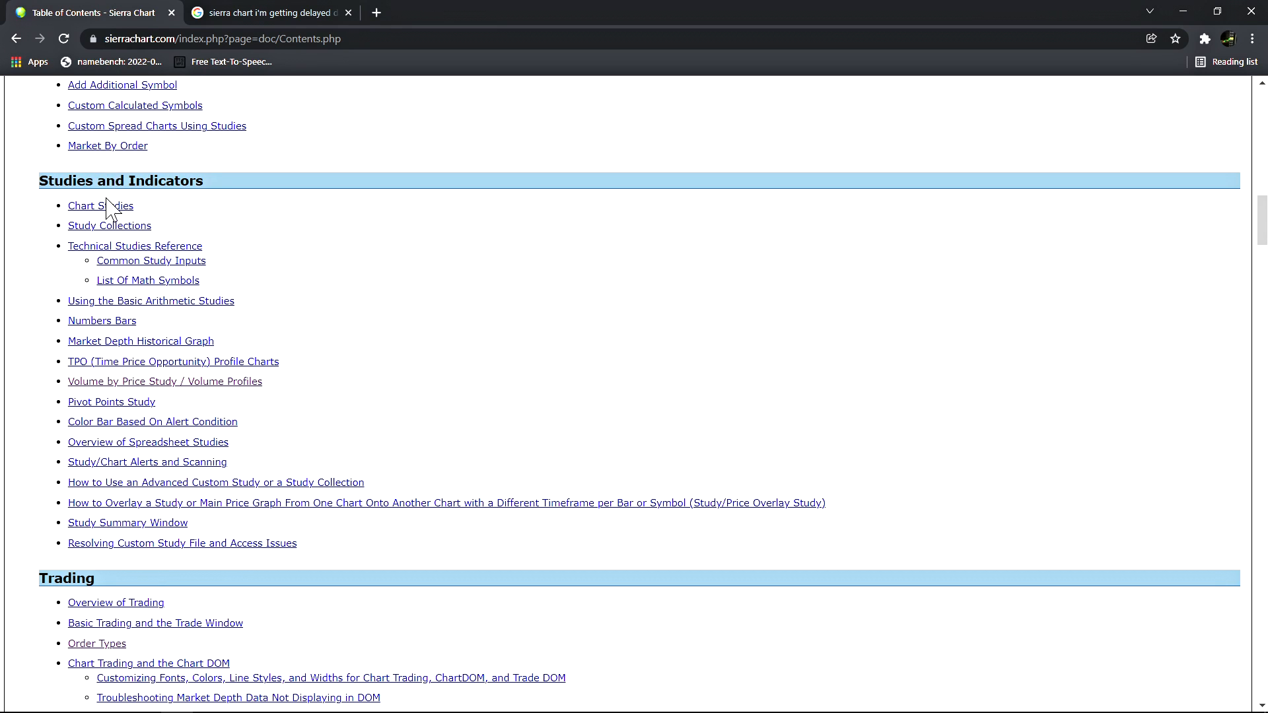
{"action": "mouse_move", "coordinate": [159, 552]}
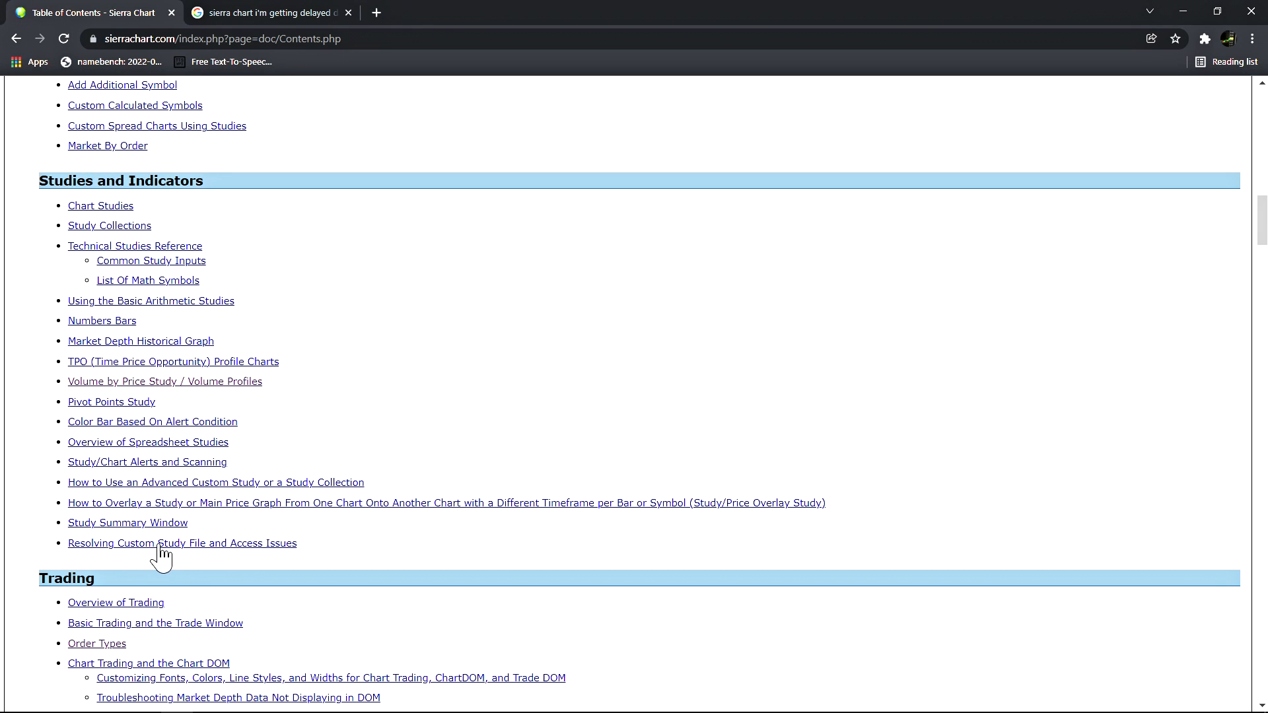
{"action": "mouse_move", "coordinate": [274, 37]}
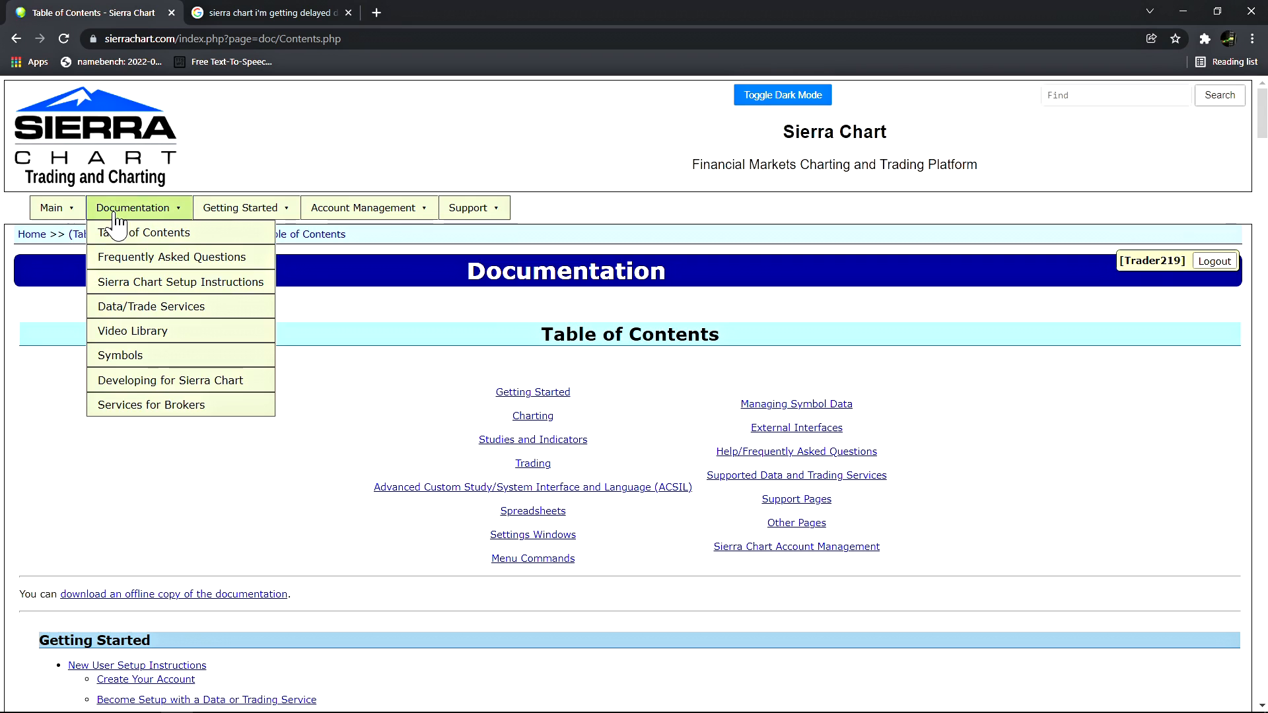
Go to Documentation > Frequently Asked Questions and look down the help topic list
{"action": "left_click", "coordinate": [142, 232]}
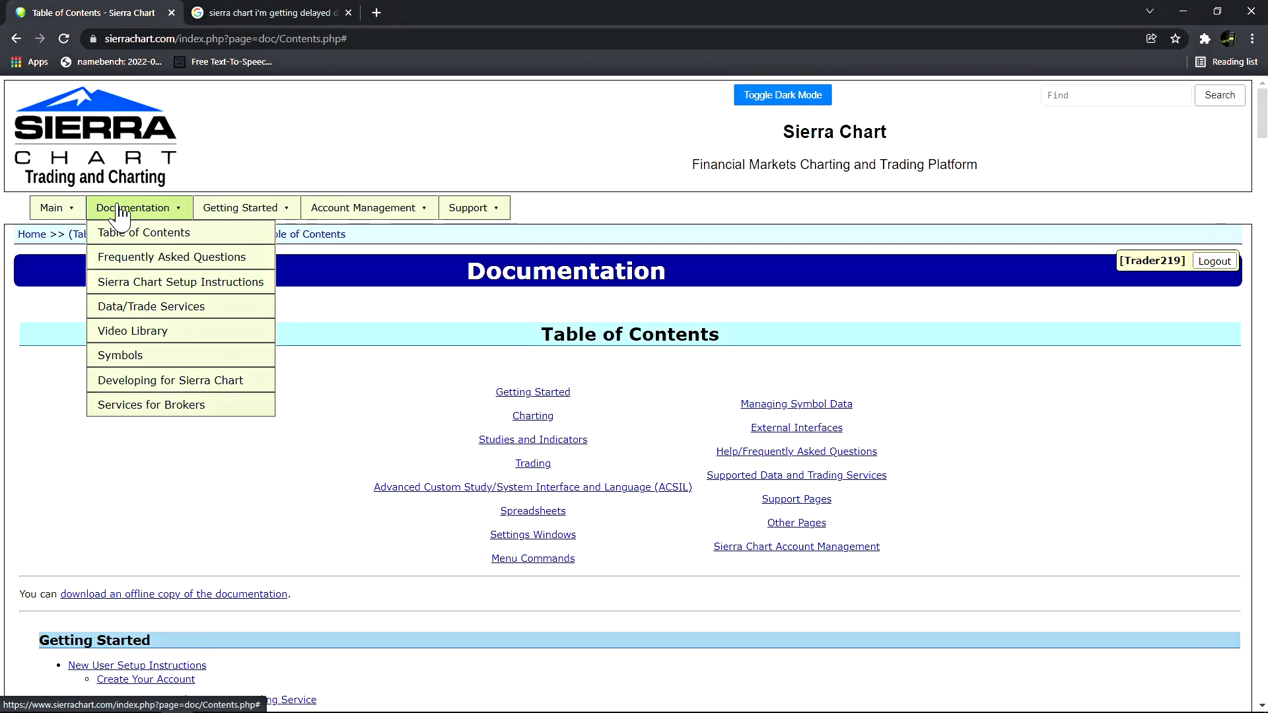
{"action": "left_click", "coordinate": [169, 256]}
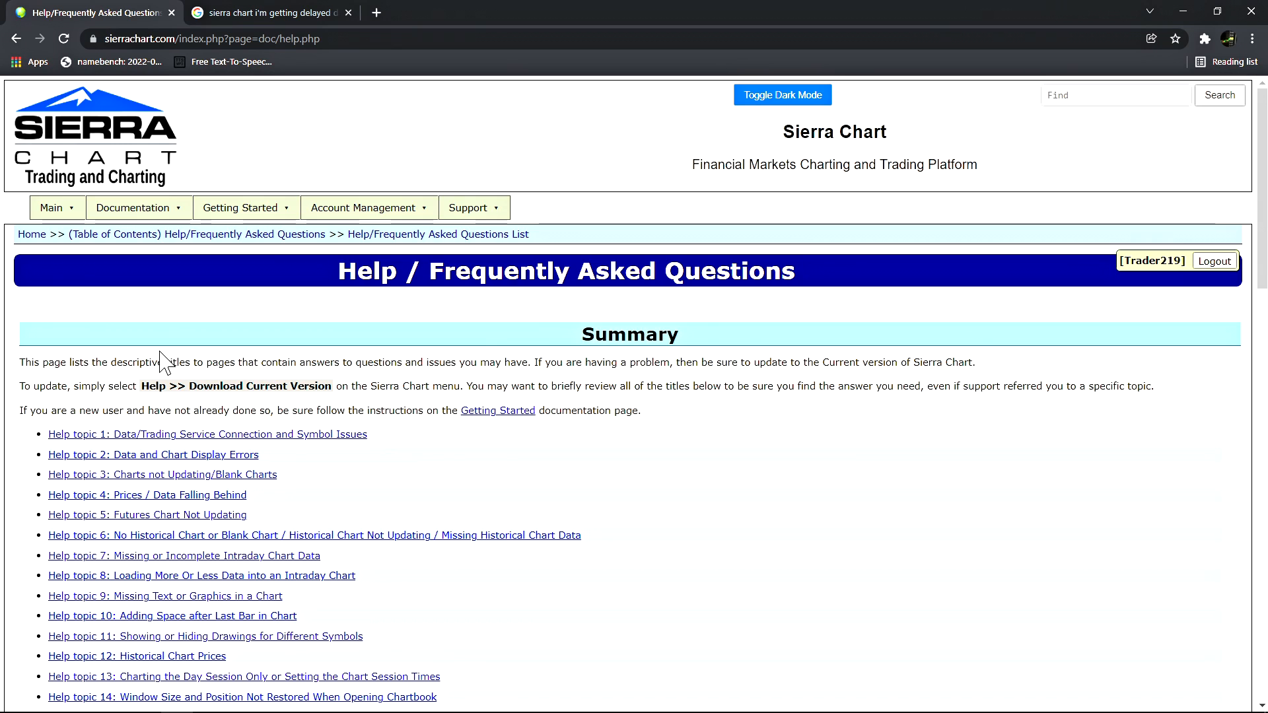
{"action": "scroll", "scroll_direction": "down", "scroll_amount": 3}
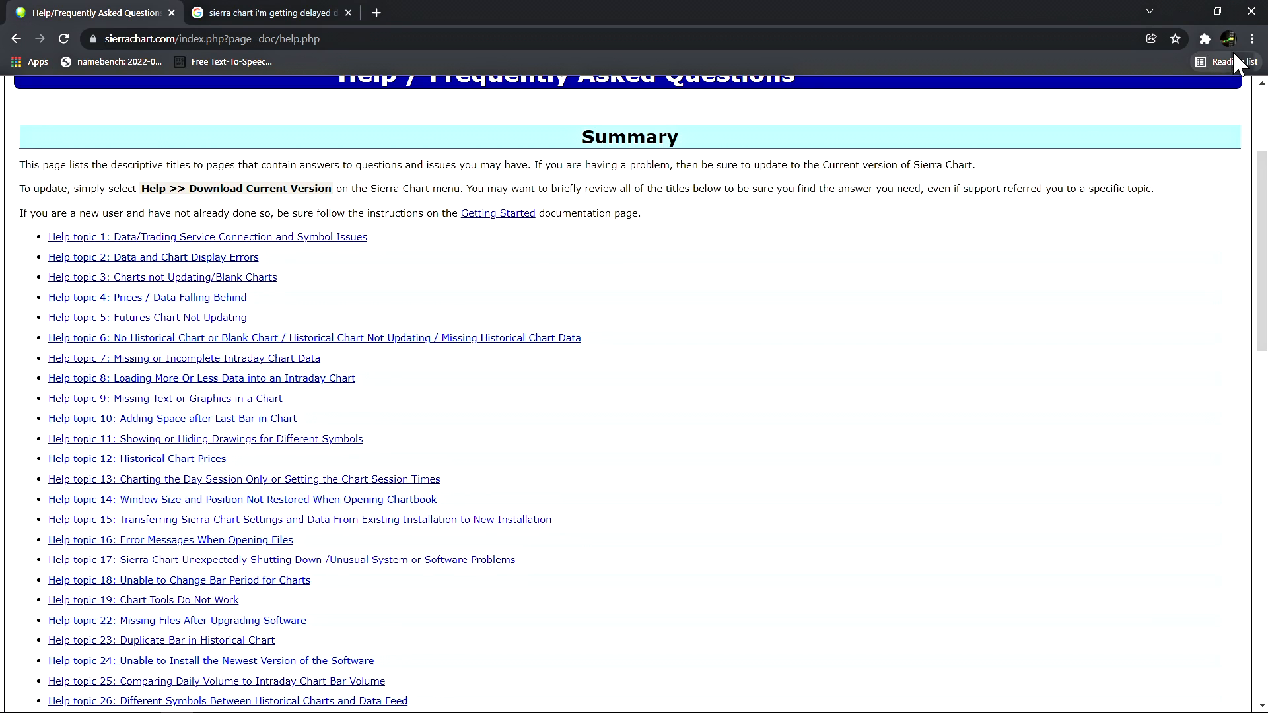
{"action": "left_click", "coordinate": [1252, 37]}
{"action": "type", "text": "data"}
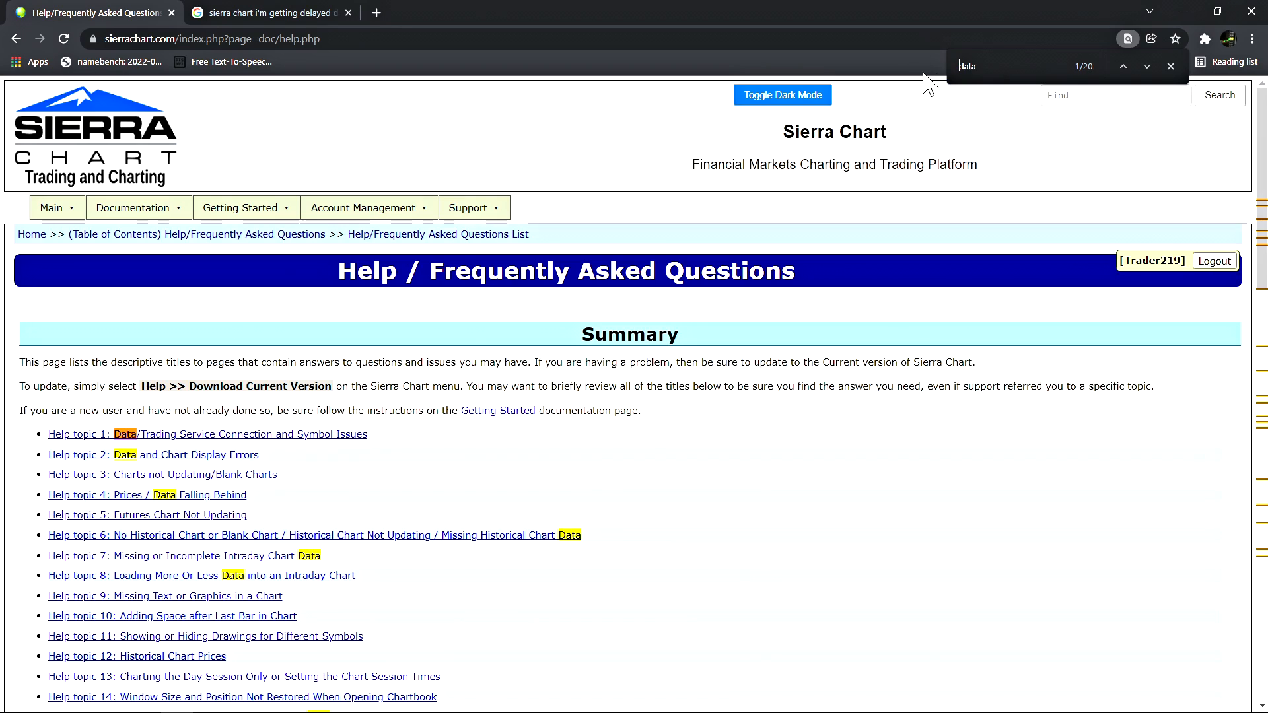
Scroll through the 'data' matches in the FAQ list, glancing at the Google delayed-data results
{"action": "scroll", "scroll_direction": "down", "scroll_amount": 3}
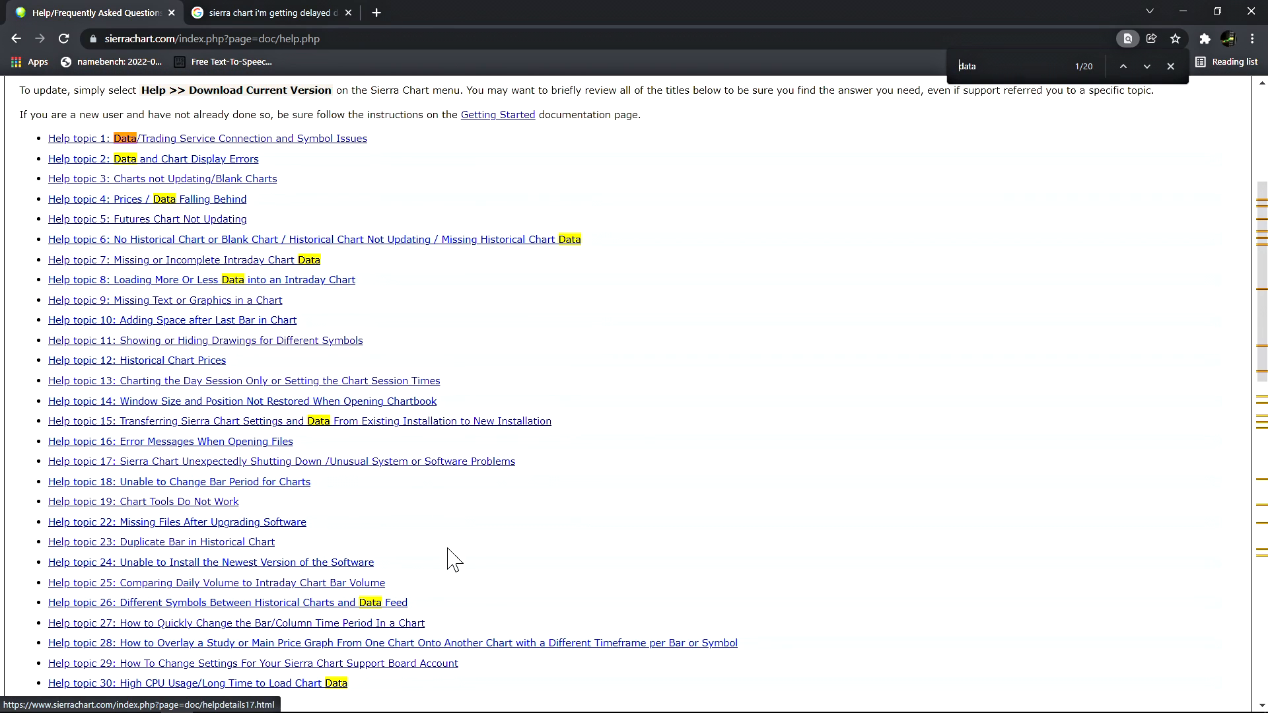
{"action": "scroll", "scroll_direction": "down", "scroll_amount": 3}
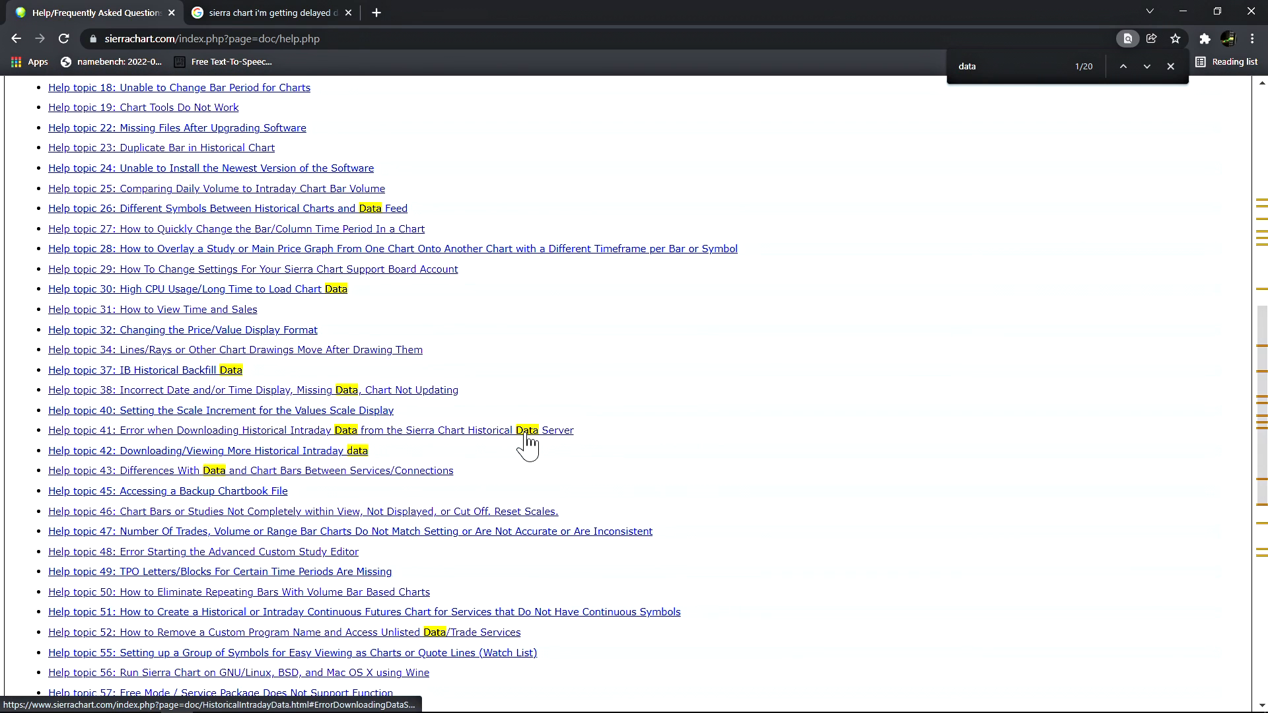
{"action": "scroll", "scroll_direction": "down", "scroll_amount": 3}
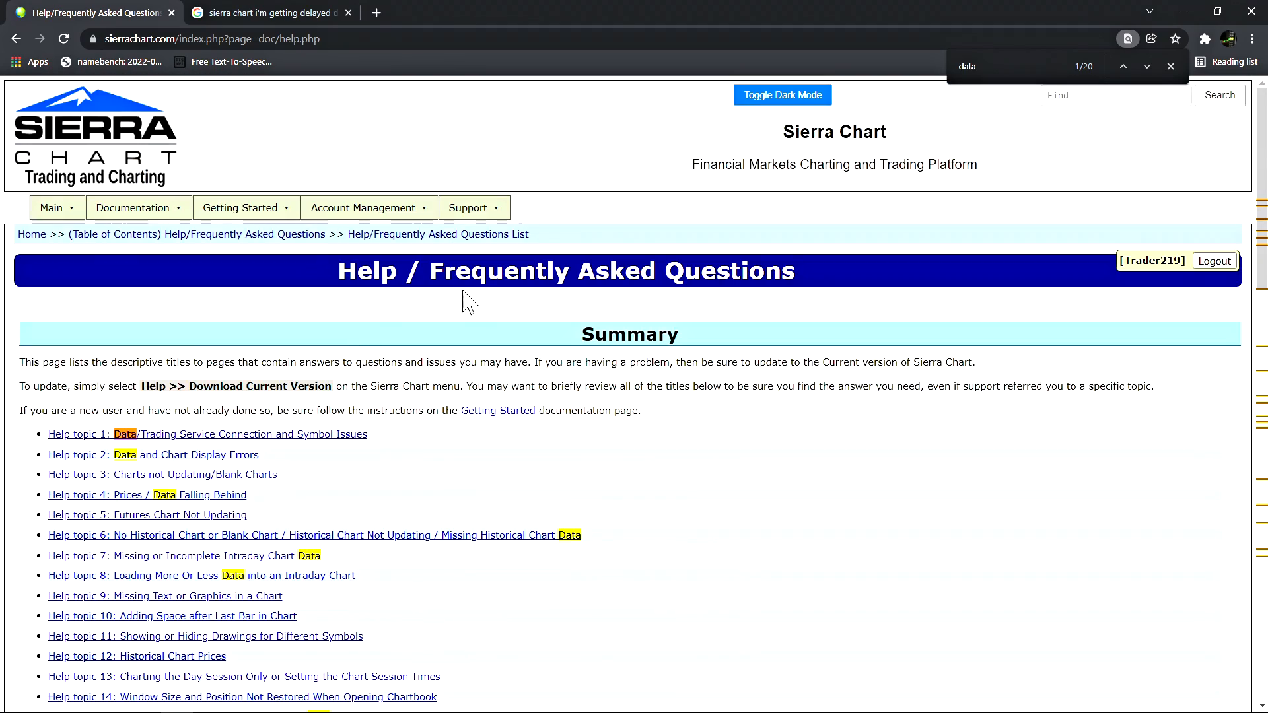
{"action": "mouse_move", "coordinate": [136, 594]}
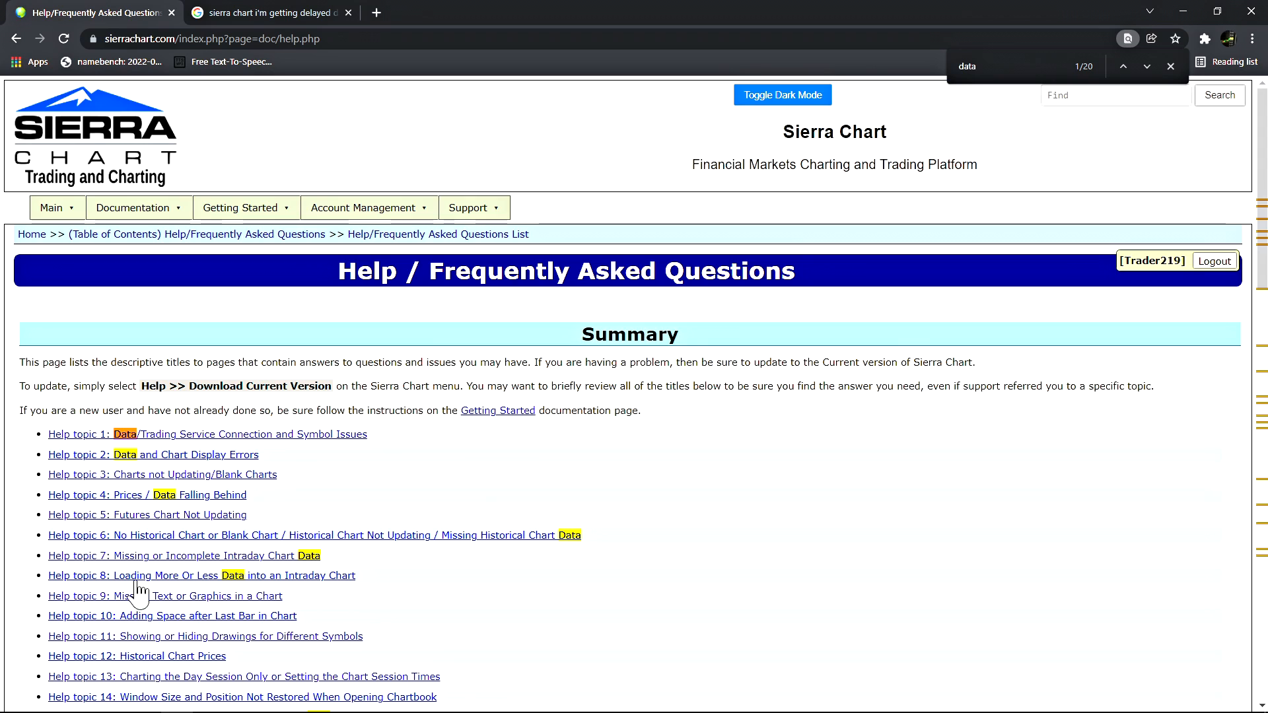
{"action": "left_click", "coordinate": [280, 12]}
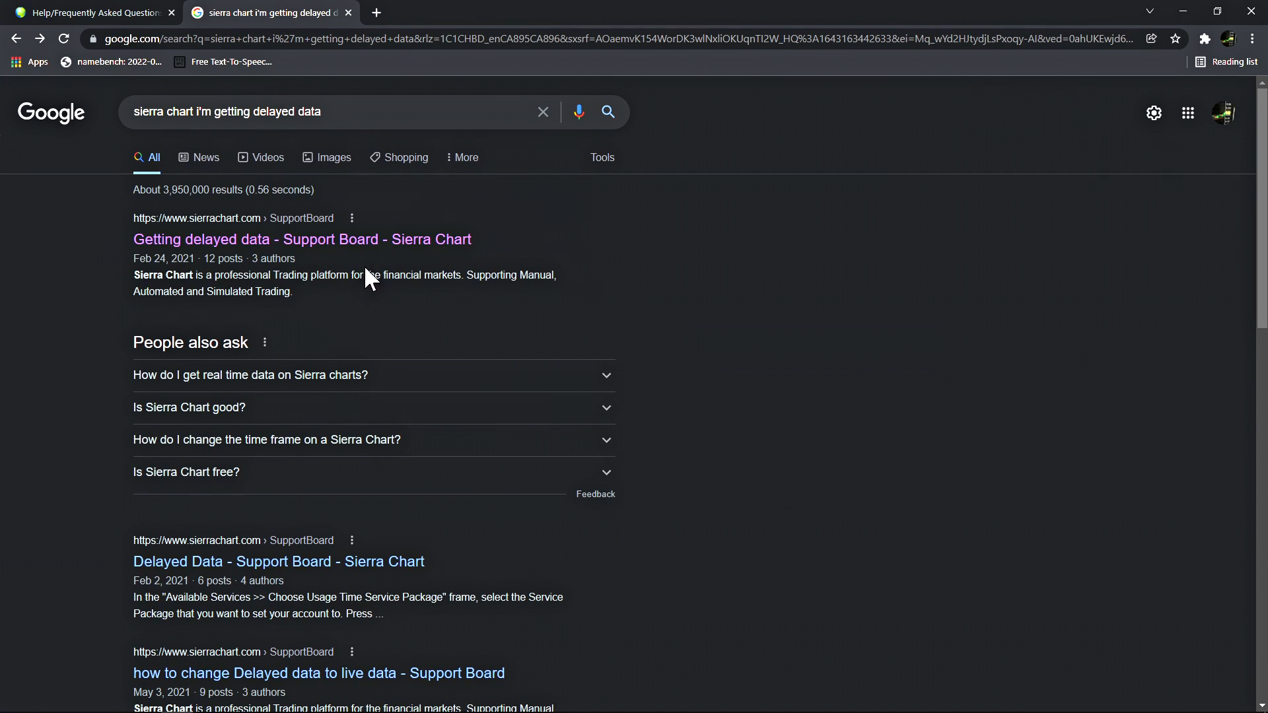
{"action": "mouse_move", "coordinate": [166, 87]}
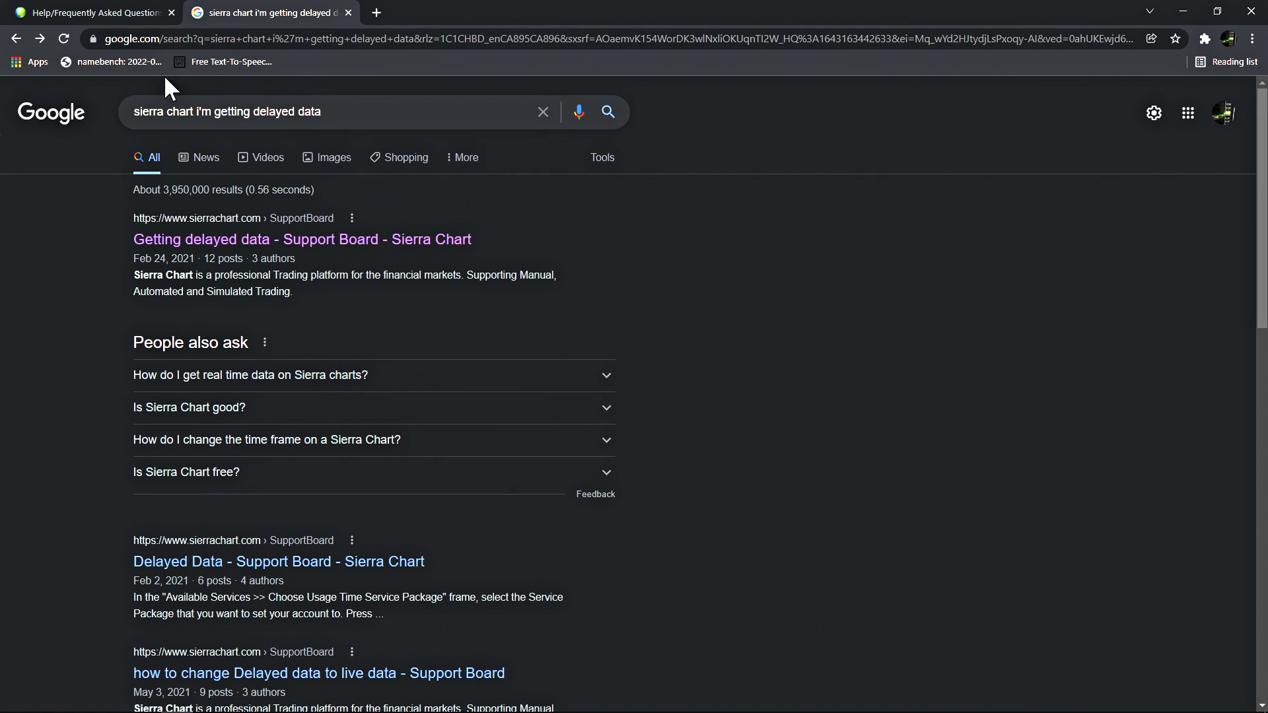
{"action": "left_click", "coordinate": [99, 12]}
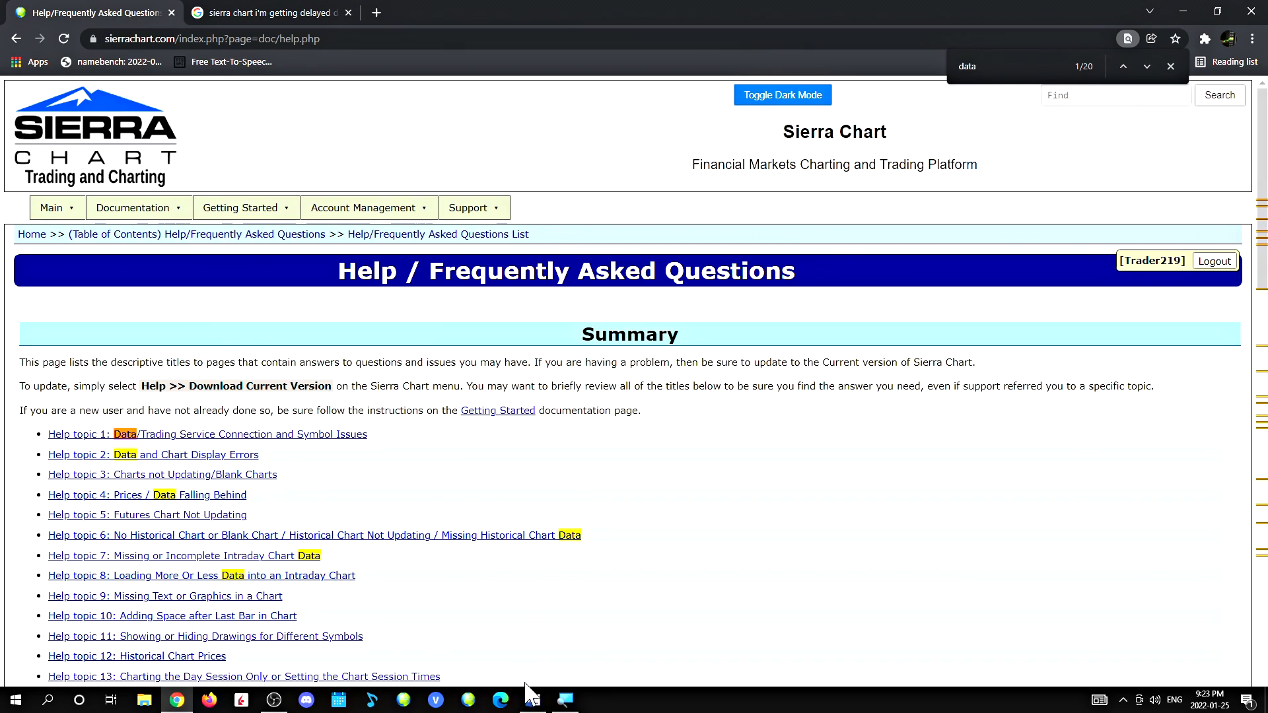
Go to Support > Support Board from the site menu
{"action": "left_click", "coordinate": [467, 208]}
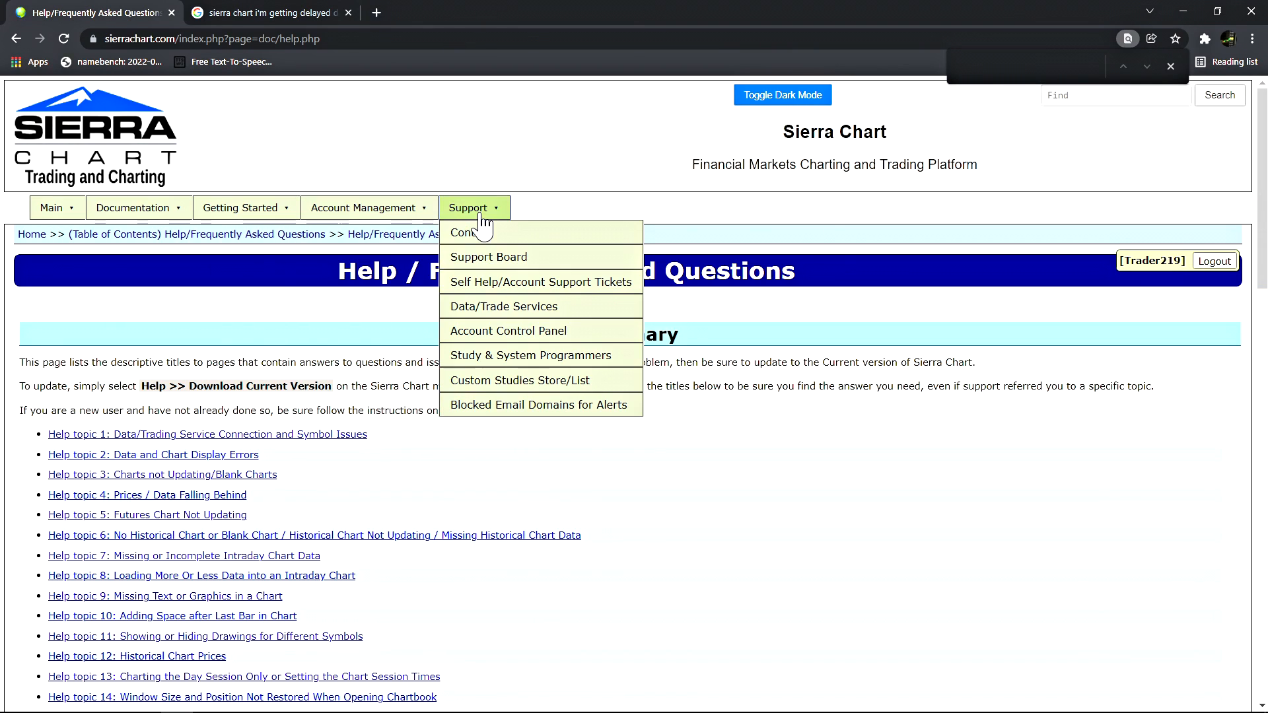
{"action": "left_click", "coordinate": [488, 256]}
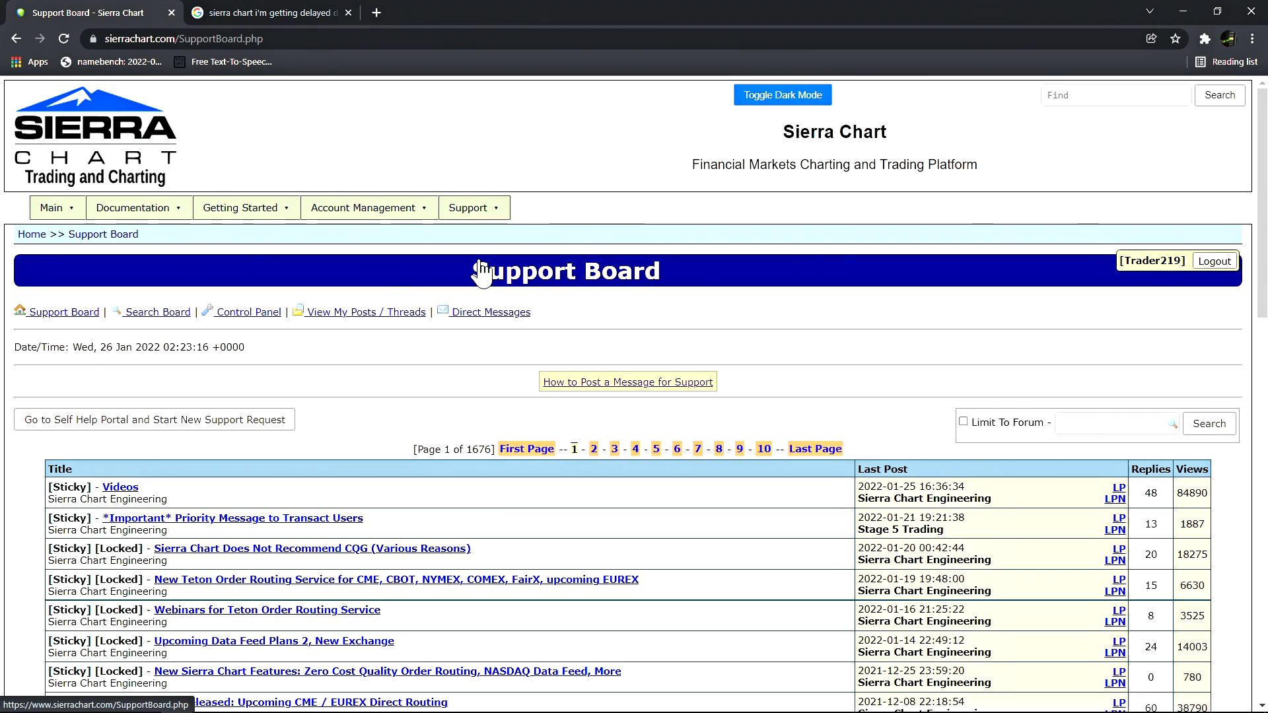
{"action": "left_click", "coordinate": [468, 207]}
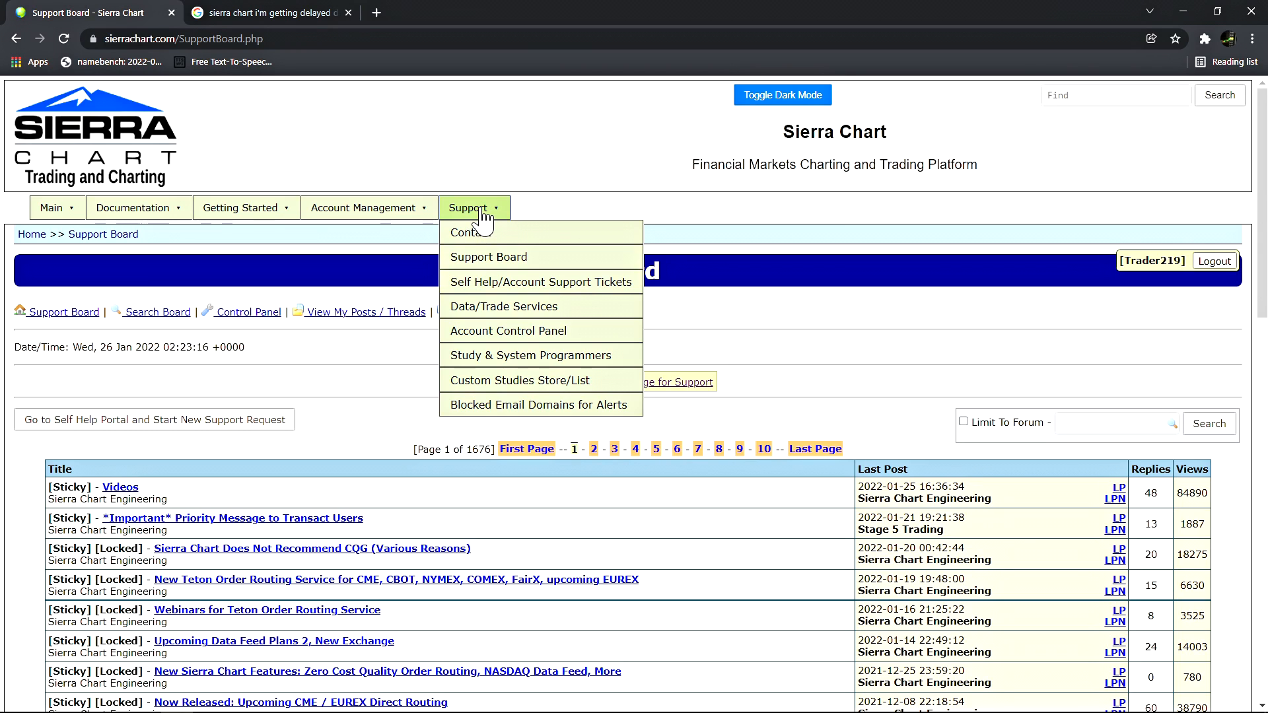
{"action": "mouse_move", "coordinate": [489, 256]}
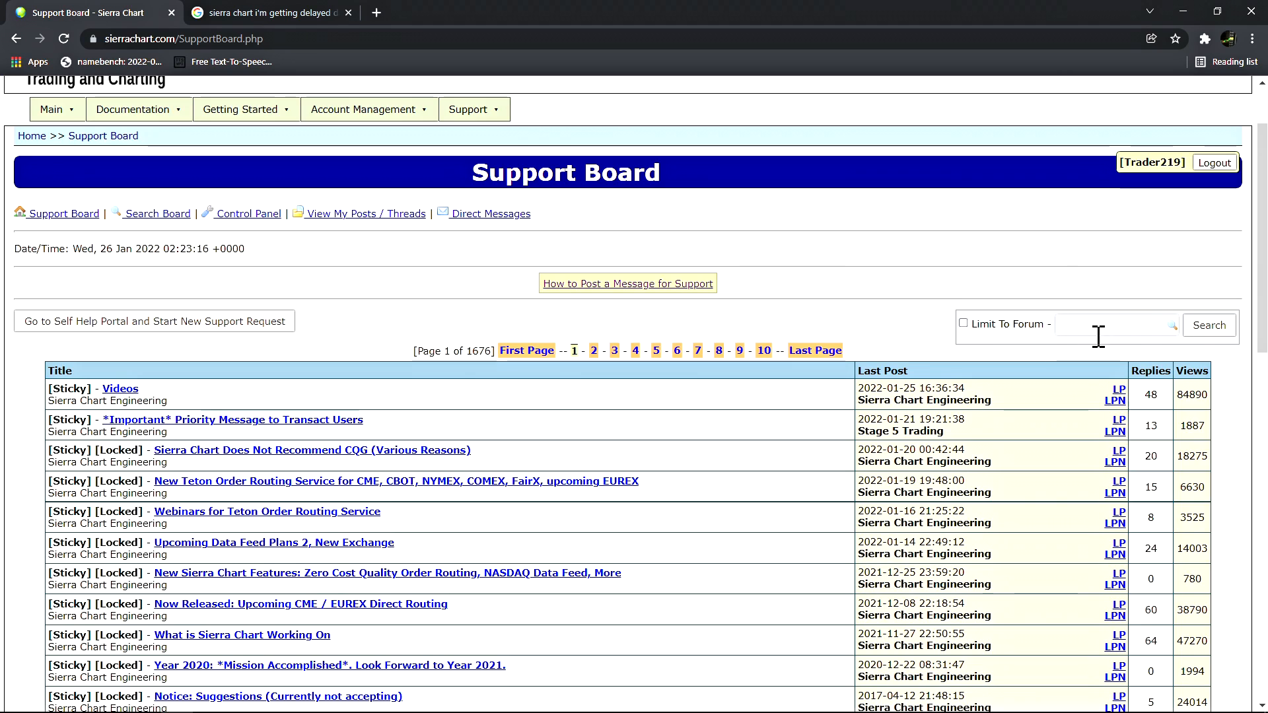
Search the Support Board for the earlier 'rithmic dtc' query
{"action": "left_click", "coordinate": [1115, 324]}
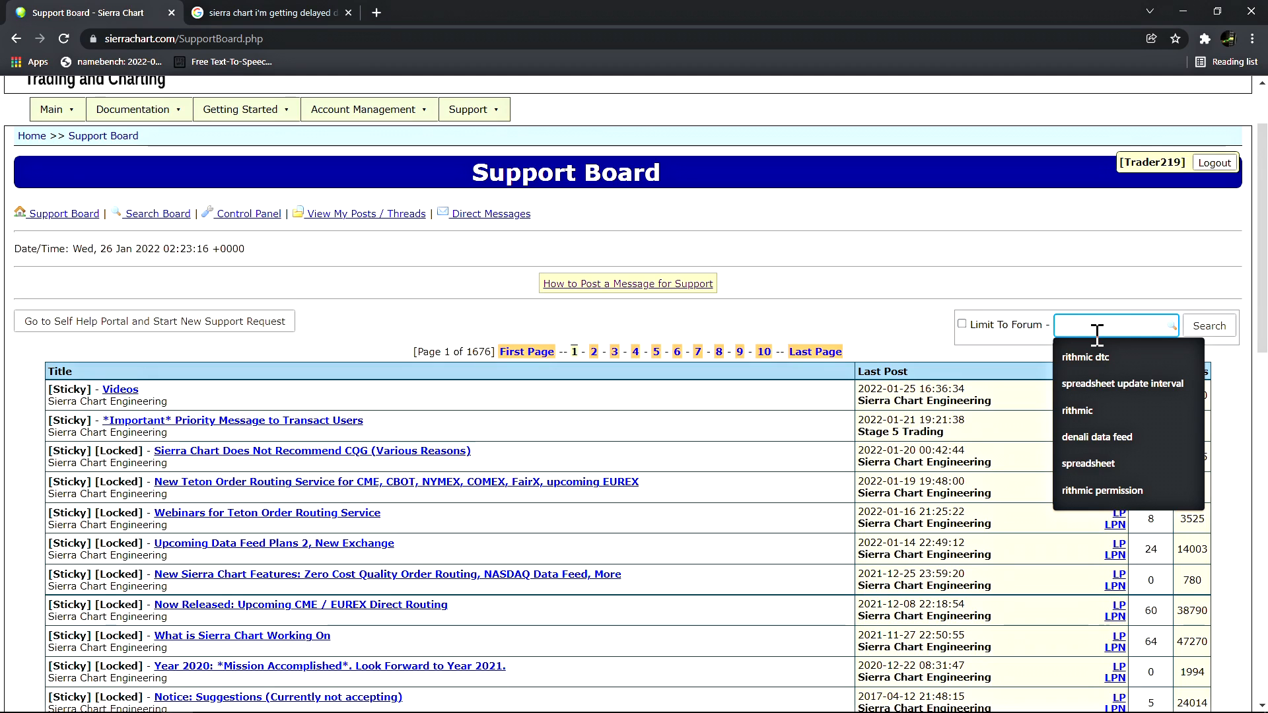
{"action": "mouse_move", "coordinate": [1101, 325]}
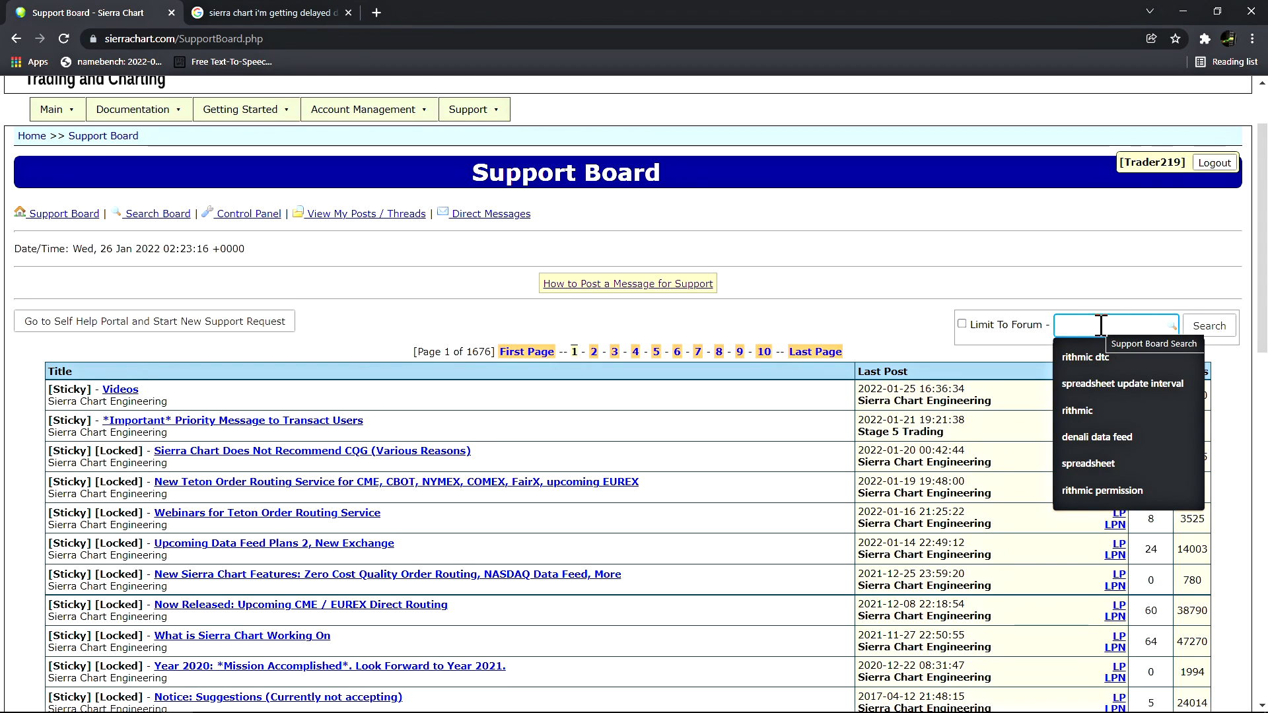
{"action": "left_click", "coordinate": [1085, 357]}
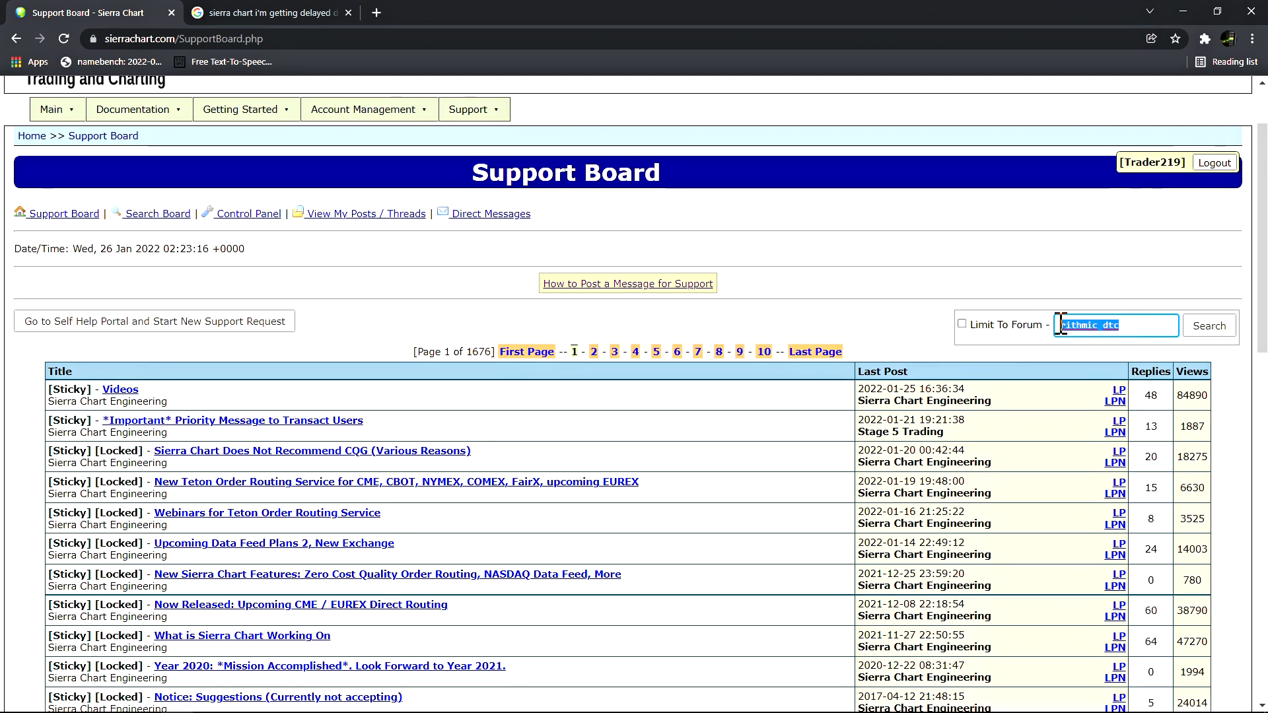
{"action": "left_click", "coordinate": [1209, 325]}
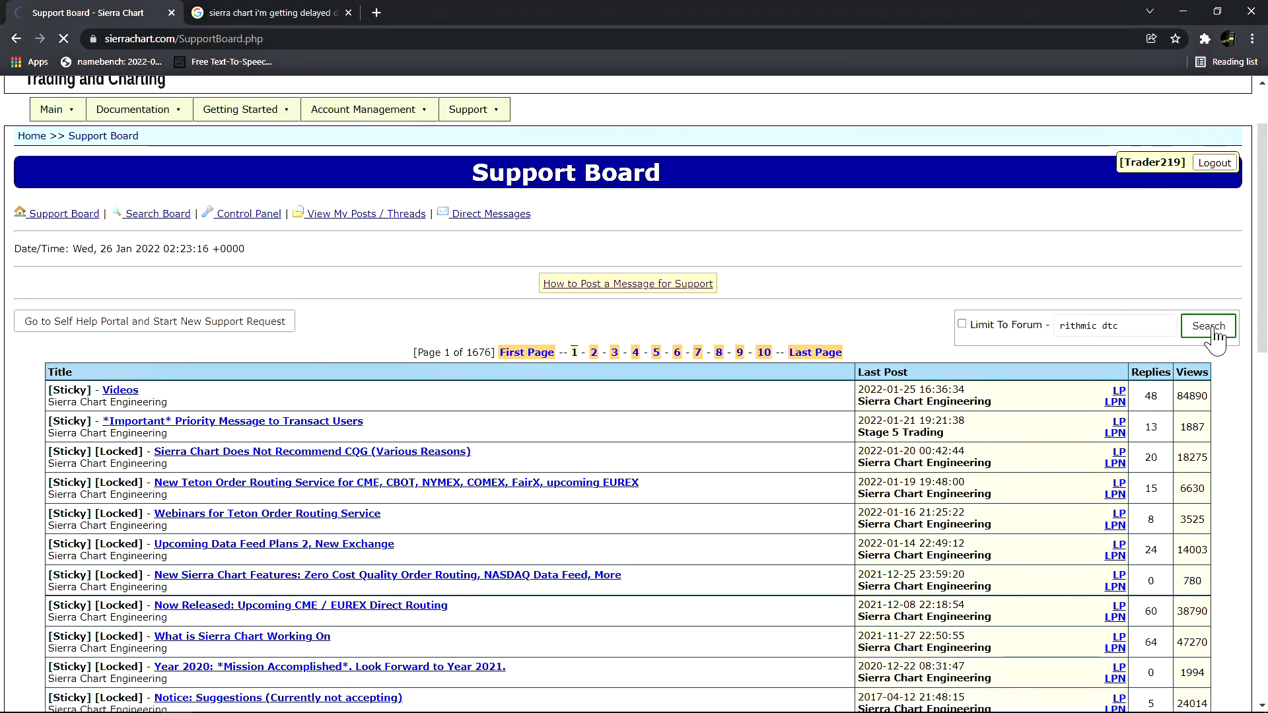
Review the 'rithmic dtc' result threads with their First Post and Last Post columns
{"action": "left_click", "coordinate": [1207, 327]}
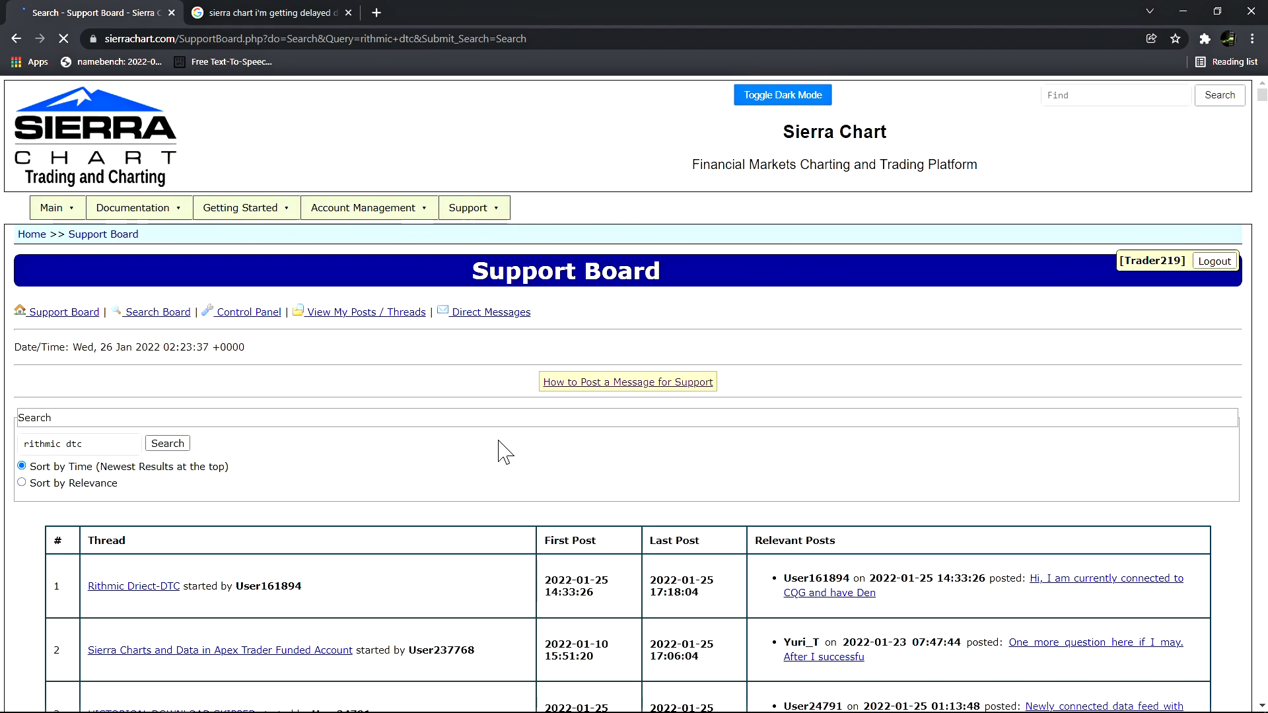
{"action": "scroll", "scroll_direction": "down", "scroll_amount": 3}
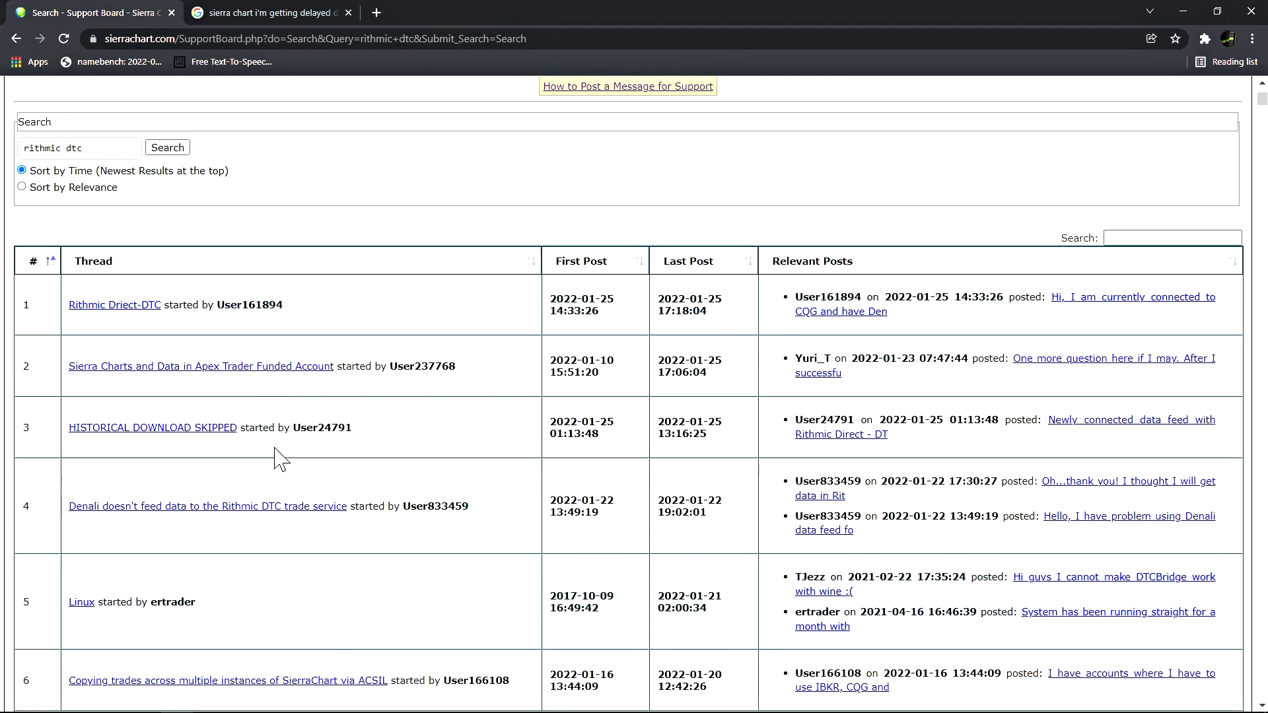
{"action": "mouse_move", "coordinate": [179, 350]}
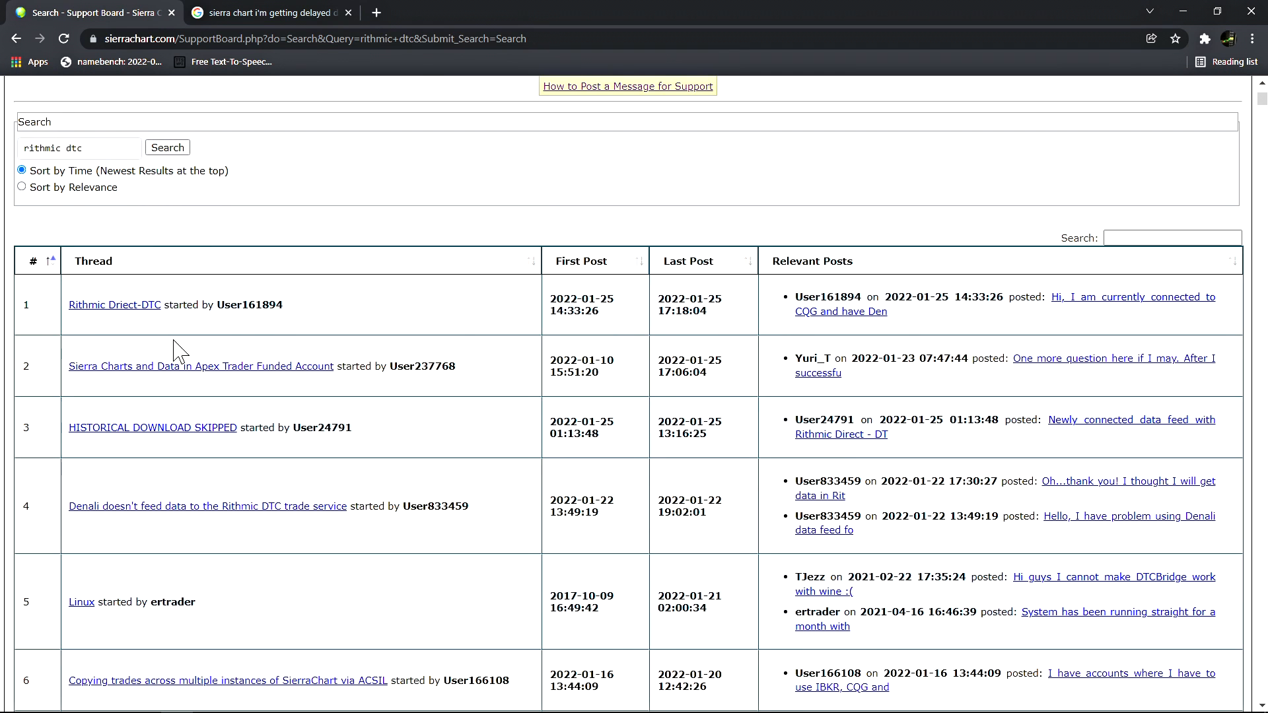
{"action": "mouse_move", "coordinate": [641, 271]}
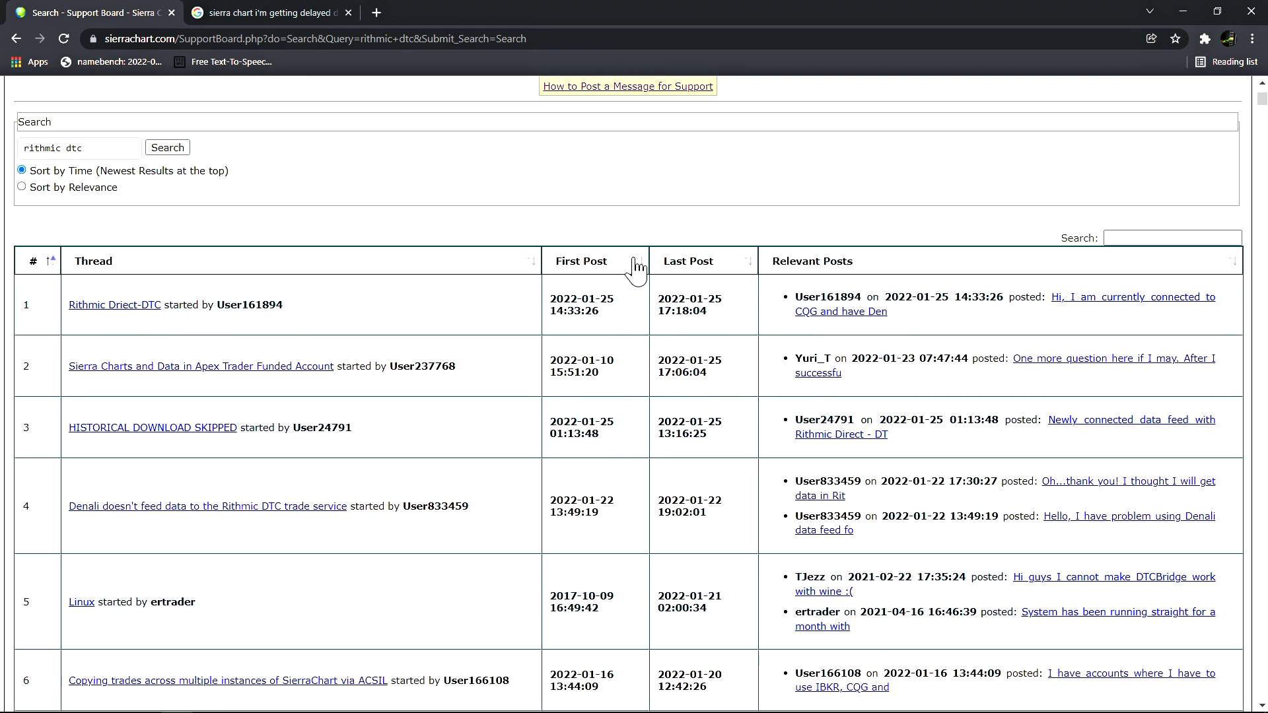
{"action": "mouse_move", "coordinate": [533, 270]}
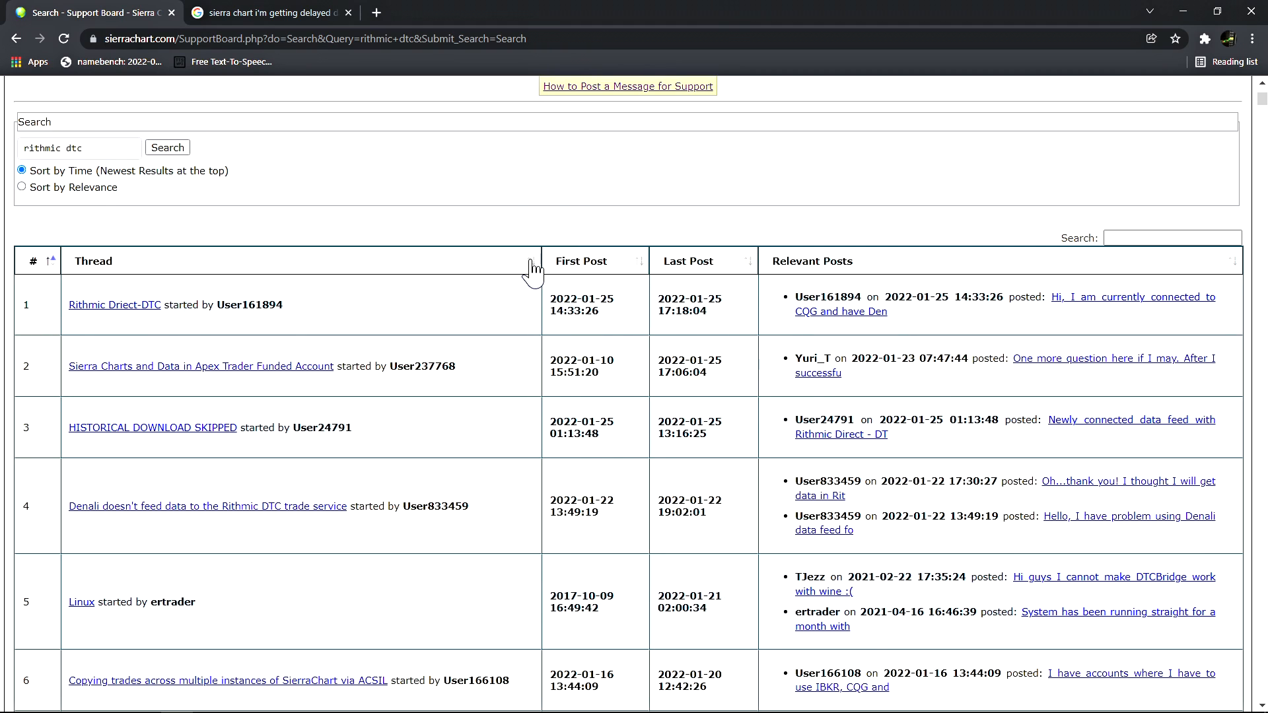
{"action": "mouse_move", "coordinate": [735, 268]}
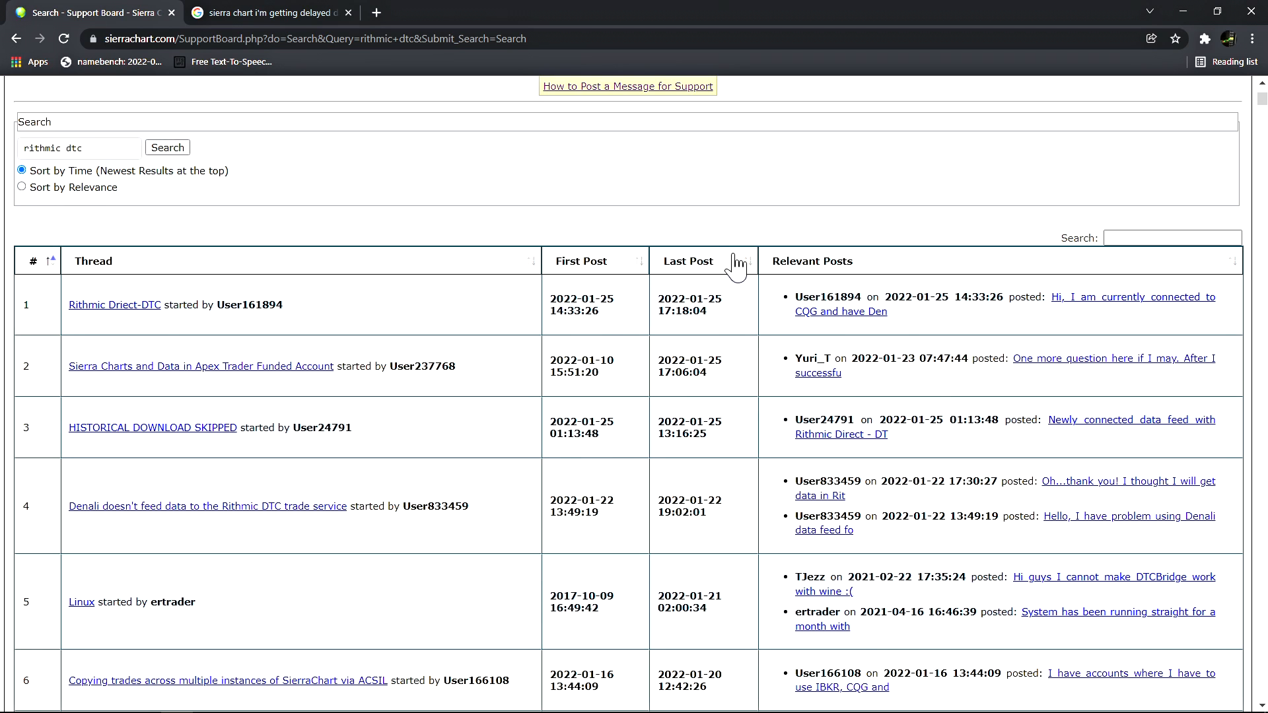
{"action": "scroll", "scroll_direction": "up", "scroll_amount": 3}
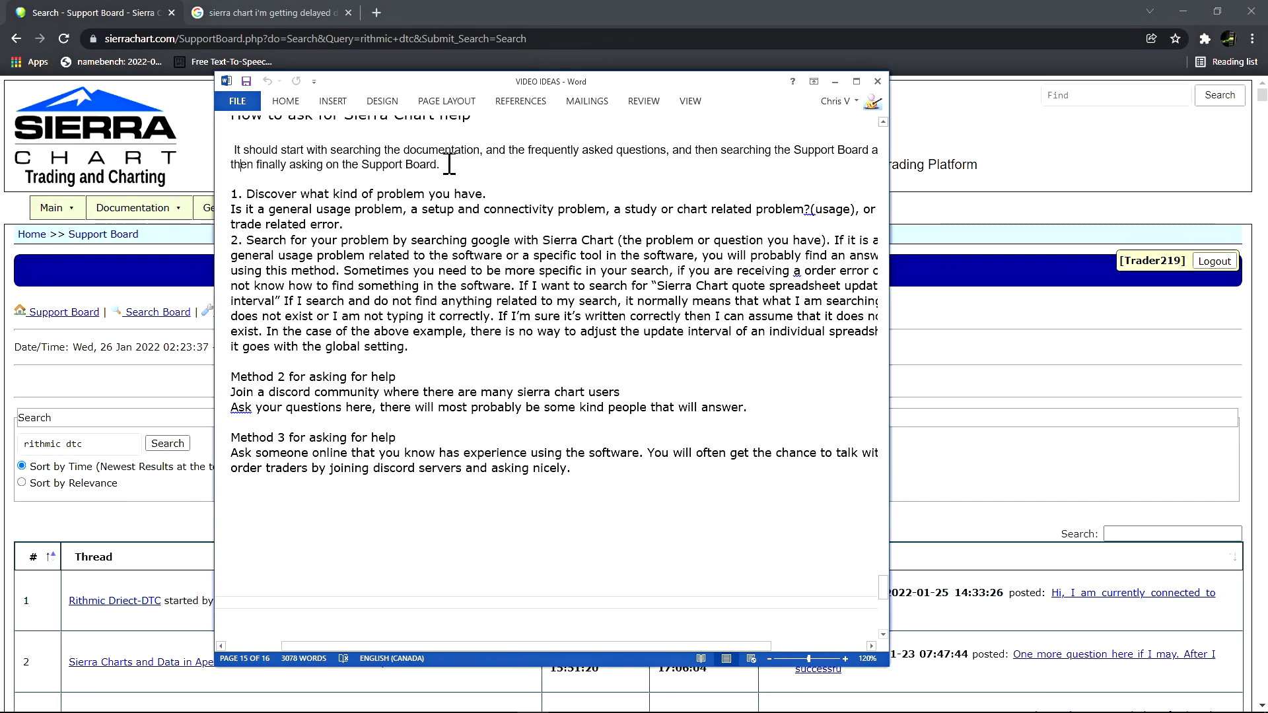
Scroll the VIDEO IDEAS notes down to the 'How to ask for Sierra Chart help' methods
{"action": "scroll", "scroll_direction": "down", "scroll_amount": 3}
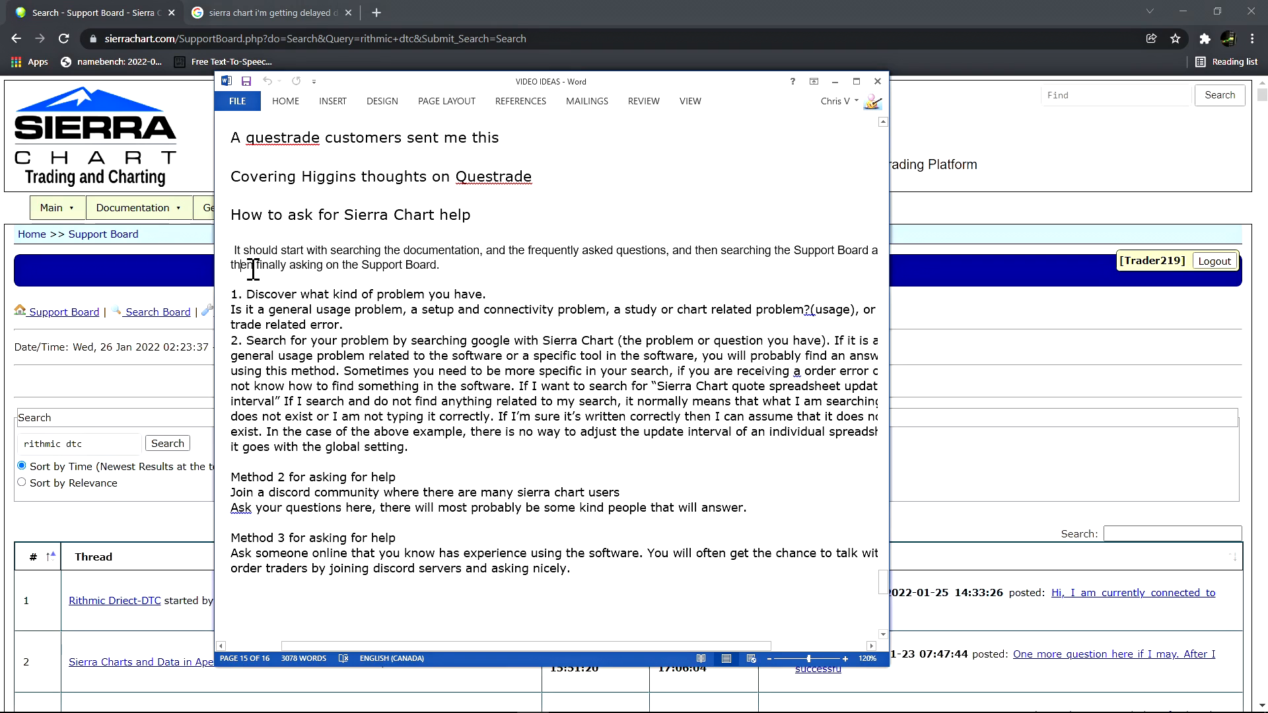
{"action": "scroll", "scroll_direction": "down", "scroll_amount": 3}
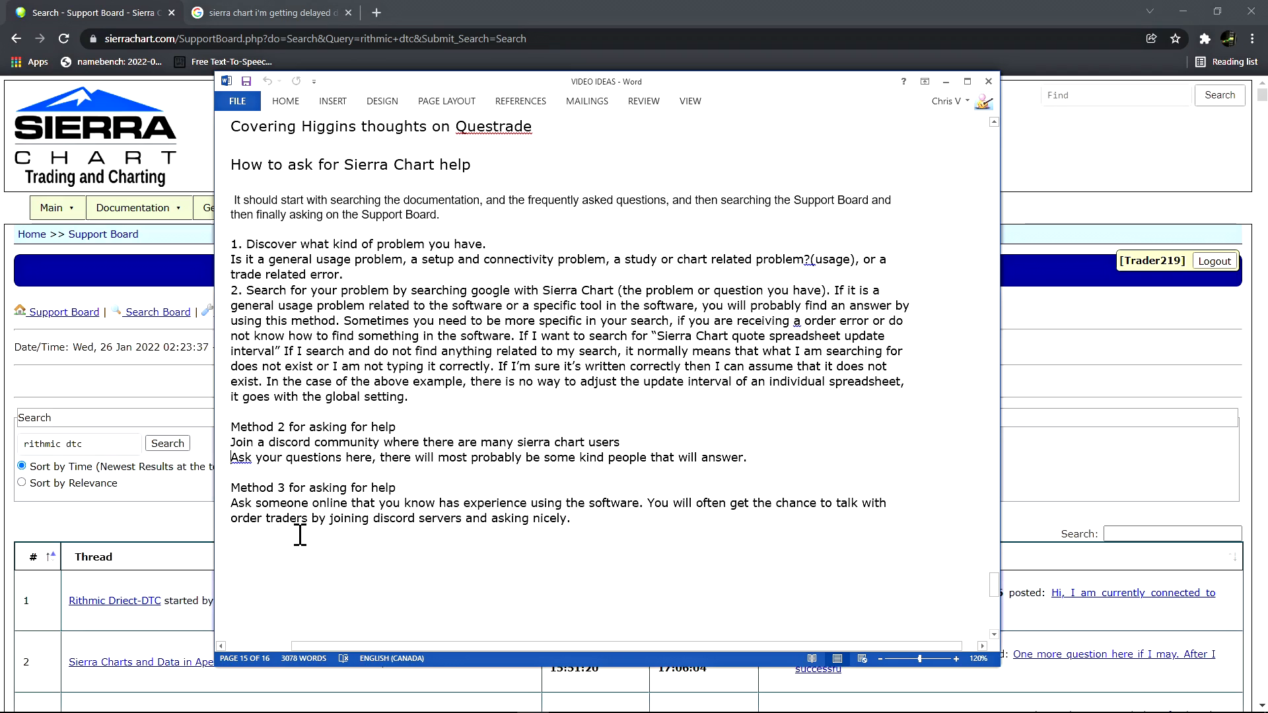
{"action": "mouse_move", "coordinate": [582, 519]}
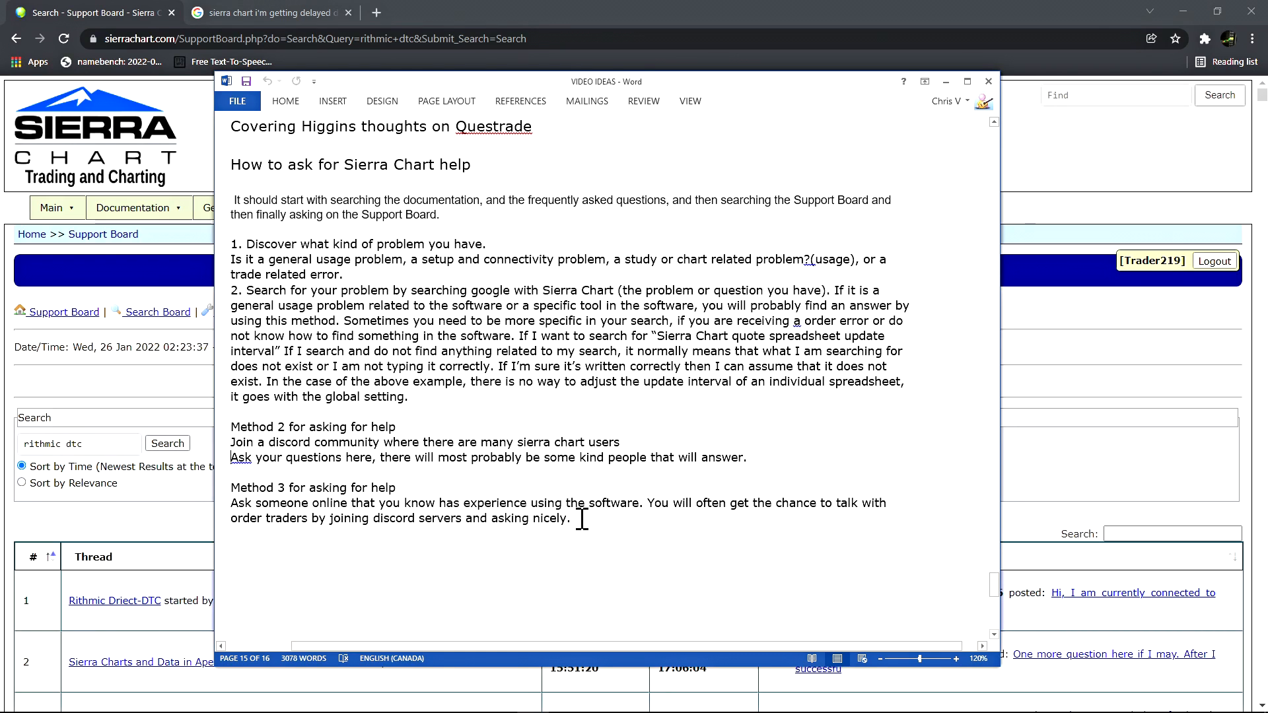
{"action": "mouse_move", "coordinate": [538, 507]}
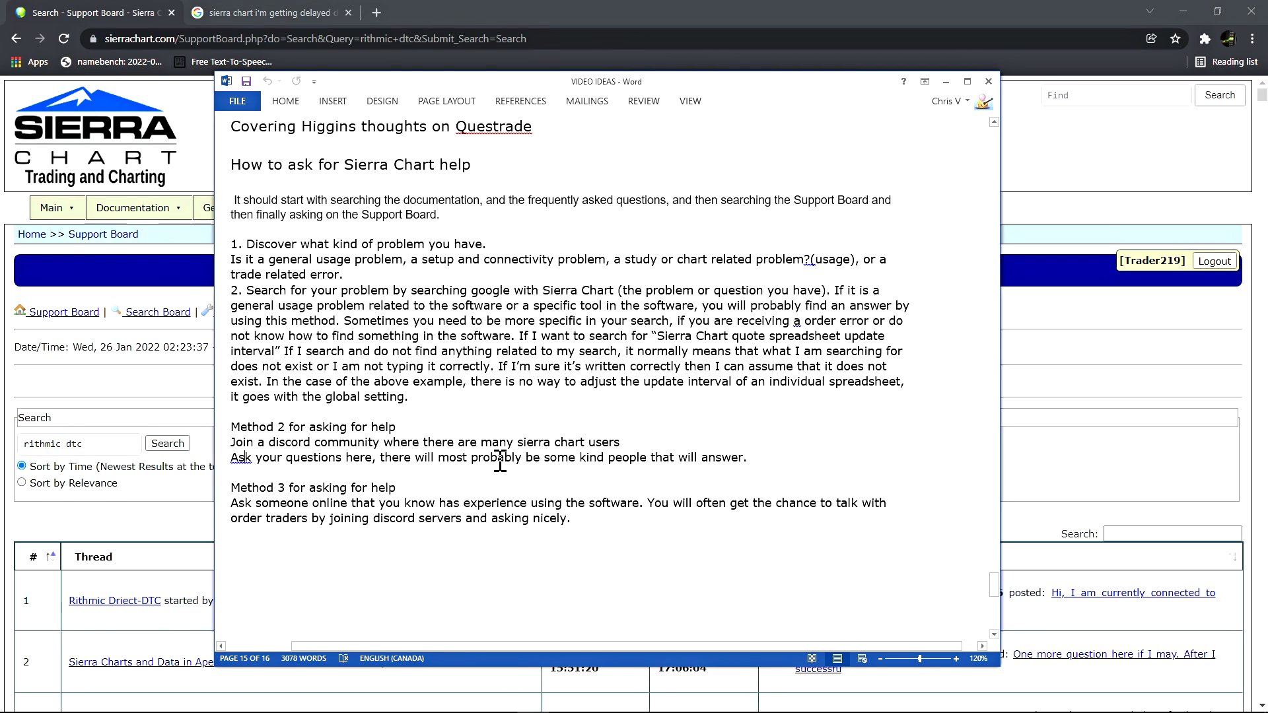
Select through the Method 2 and Method 3 sentences in the help outline
{"action": "left_click_drag", "start_coordinate": [517, 441], "coordinate": [621, 441]}
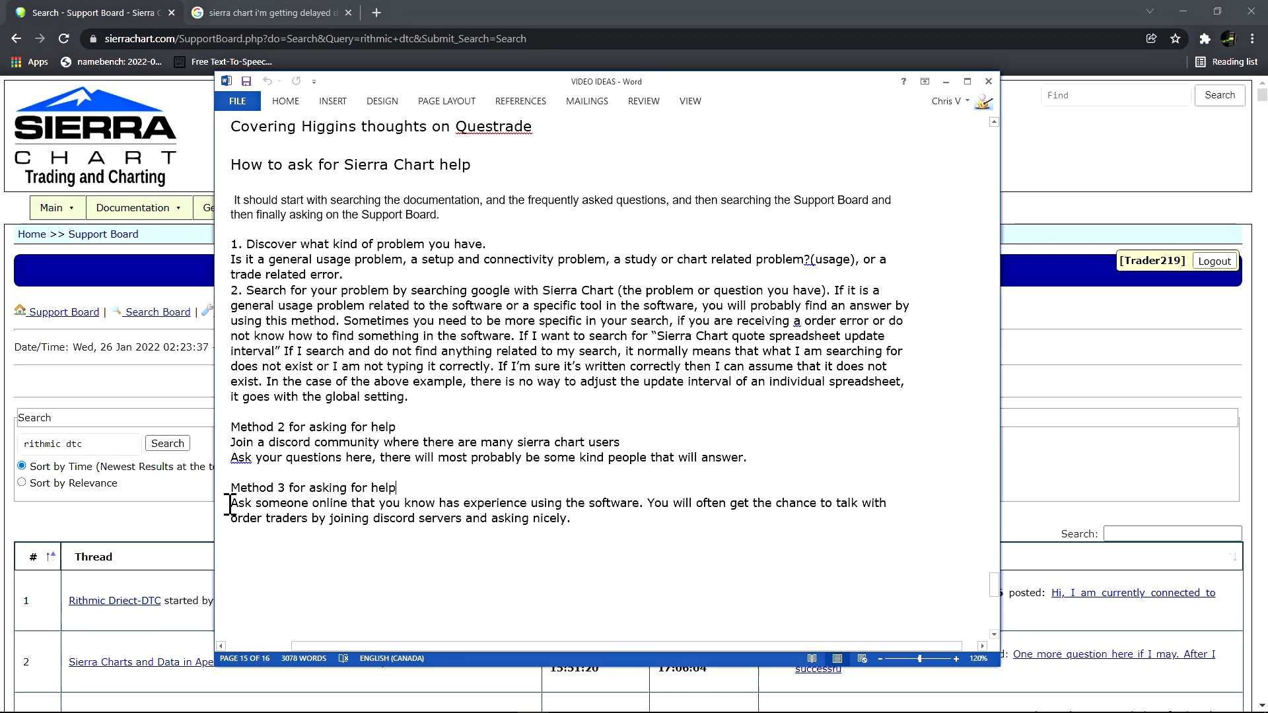
{"action": "left_click_drag", "start_coordinate": [229, 501], "coordinate": [524, 502]}
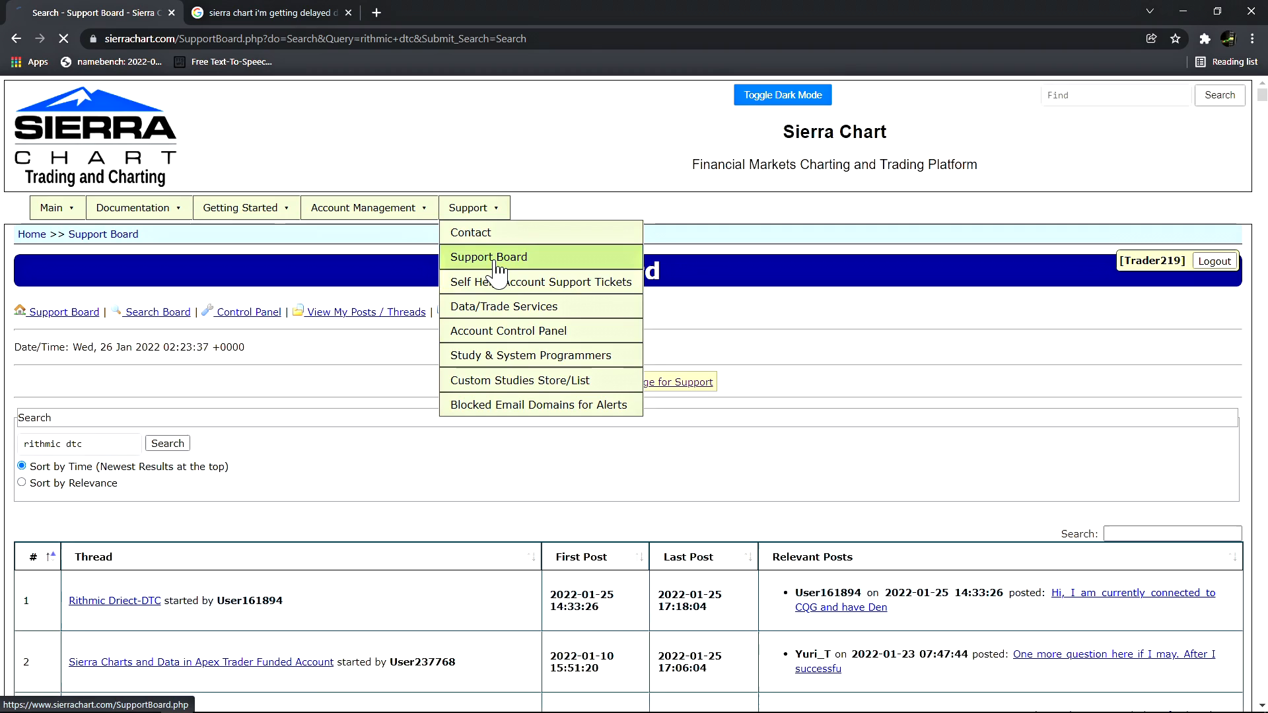
Browse the Support Board's recent thread list, then bring the Word outline back
{"action": "left_click", "coordinate": [489, 256]}
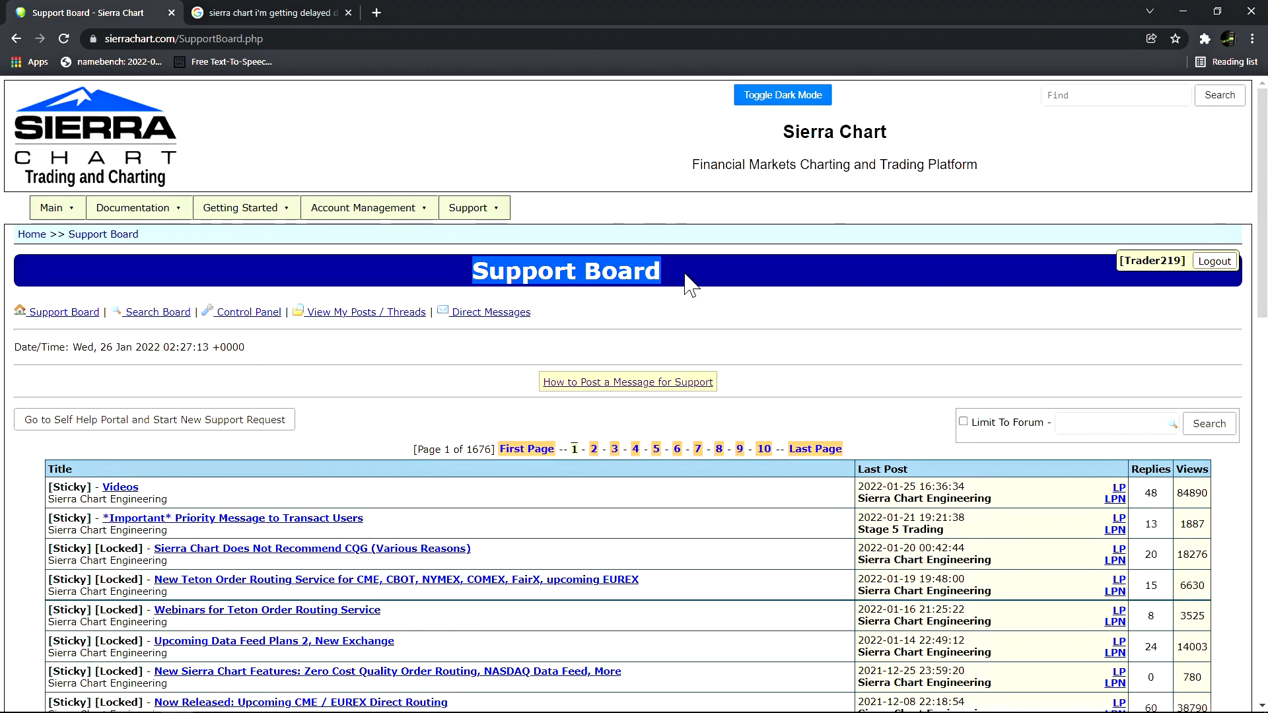
{"action": "scroll", "scroll_direction": "down", "scroll_amount": 3}
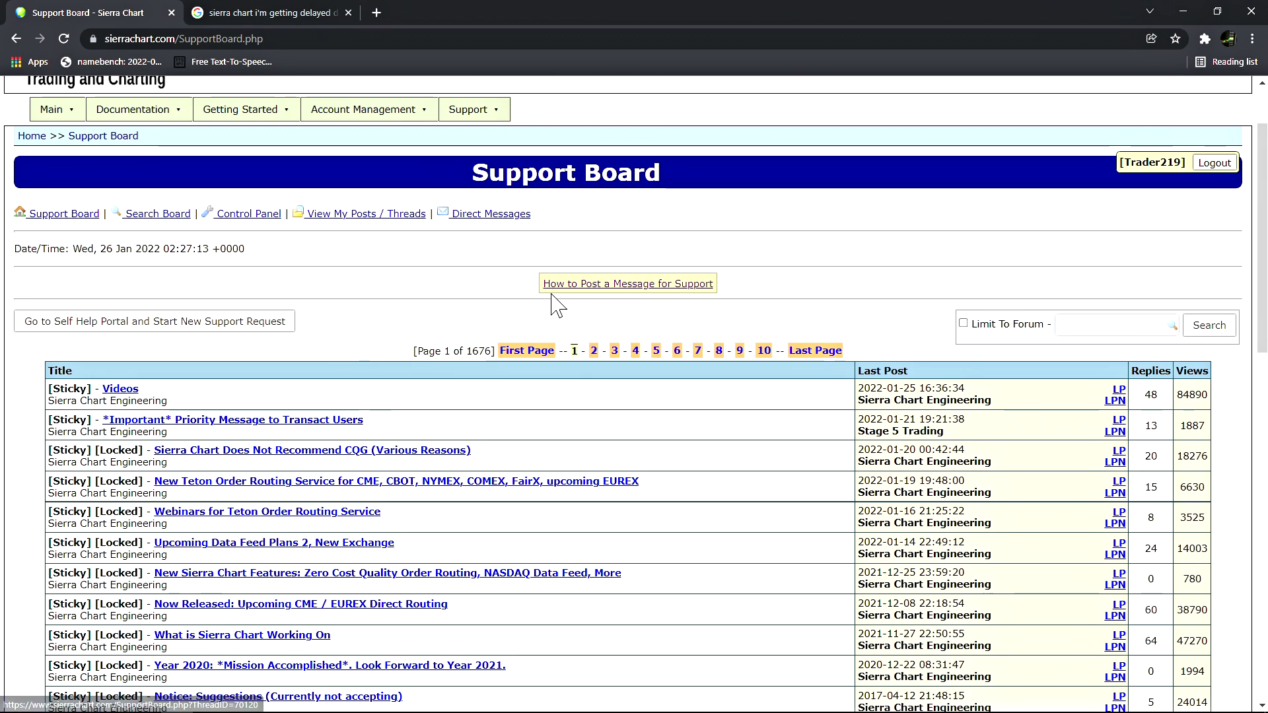
{"action": "scroll", "scroll_direction": "down", "scroll_amount": 3}
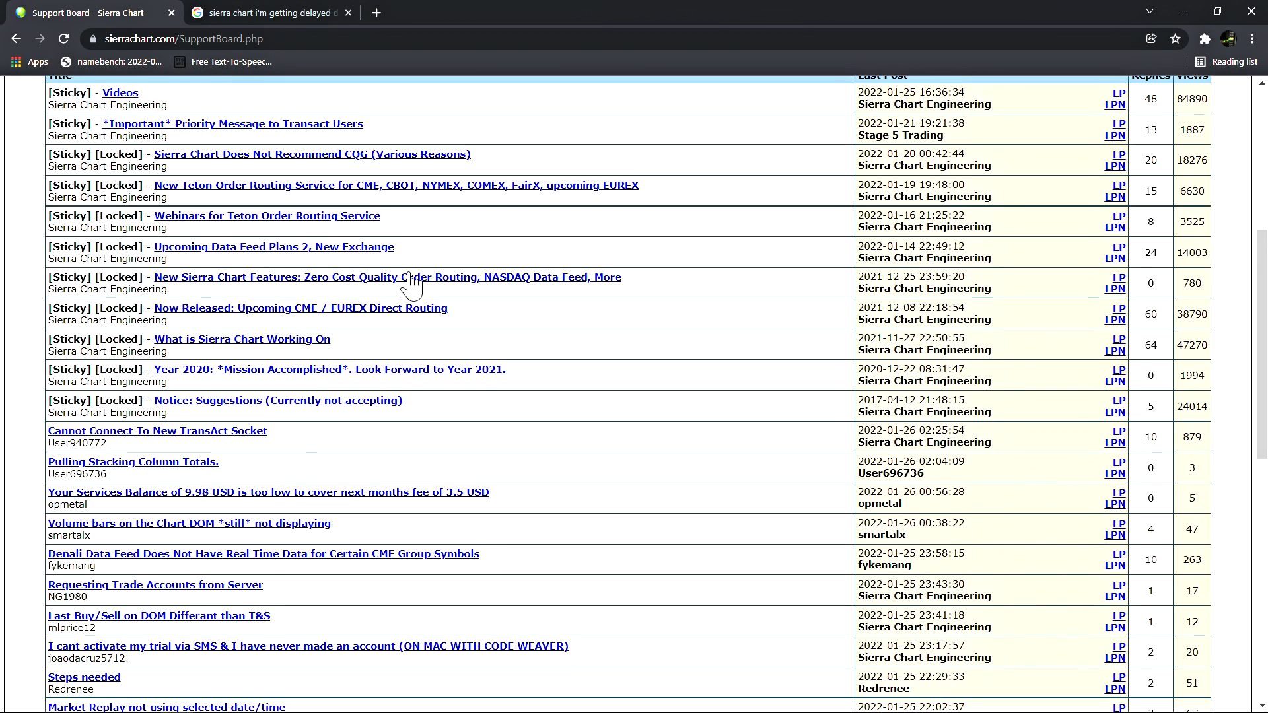
{"action": "mouse_move", "coordinate": [357, 407]}
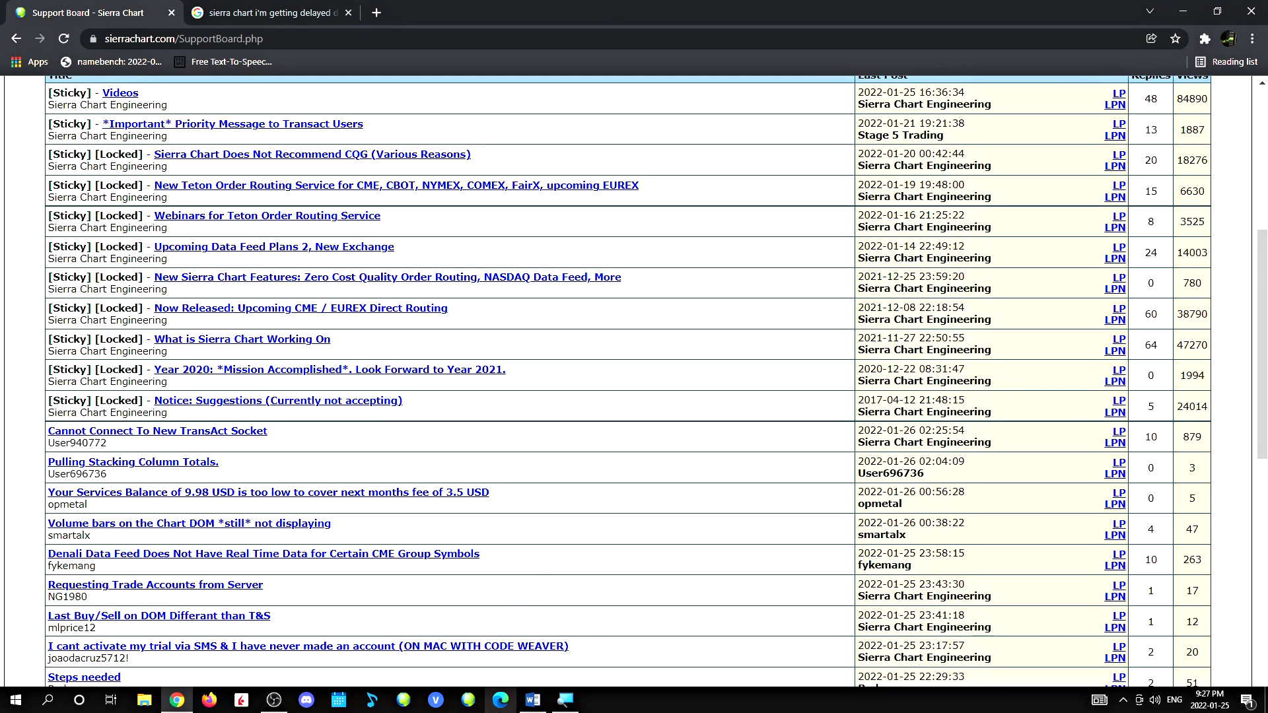
{"action": "left_click", "coordinate": [532, 700]}
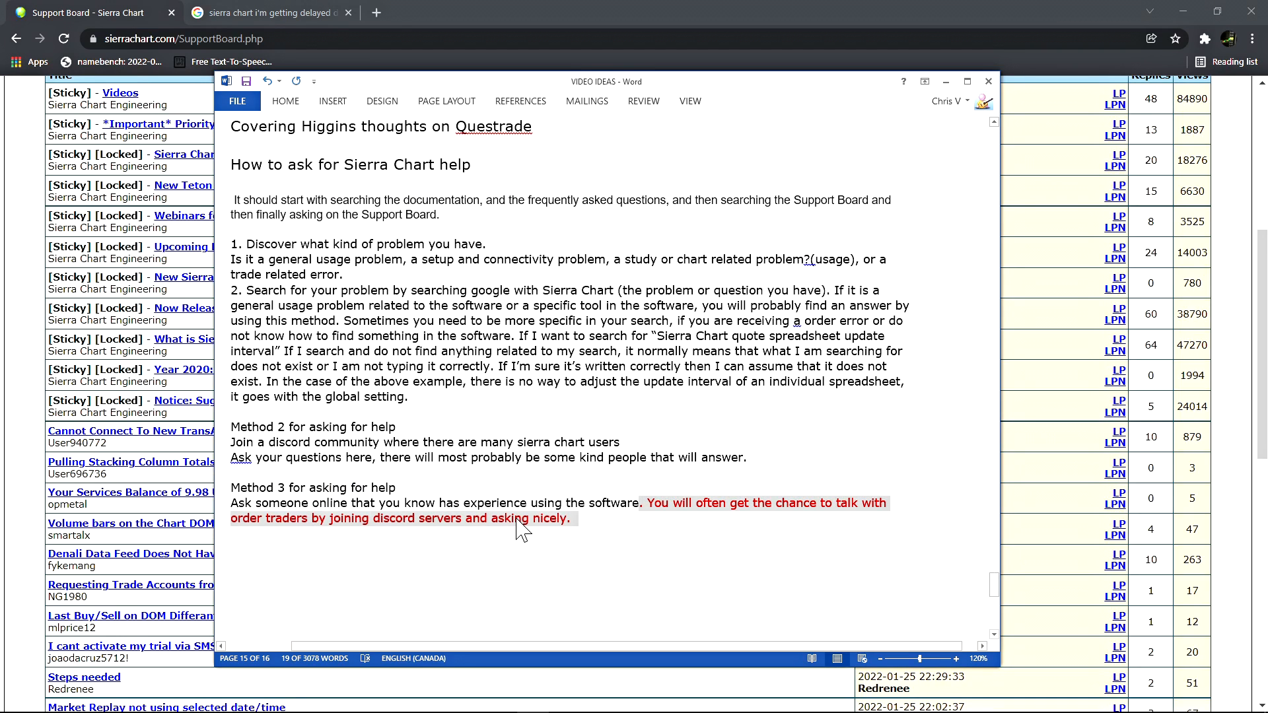
{"action": "mouse_move", "coordinate": [620, 525]}
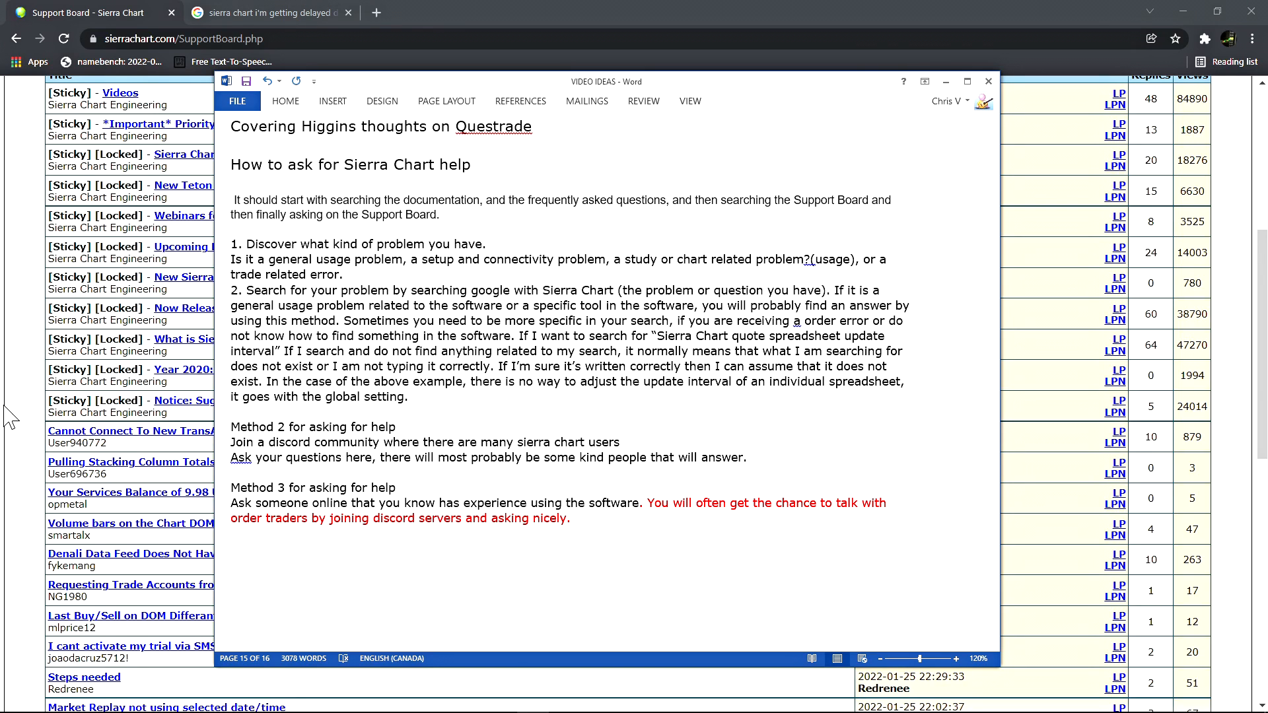
Leave the red Method 3 Discord sentence and return to the Support Board in Chrome
{"action": "left_click", "coordinate": [988, 82]}
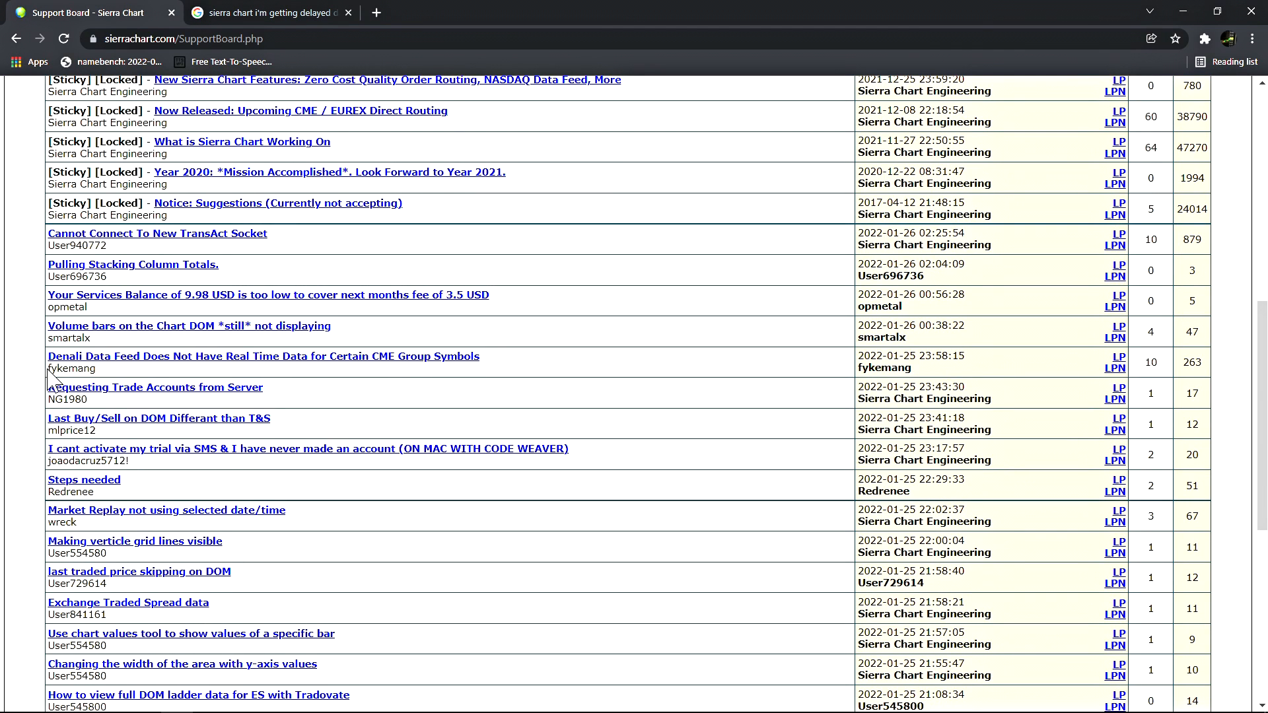
{"action": "mouse_move", "coordinate": [431, 412]}
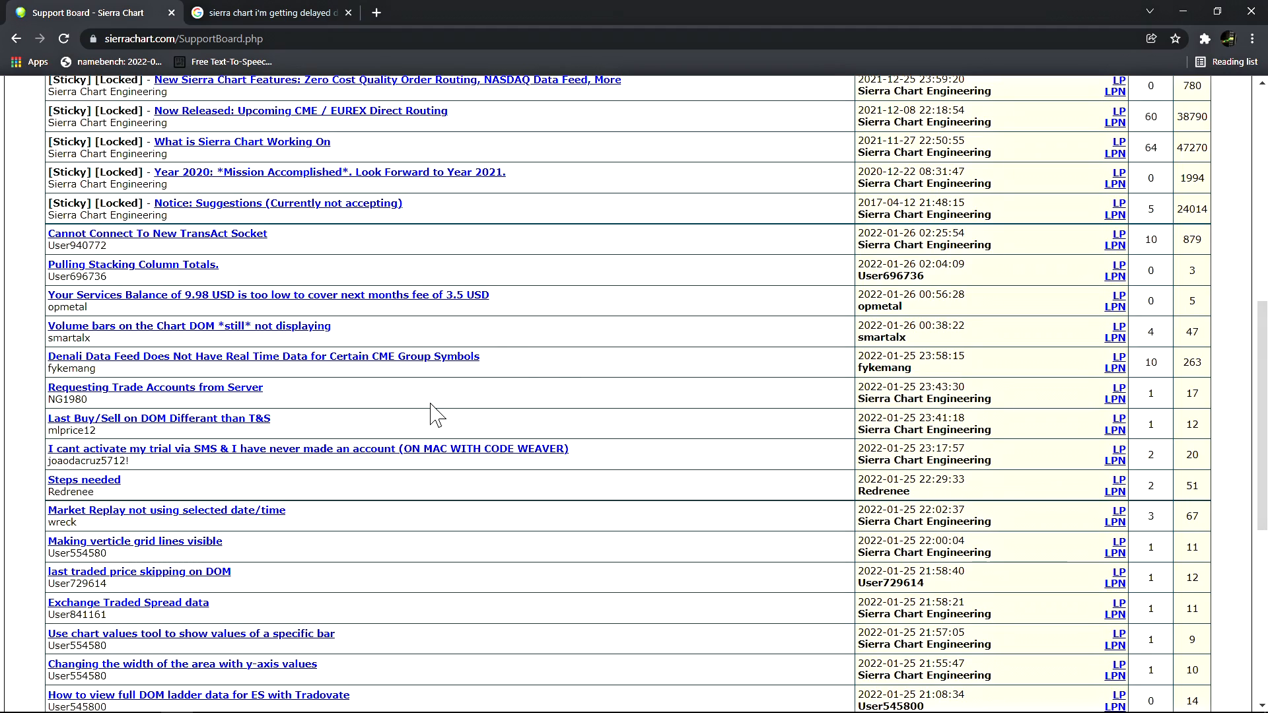